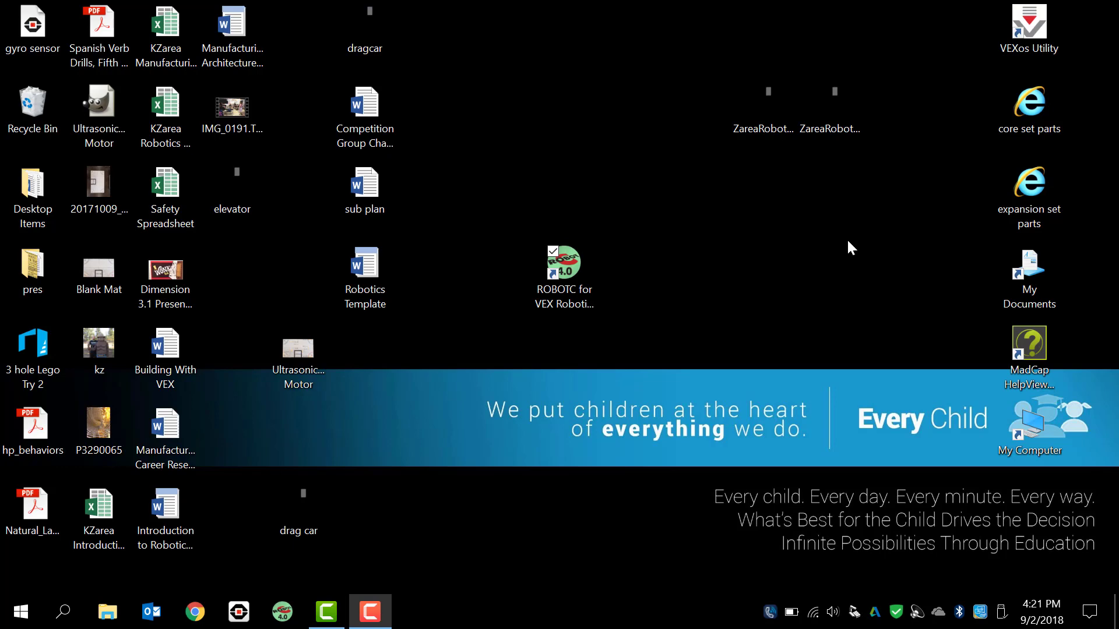
mouse_move(841, 258)
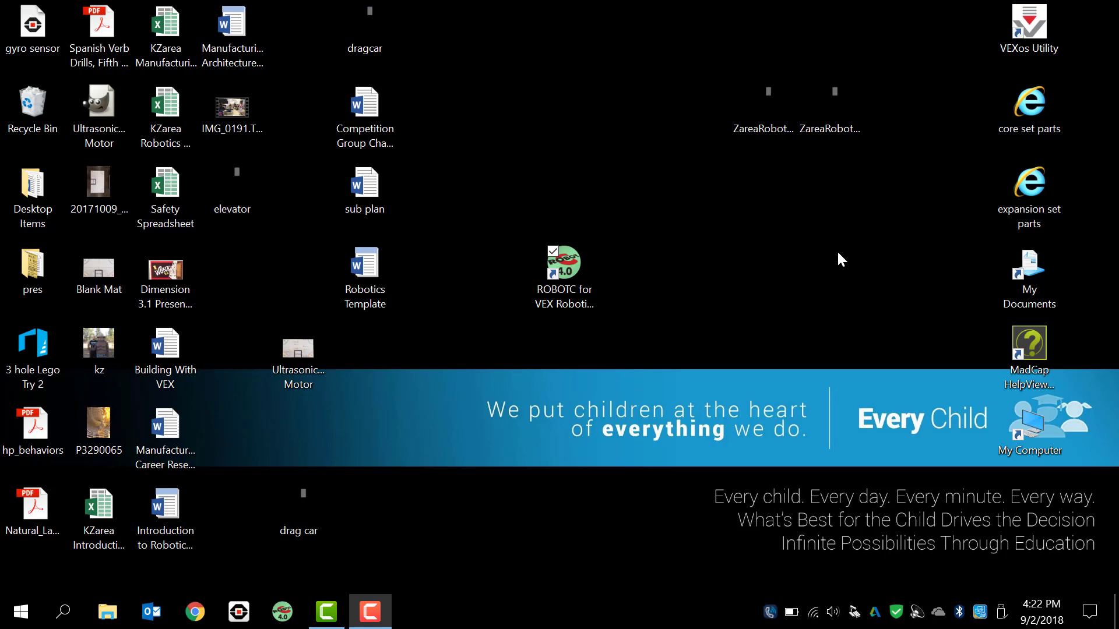
mouse_move(849, 272)
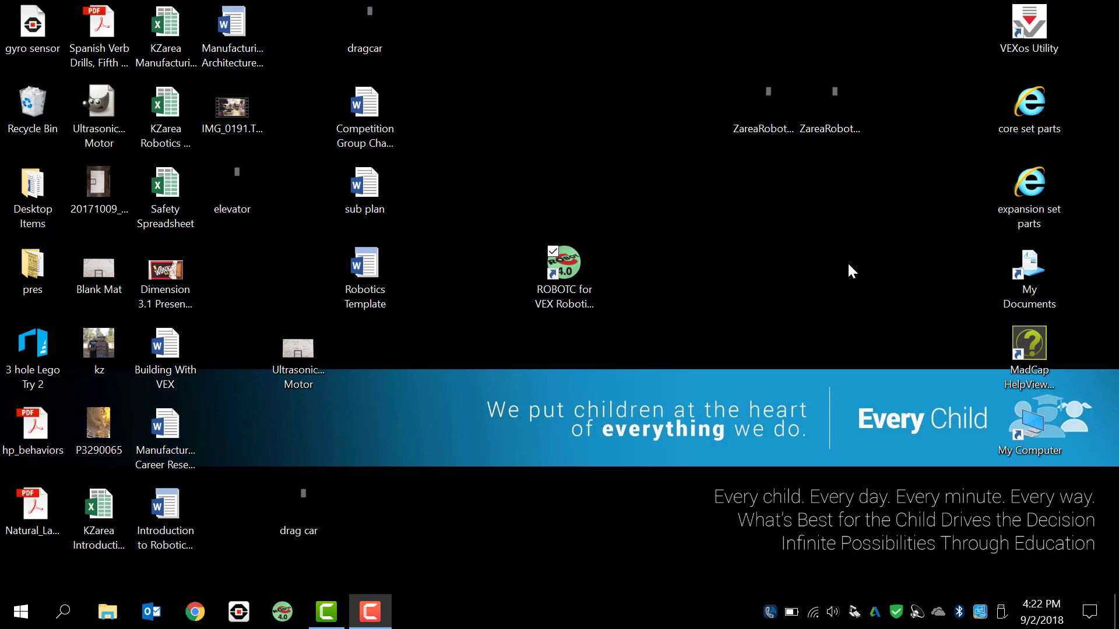
mouse_move(707, 257)
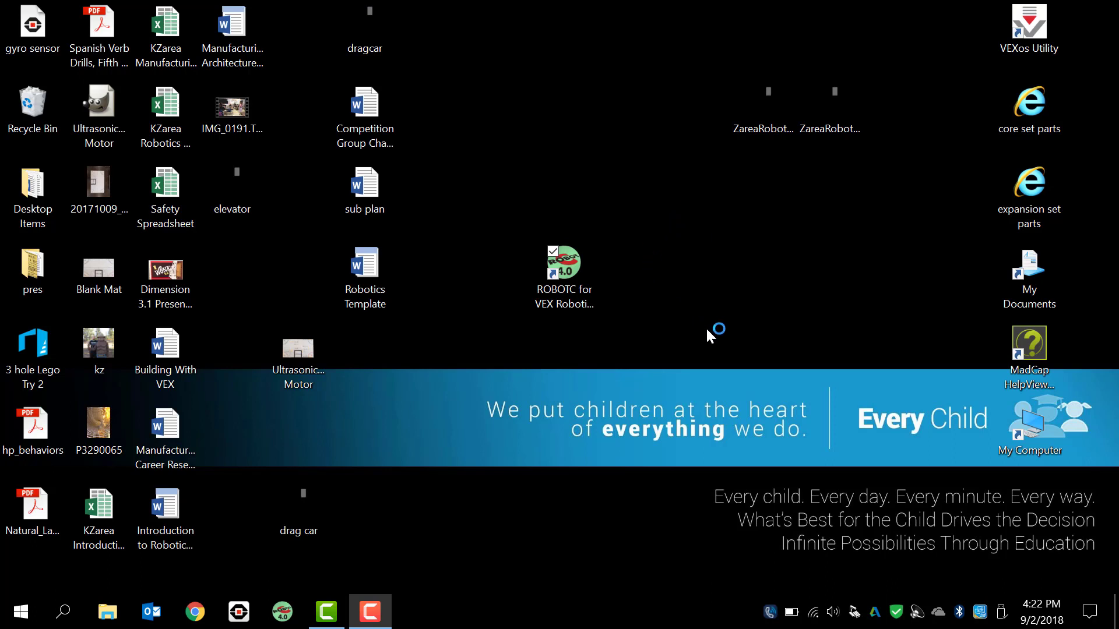
mouse_move(650, 211)
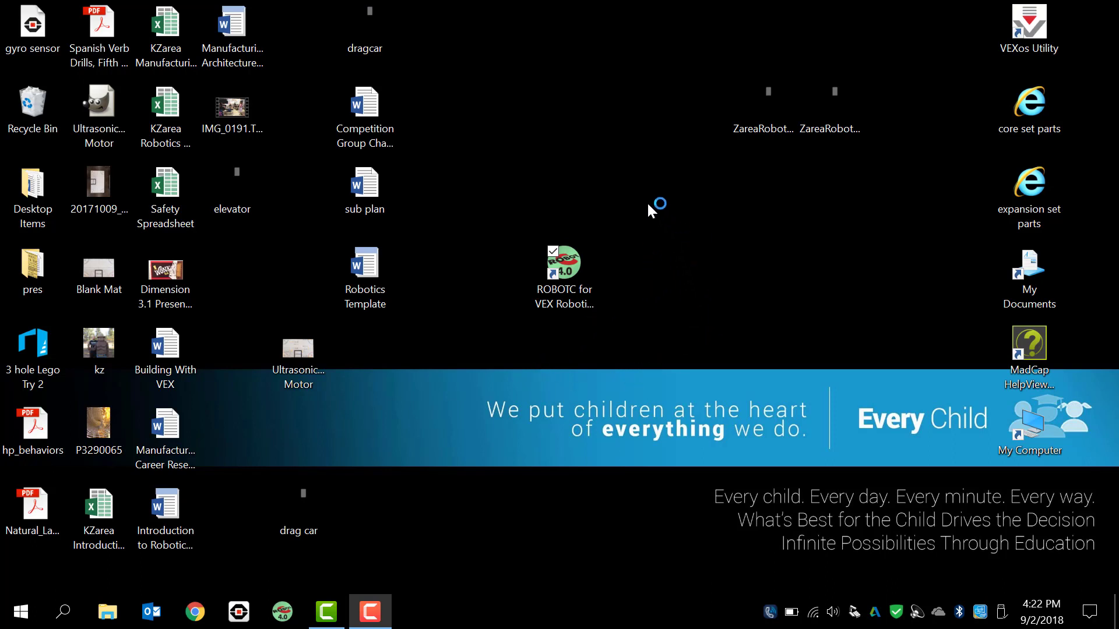
mouse_move(621, 376)
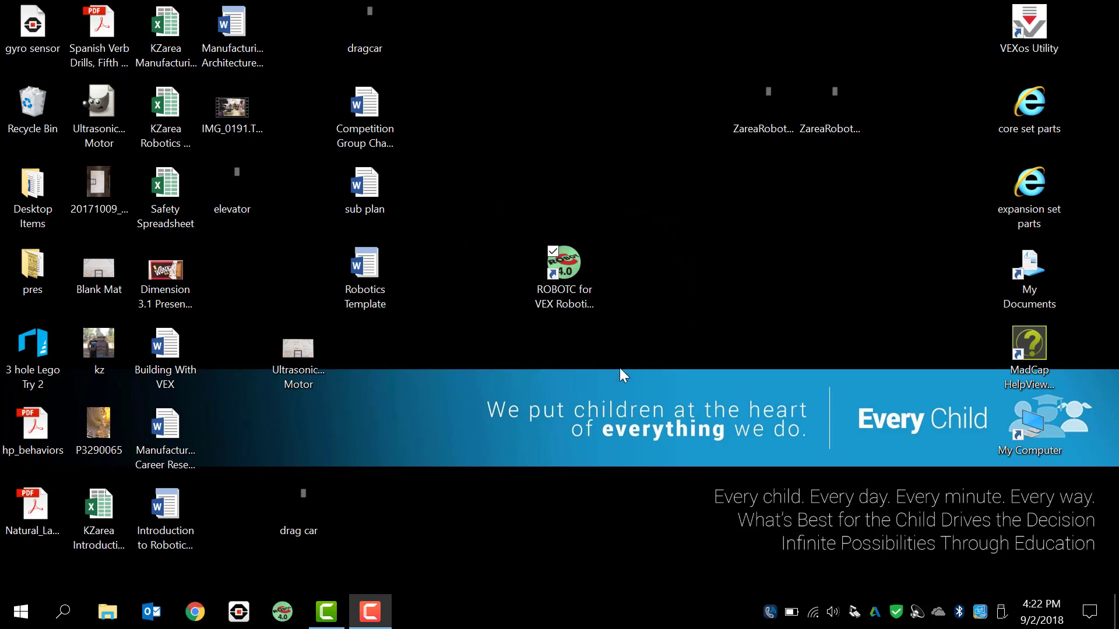
mouse_move(577, 343)
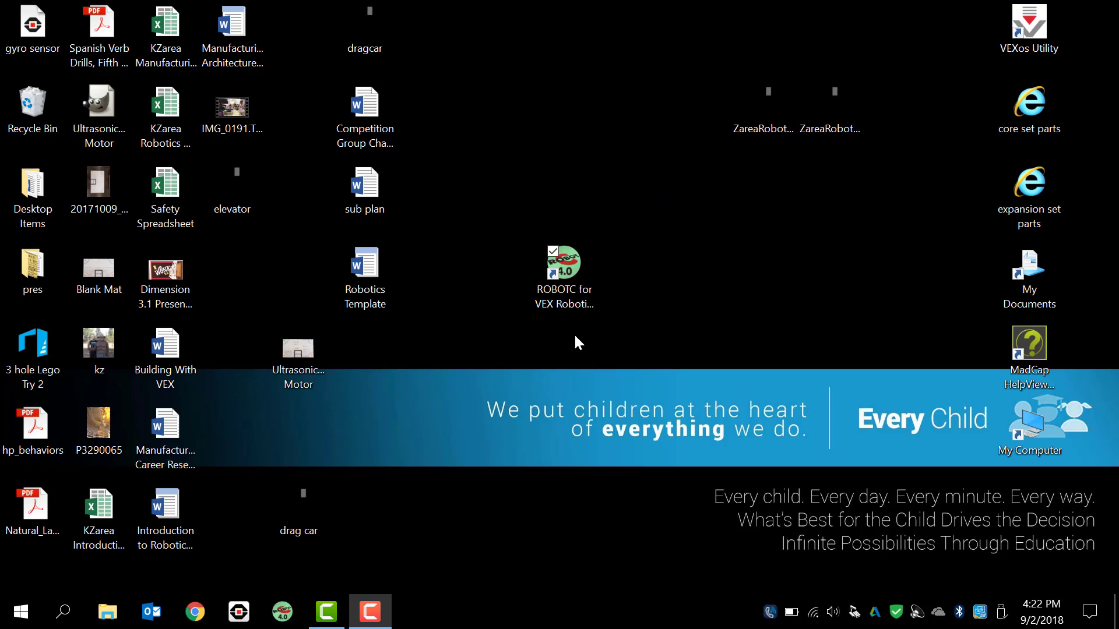
Launch ROBOTC for VEX Robotics 4.X from its desktop shortcut.
drag(563, 269, 612, 343)
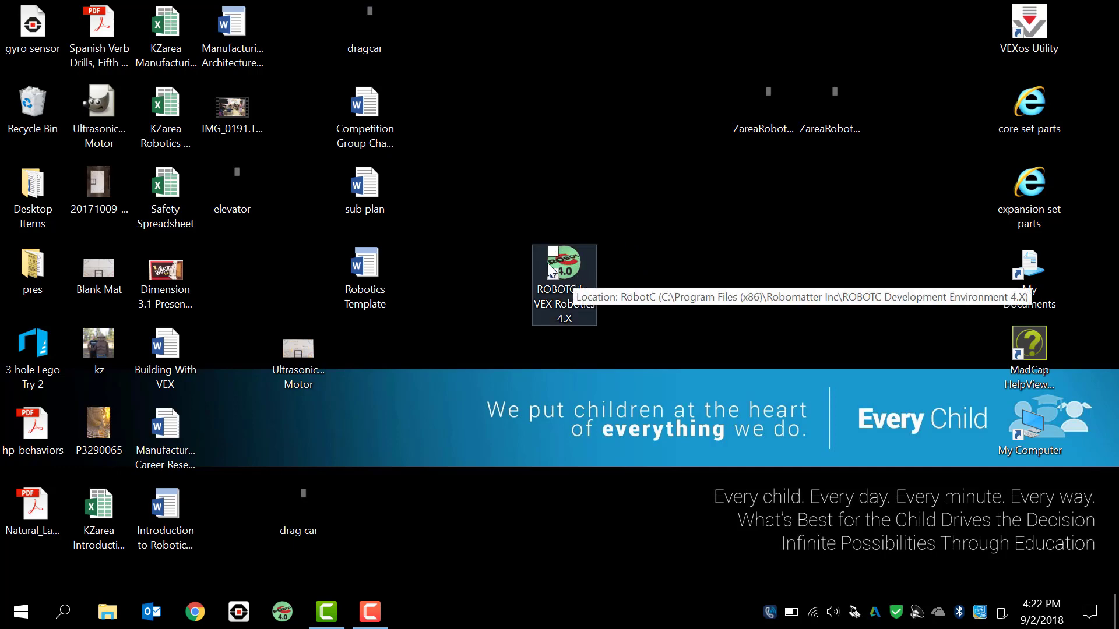
mouse_move(655, 236)
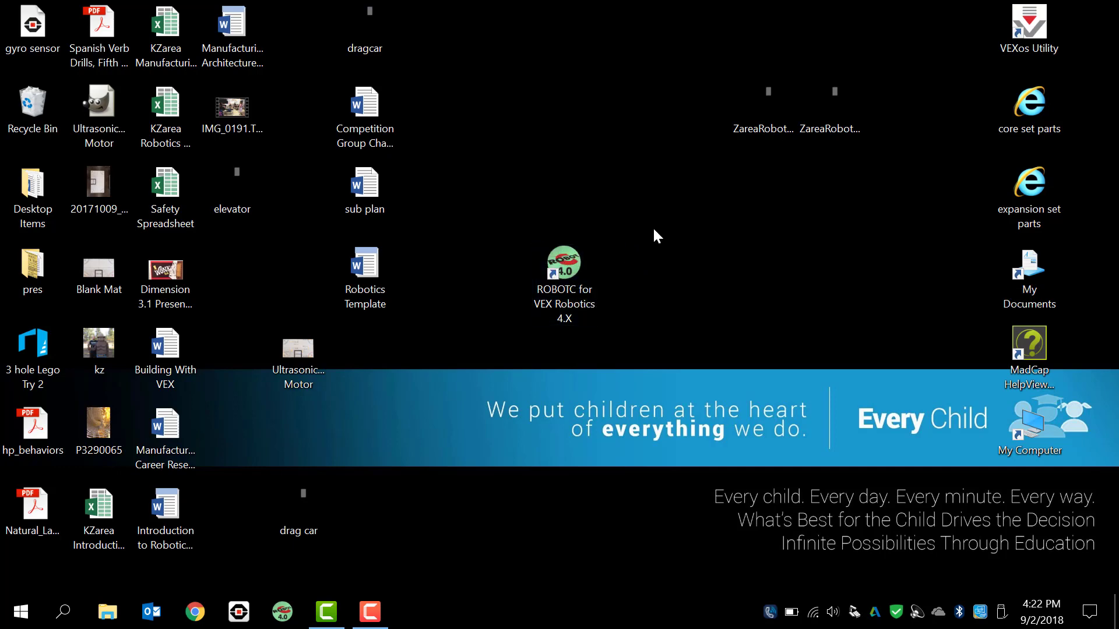
click(563, 279)
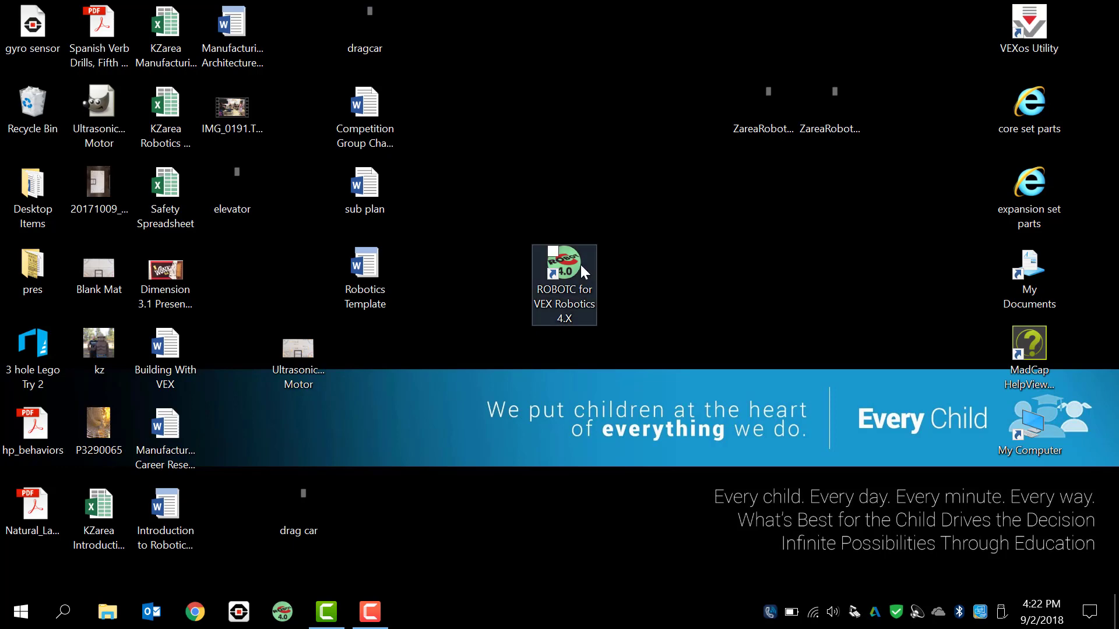
click(552, 270)
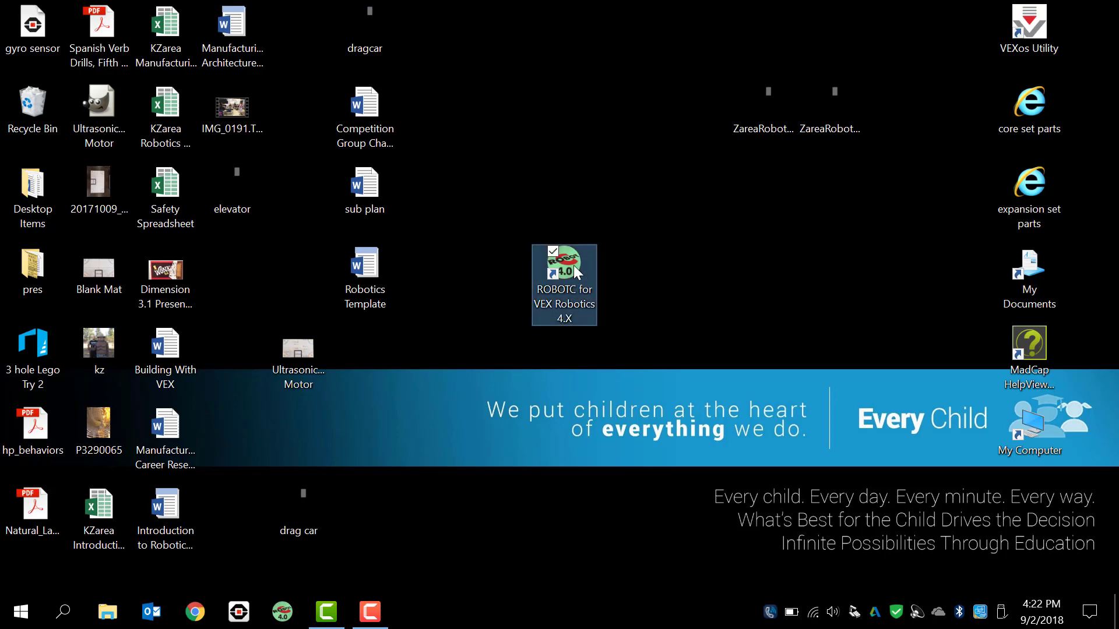
double_click(563, 285)
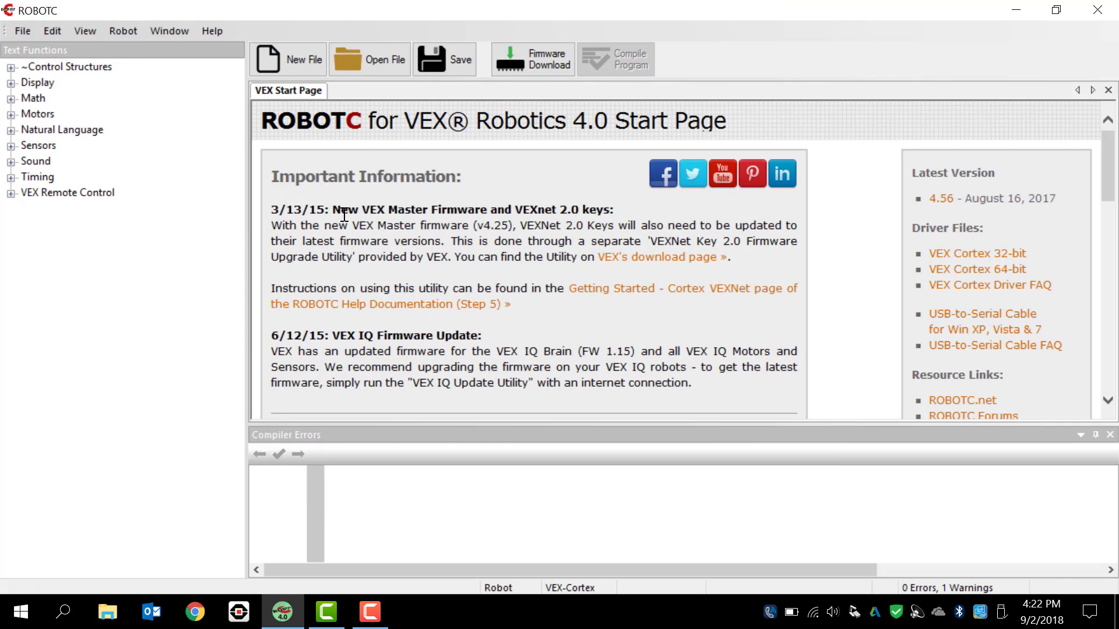
mouse_move(498, 218)
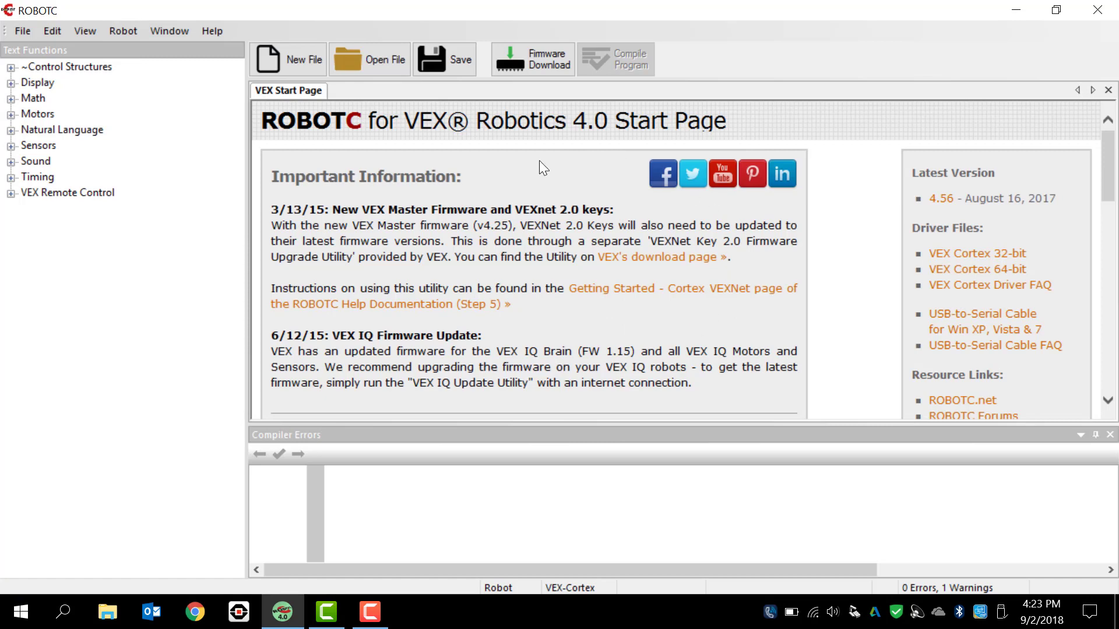
mouse_move(576, 183)
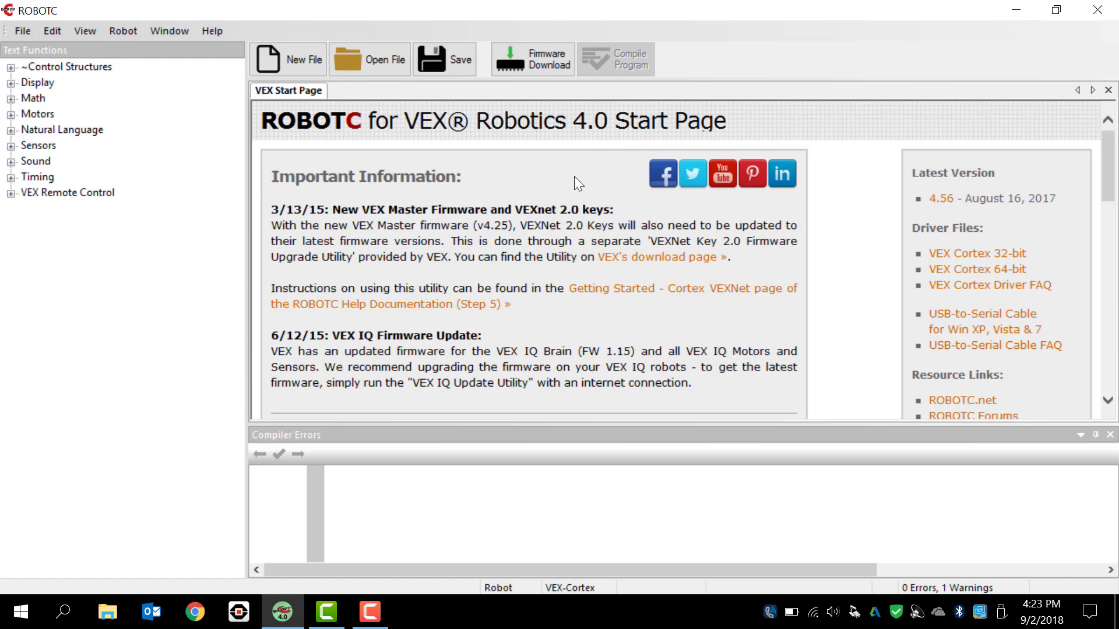
mouse_move(717, 326)
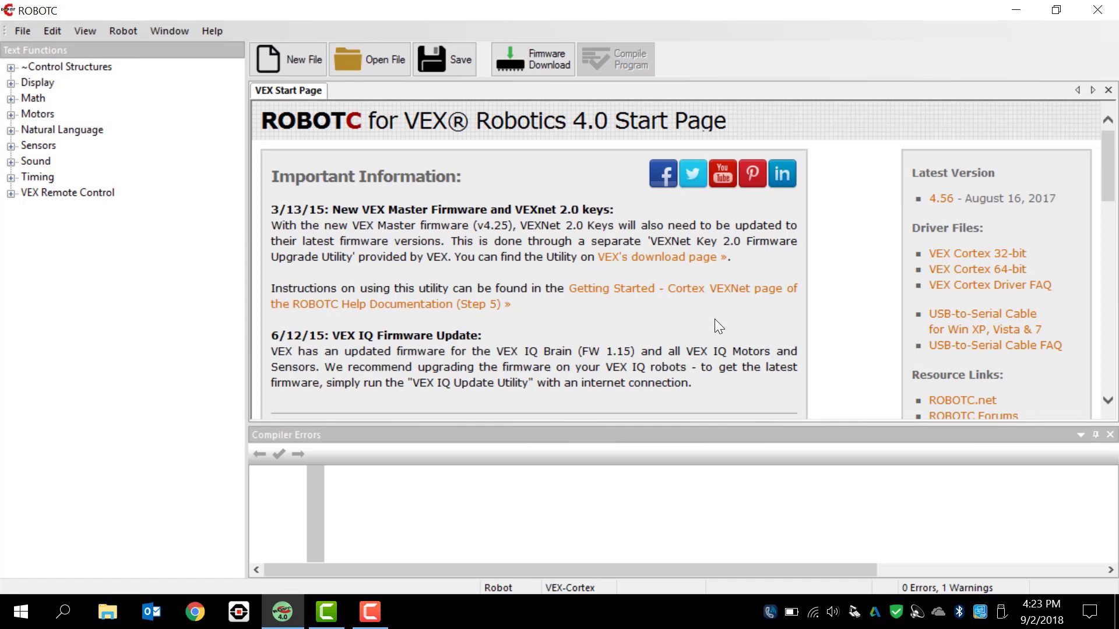
mouse_move(344, 100)
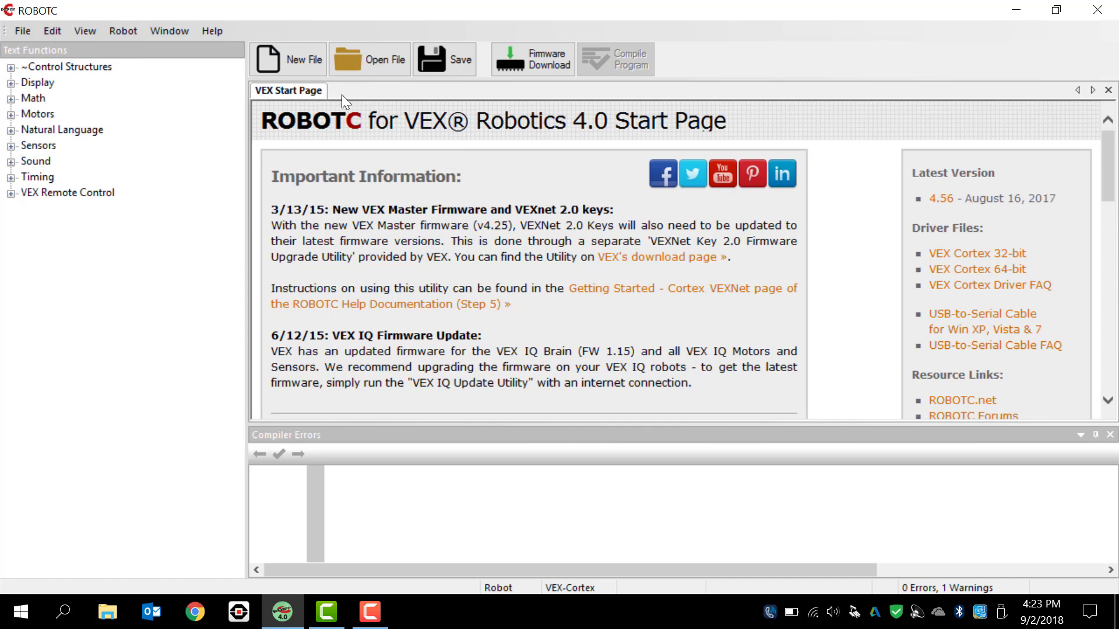
mouse_move(366, 98)
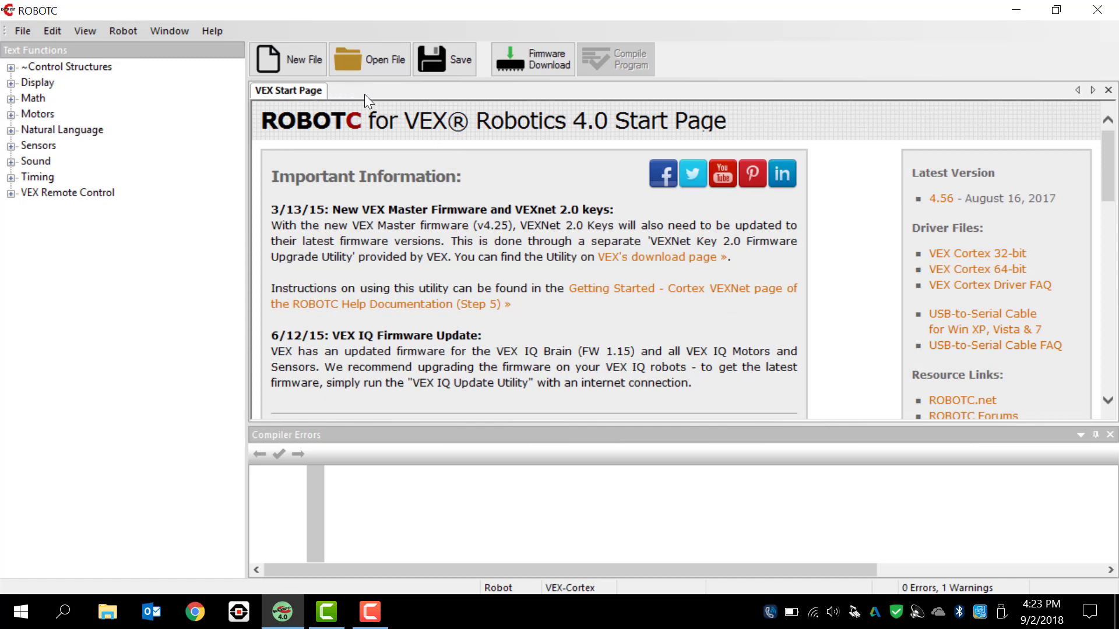
mouse_move(370, 99)
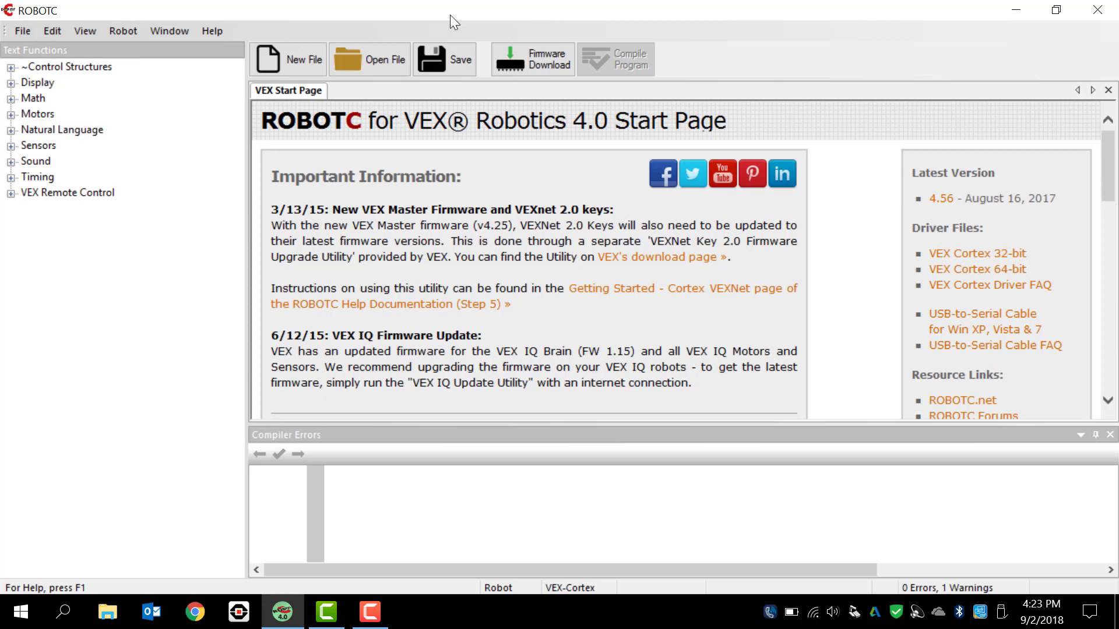
mouse_move(107, 33)
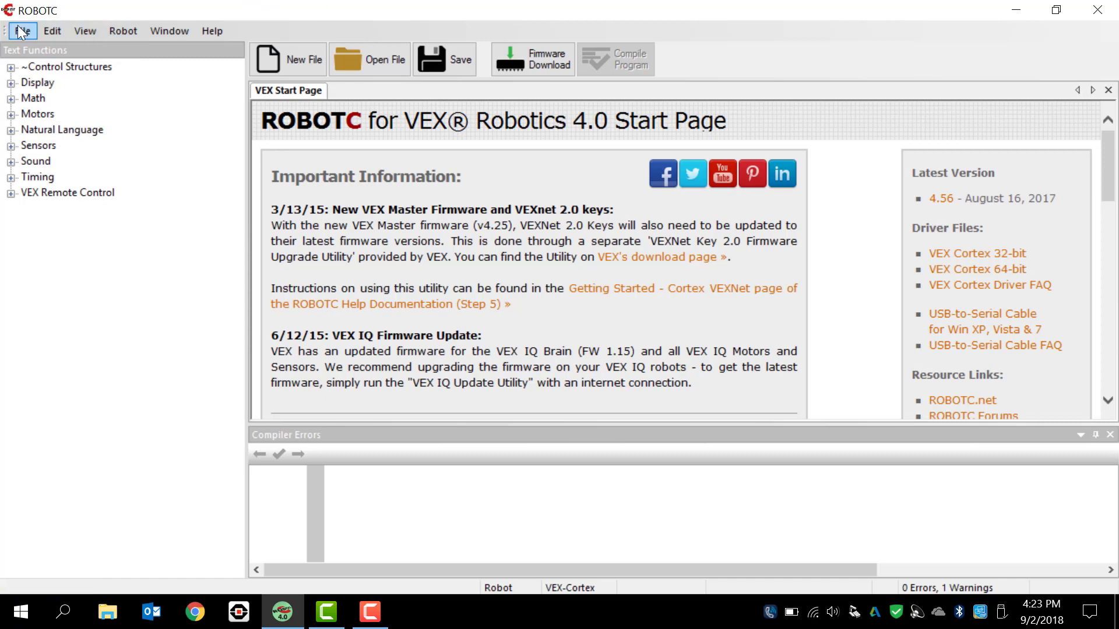
Bring up the Open dialog from the File menu, browsing the VEX2 sample programs folders.
click(21, 30)
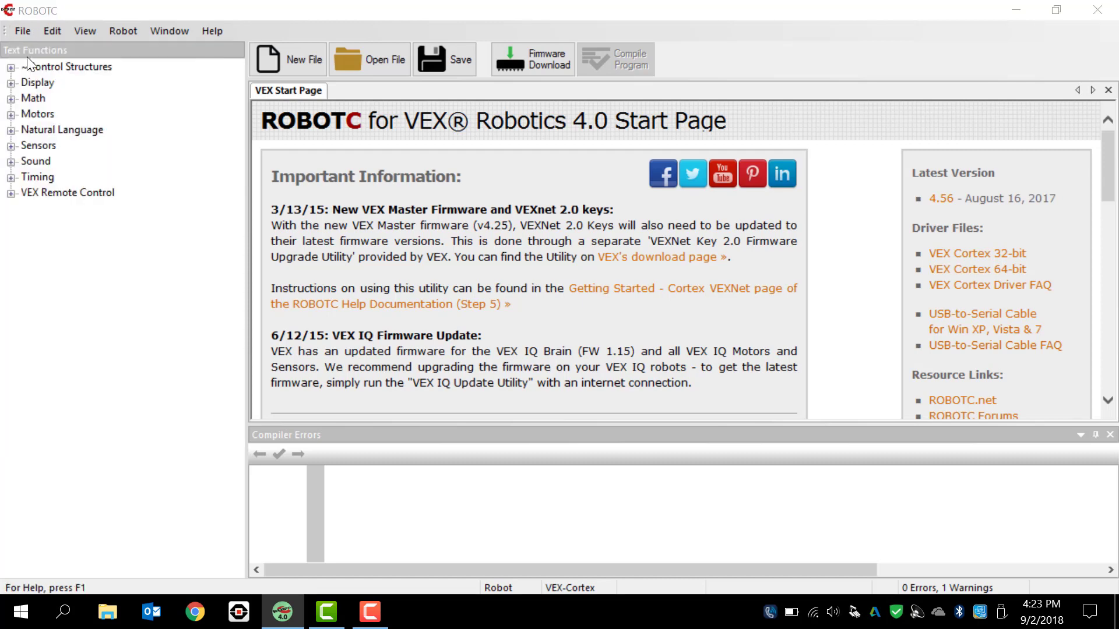
click(369, 58)
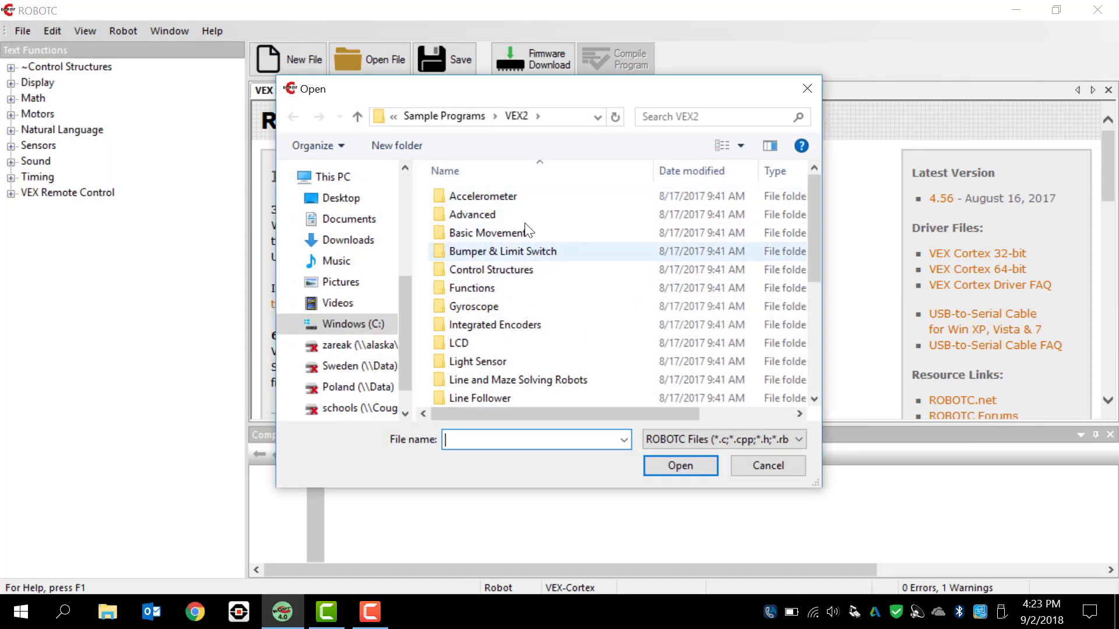
click(490, 269)
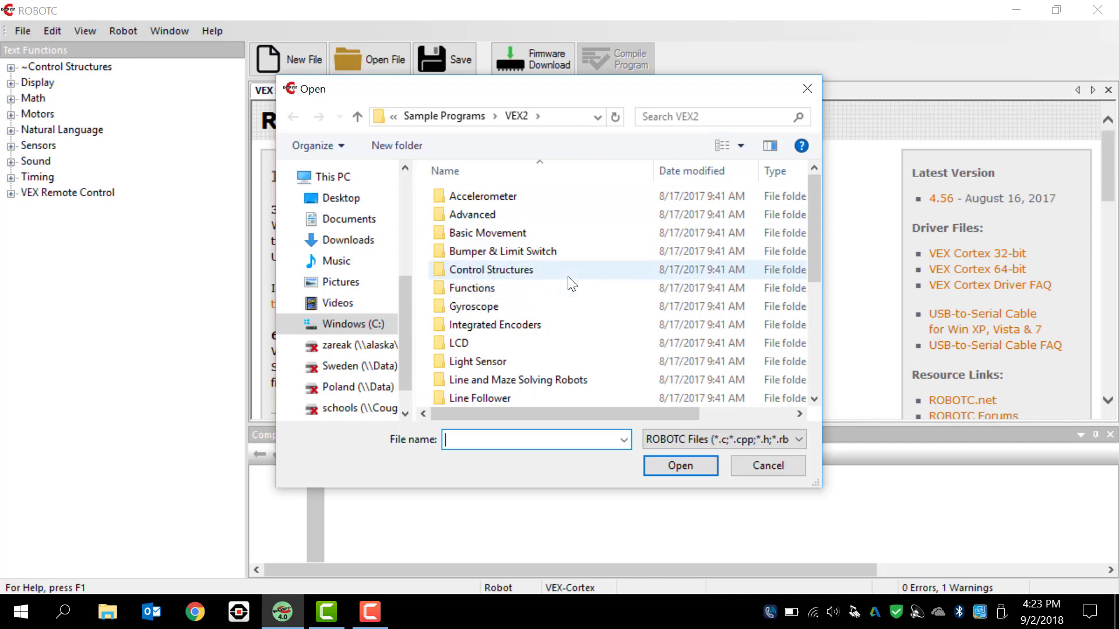
click(488, 233)
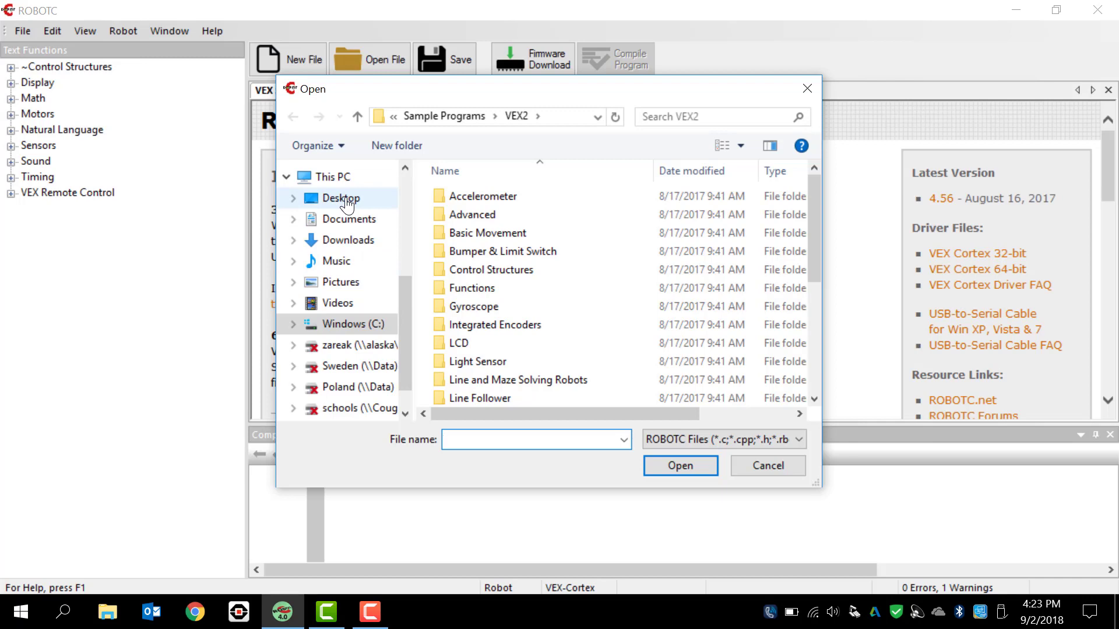
mouse_move(232, 138)
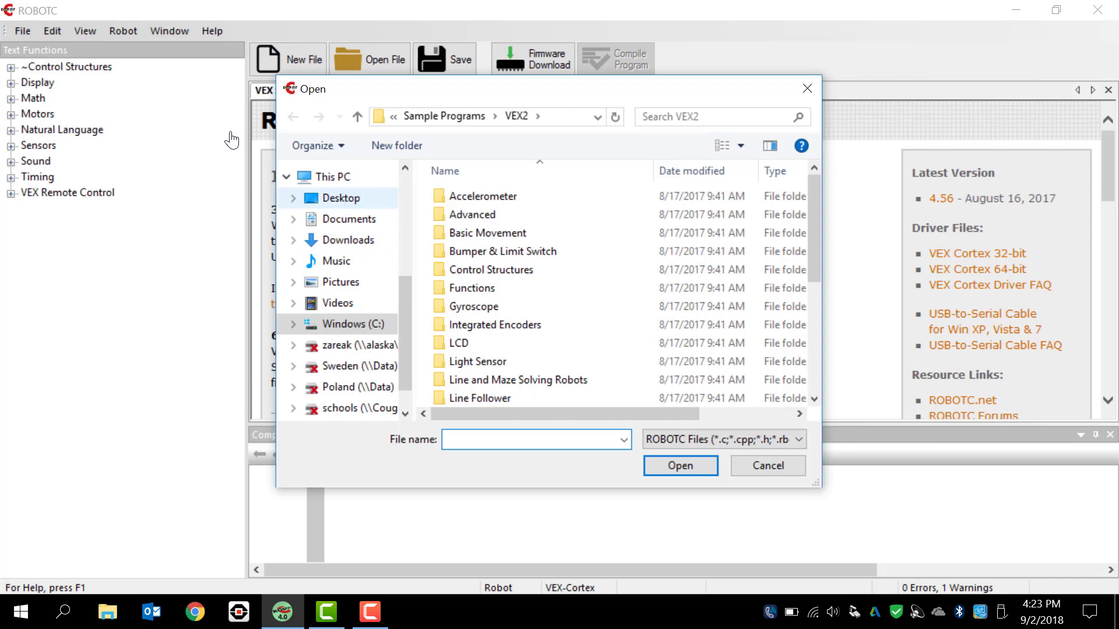
Switch the Open dialog to the Desktop and select ZareaRoboticsTemplate rather than its backup.
click(343, 198)
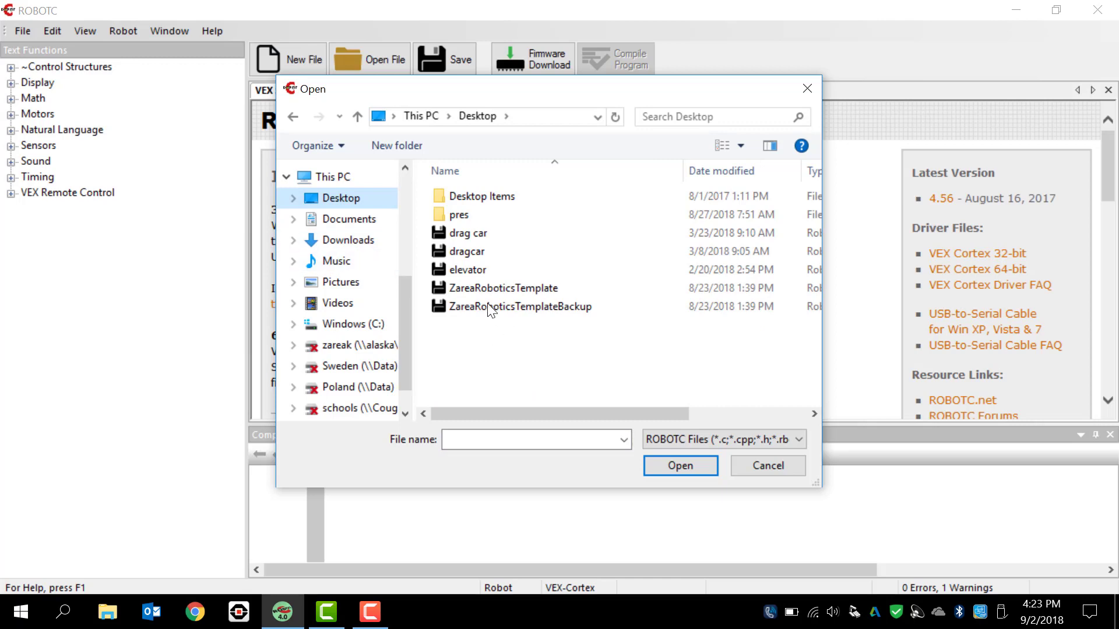
click(520, 307)
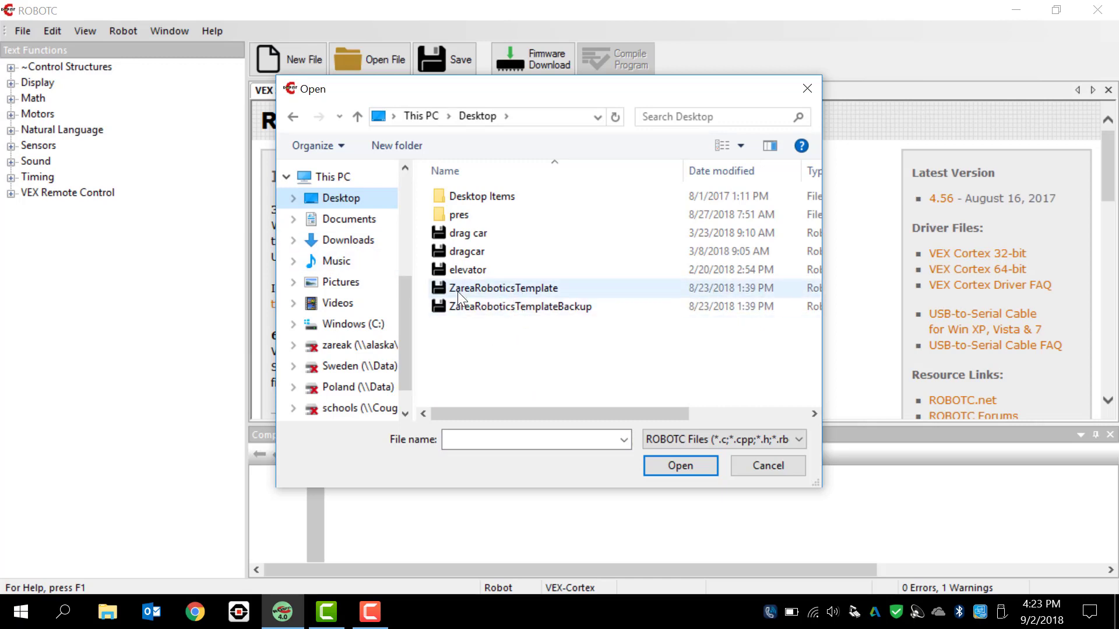
click(522, 307)
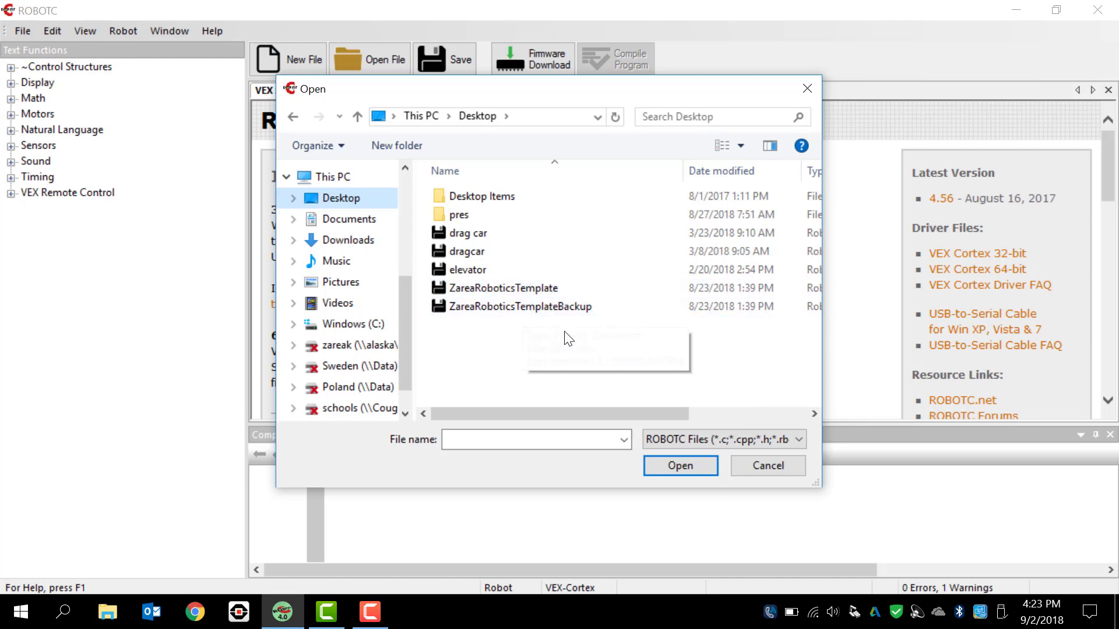
click(504, 288)
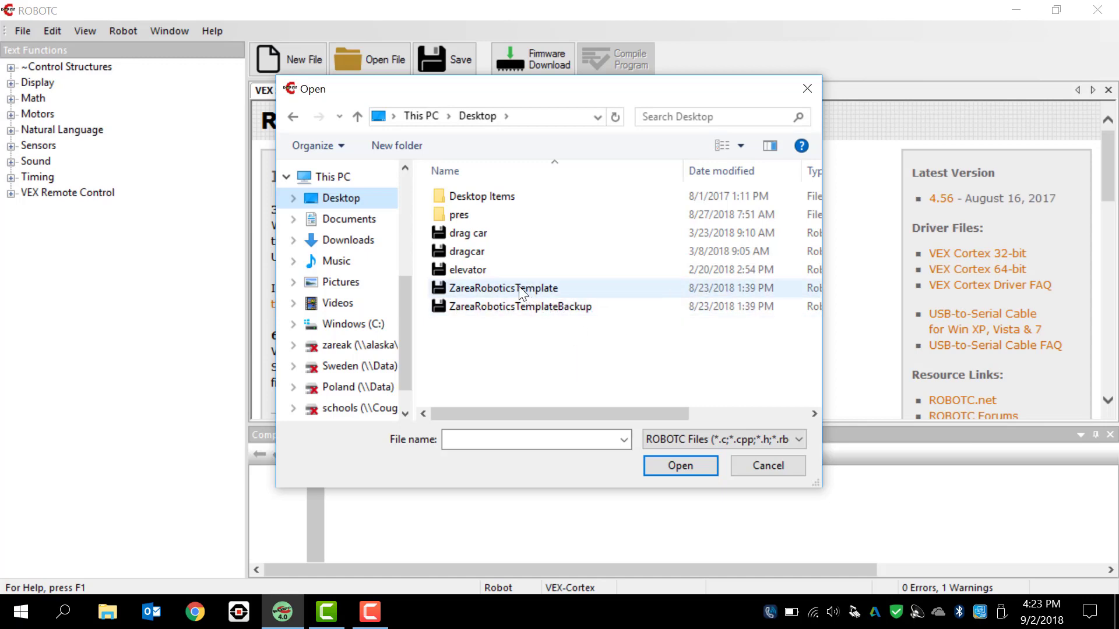
mouse_move(491, 308)
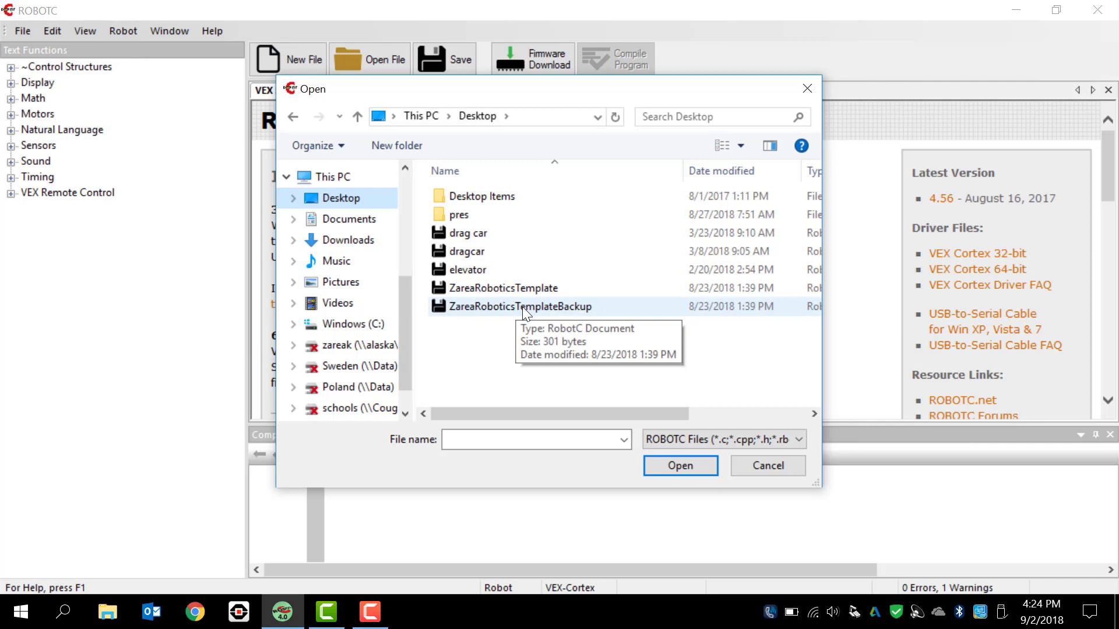
click(501, 287)
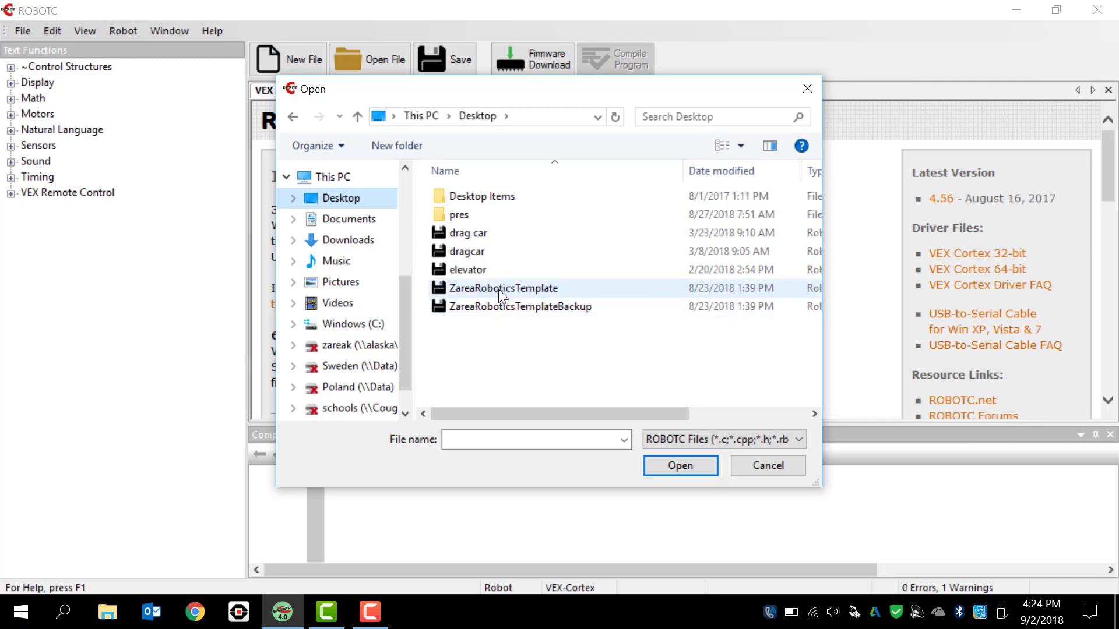
mouse_move(500, 293)
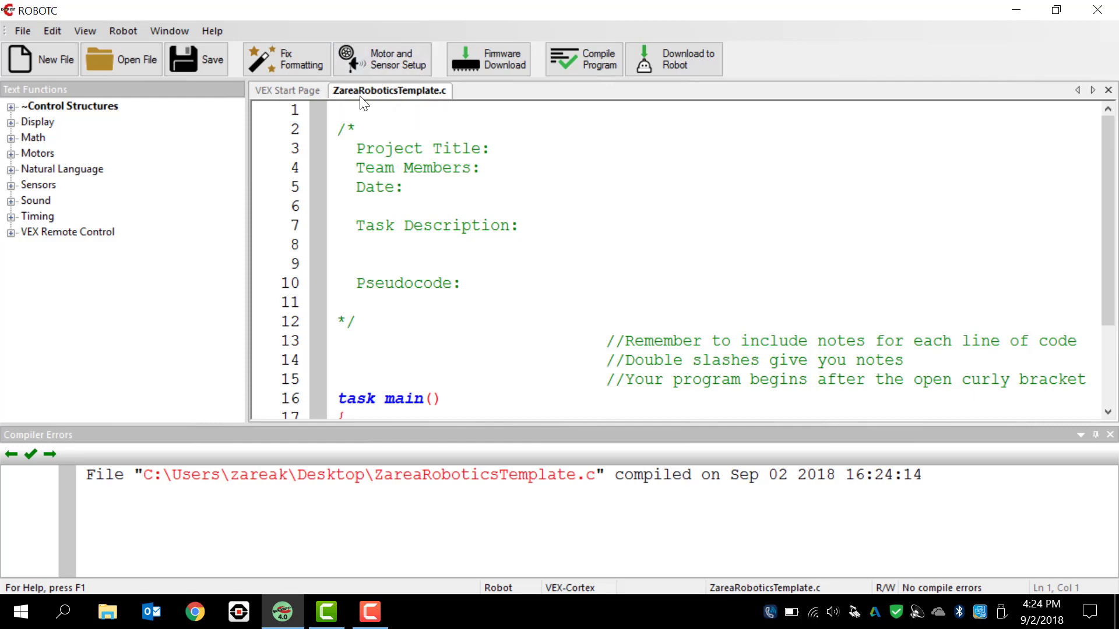
mouse_move(441, 106)
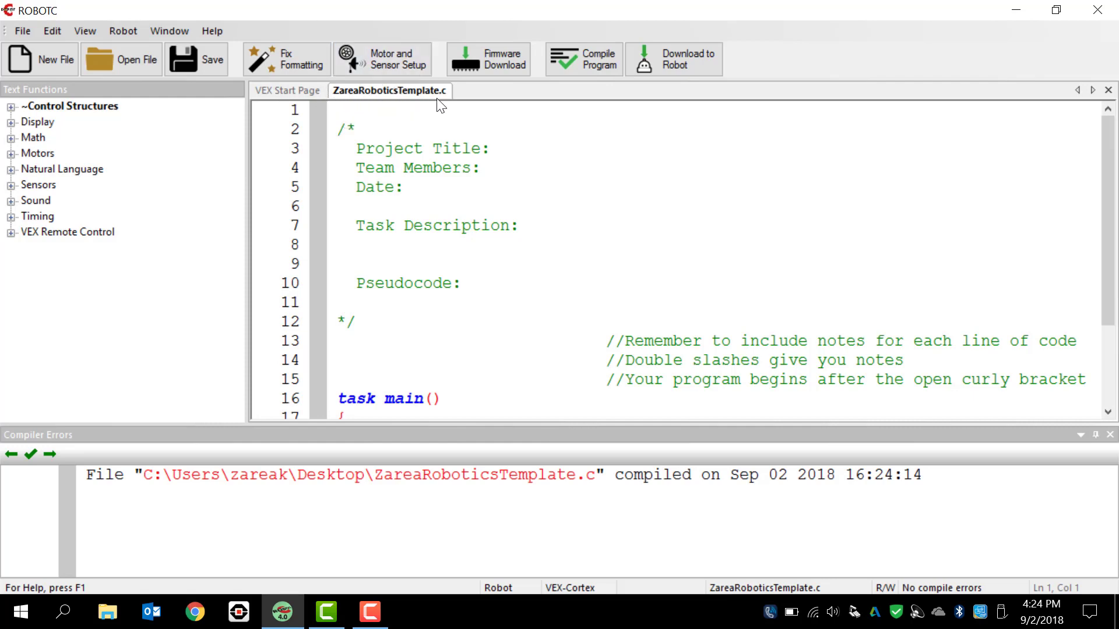
mouse_move(482, 101)
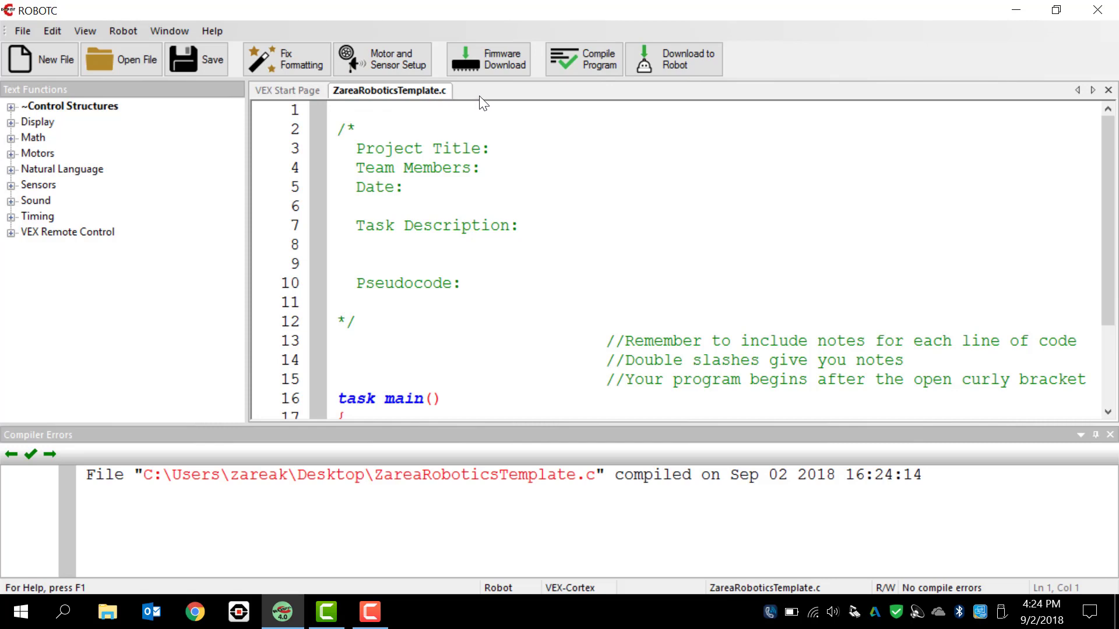
mouse_move(552, 245)
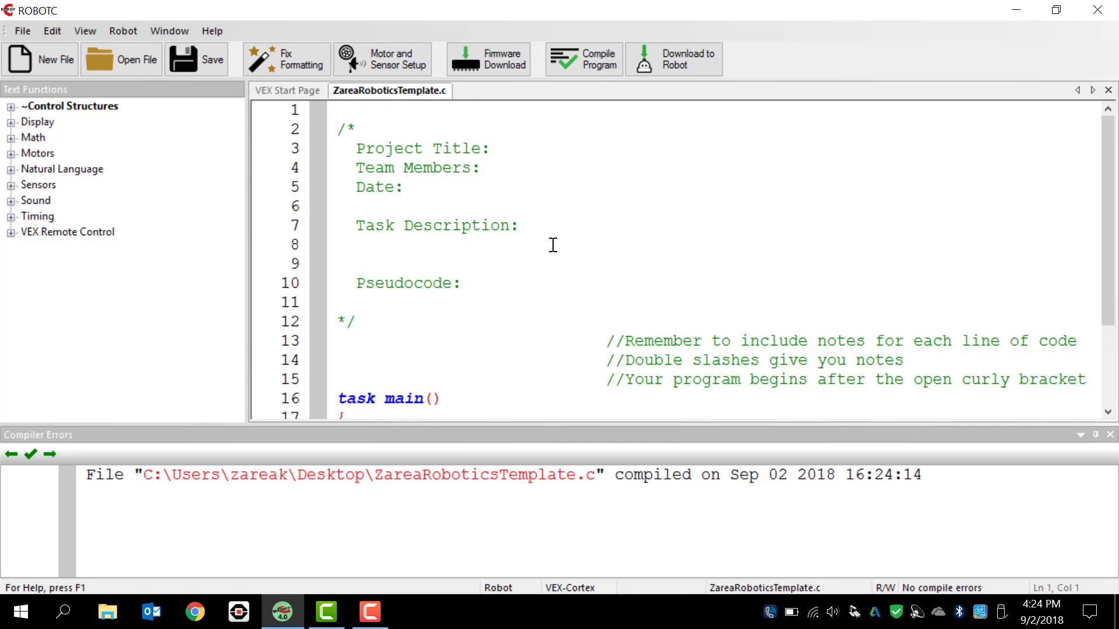
mouse_move(425, 481)
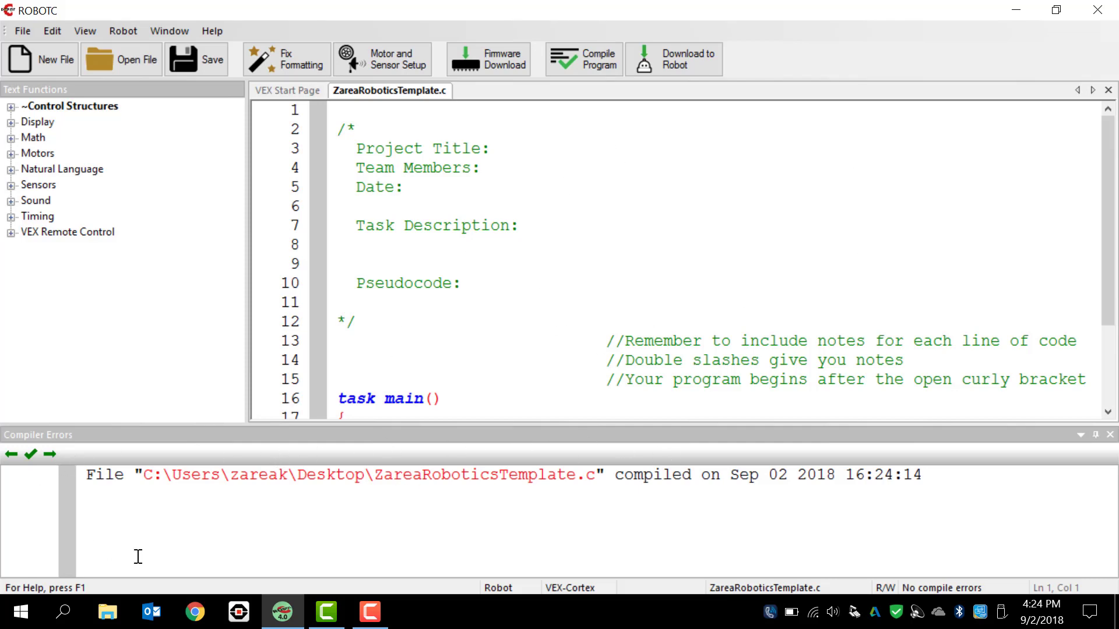
mouse_move(291, 551)
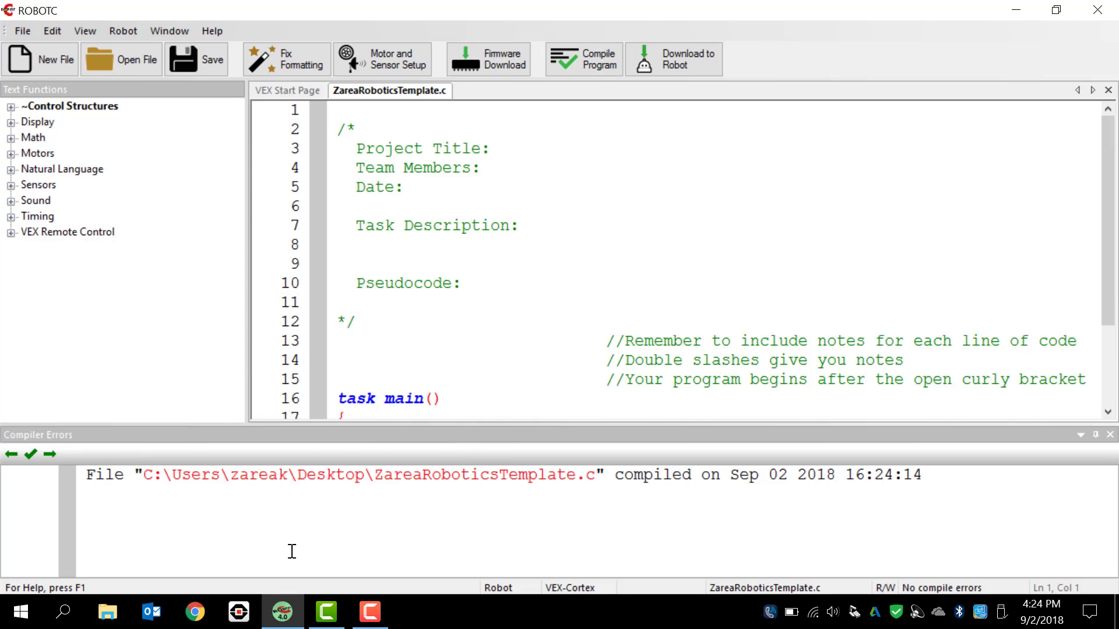
mouse_move(621, 535)
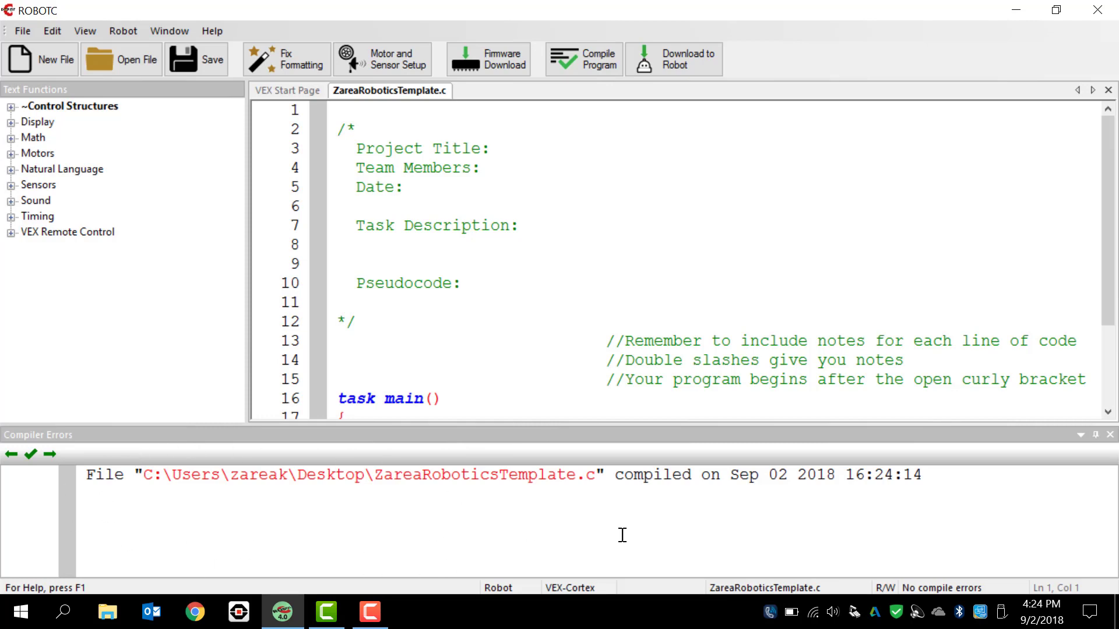
mouse_move(63, 169)
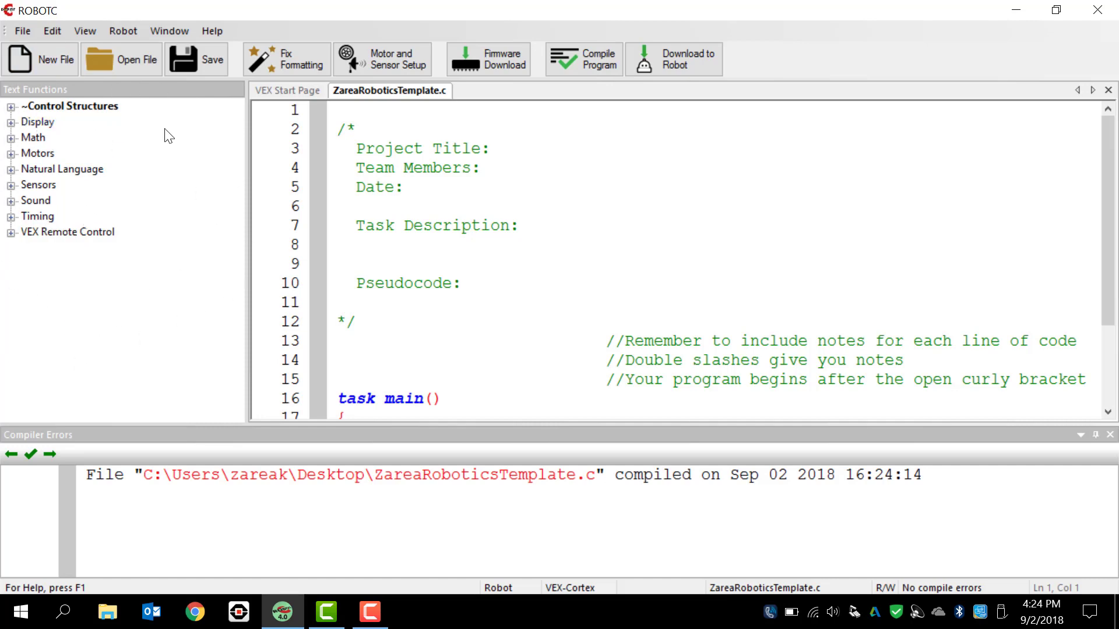
mouse_move(4, 201)
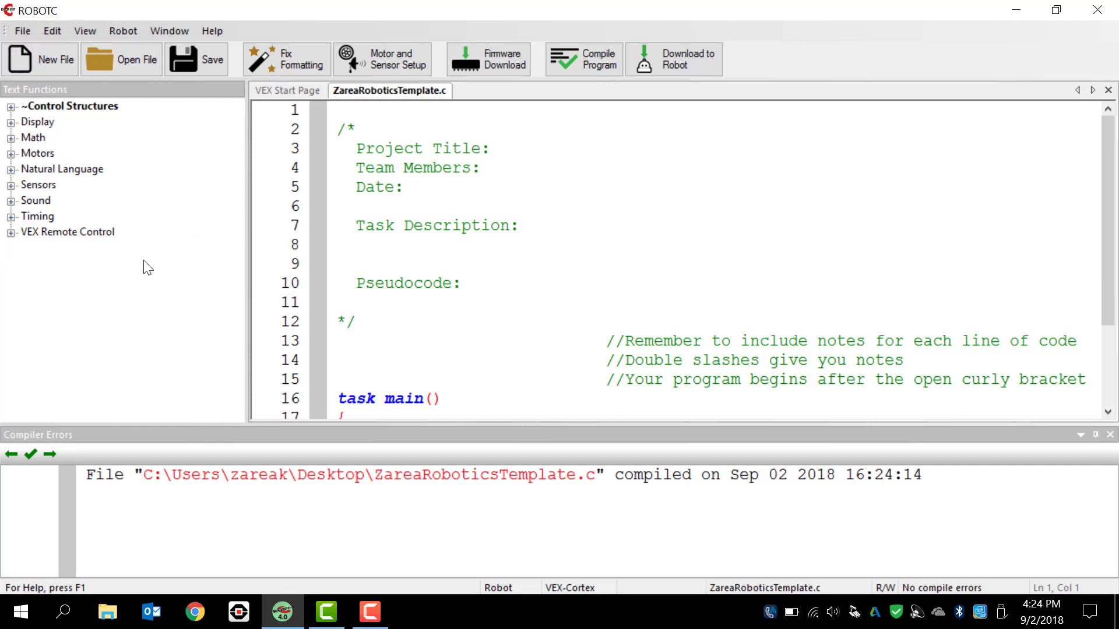
mouse_move(454, 333)
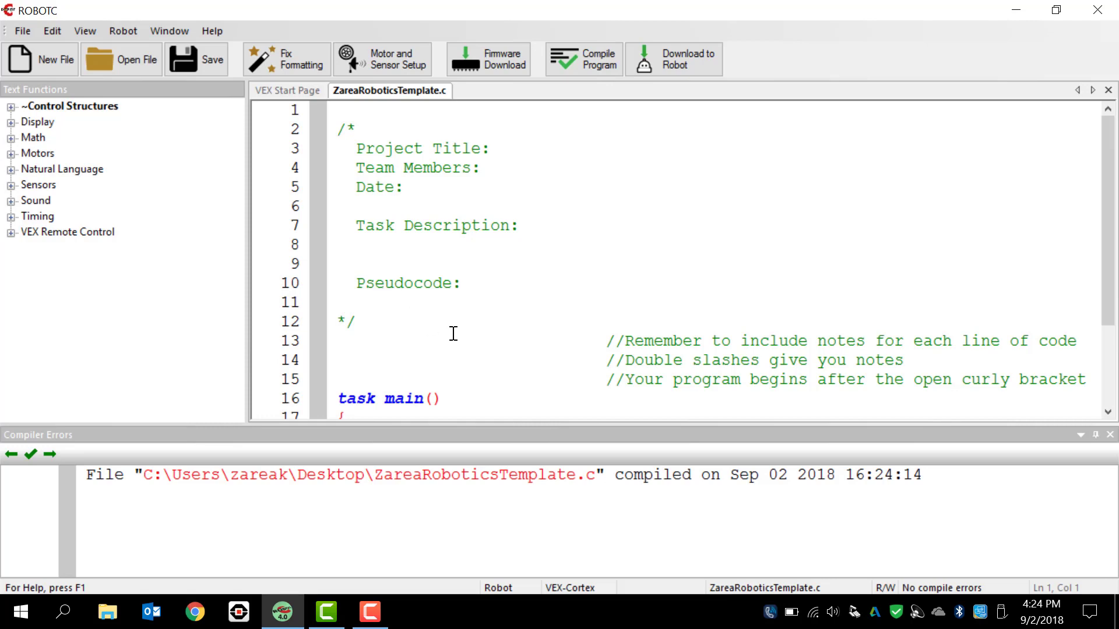
mouse_move(547, 268)
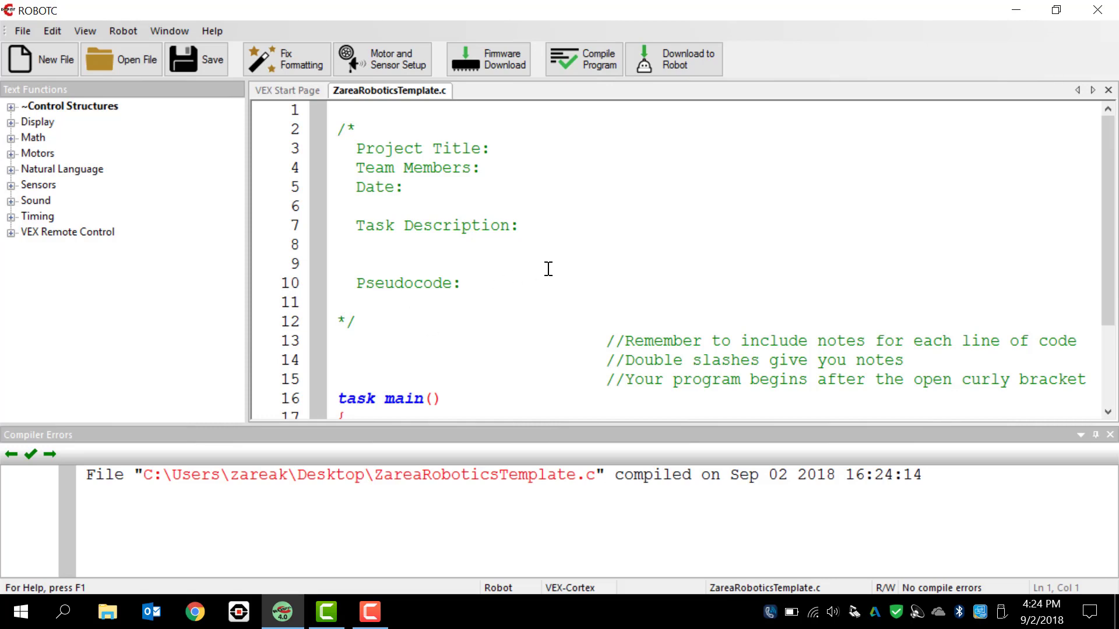
mouse_move(180, 176)
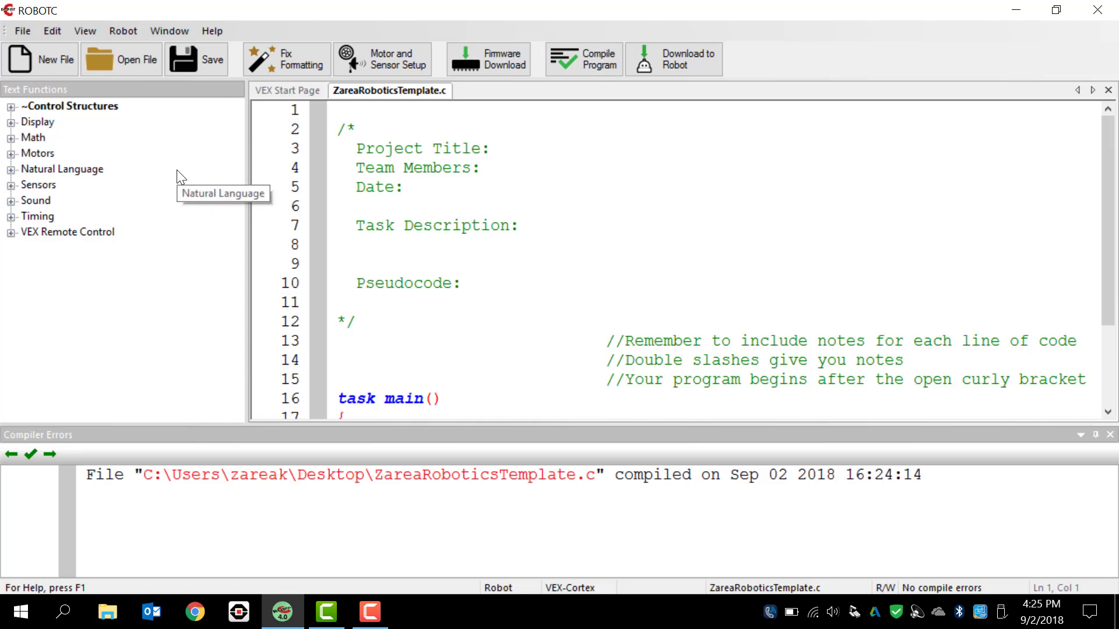
mouse_move(114, 24)
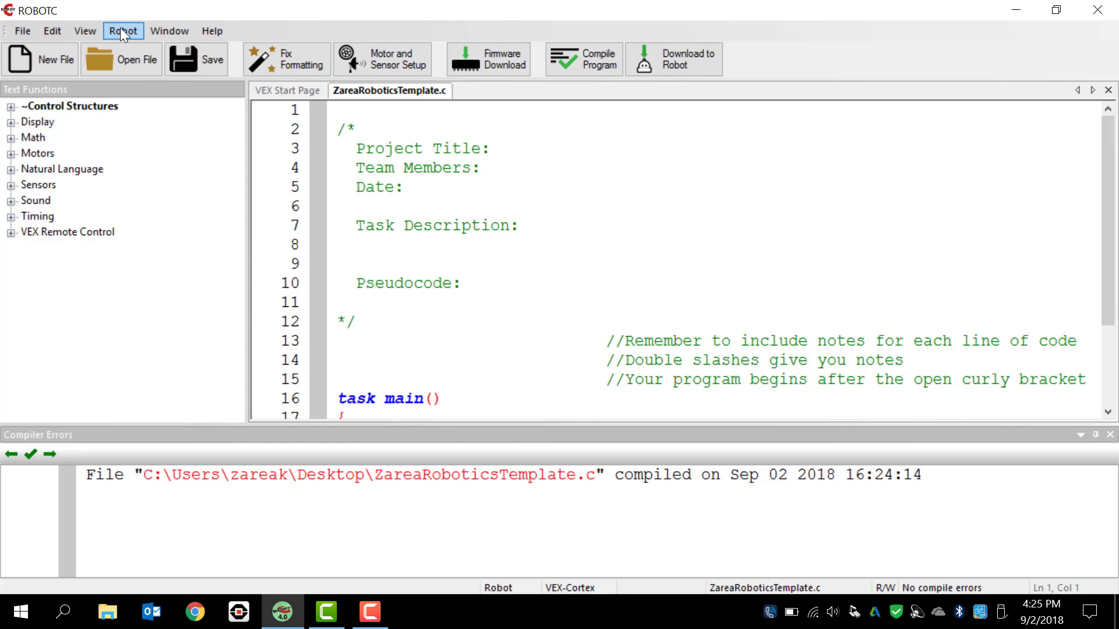
Show the Robot menu to review communication mode, compiler target and platform type settings.
click(122, 31)
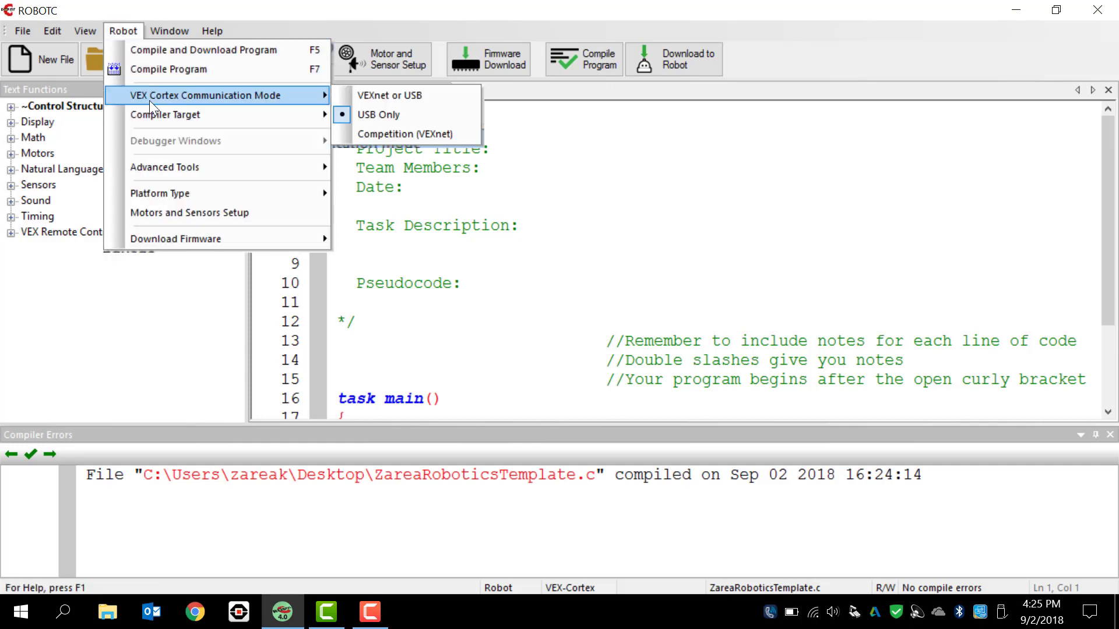
mouse_move(379, 114)
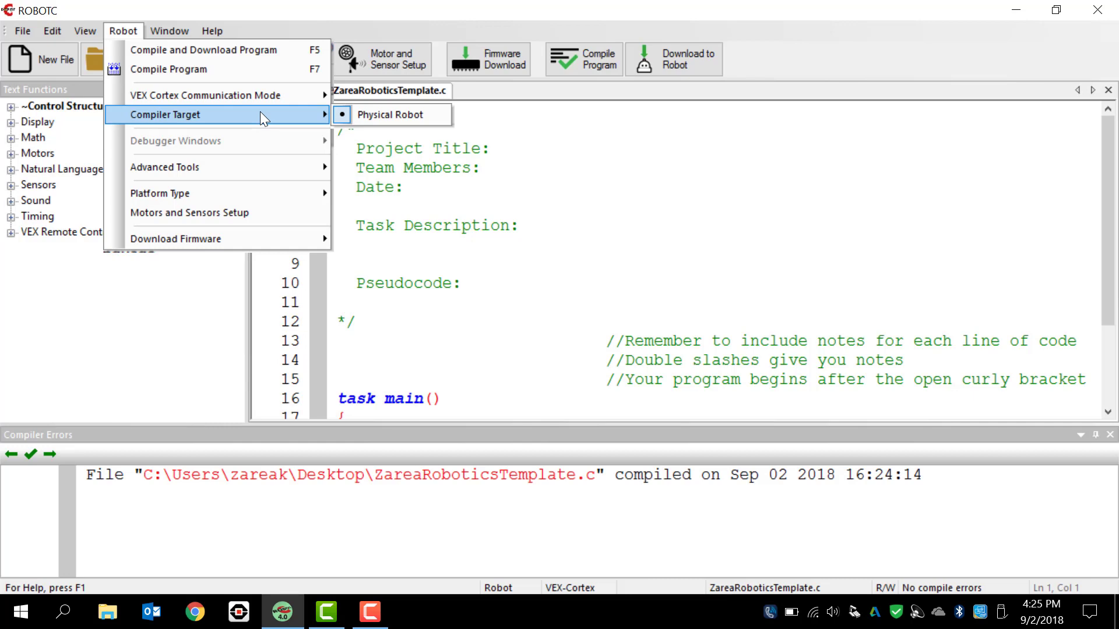
mouse_move(246, 188)
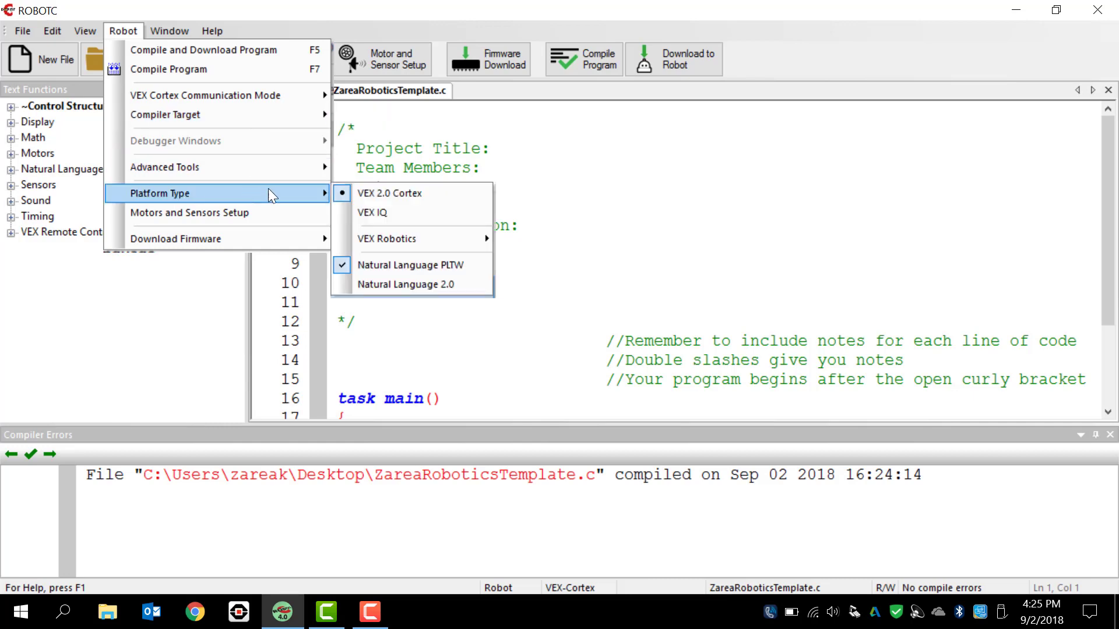
mouse_move(407, 193)
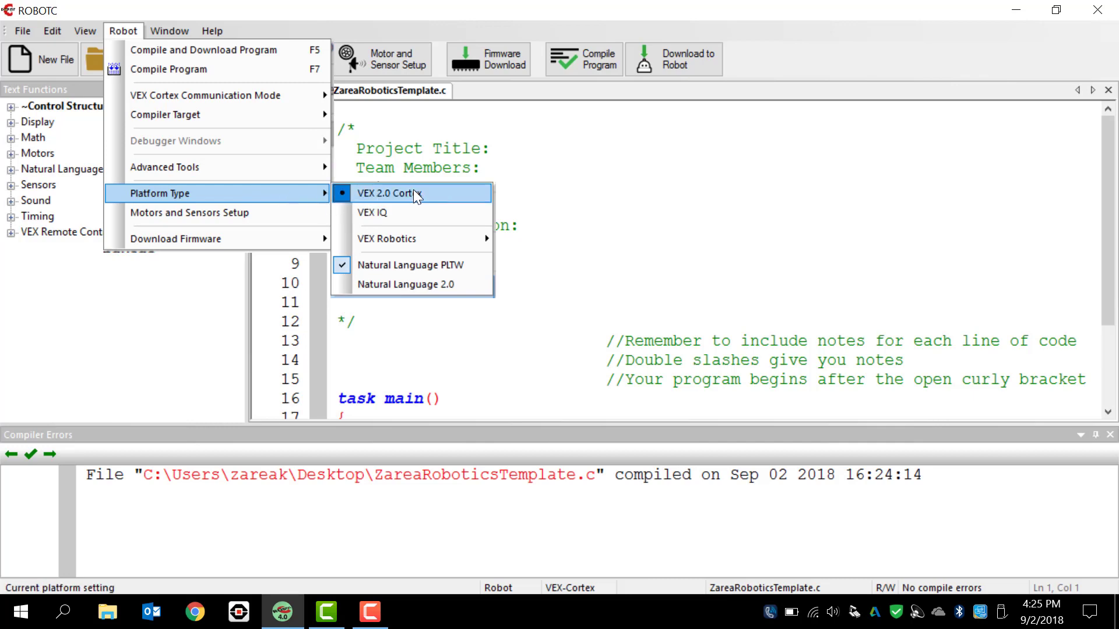
mouse_move(400, 238)
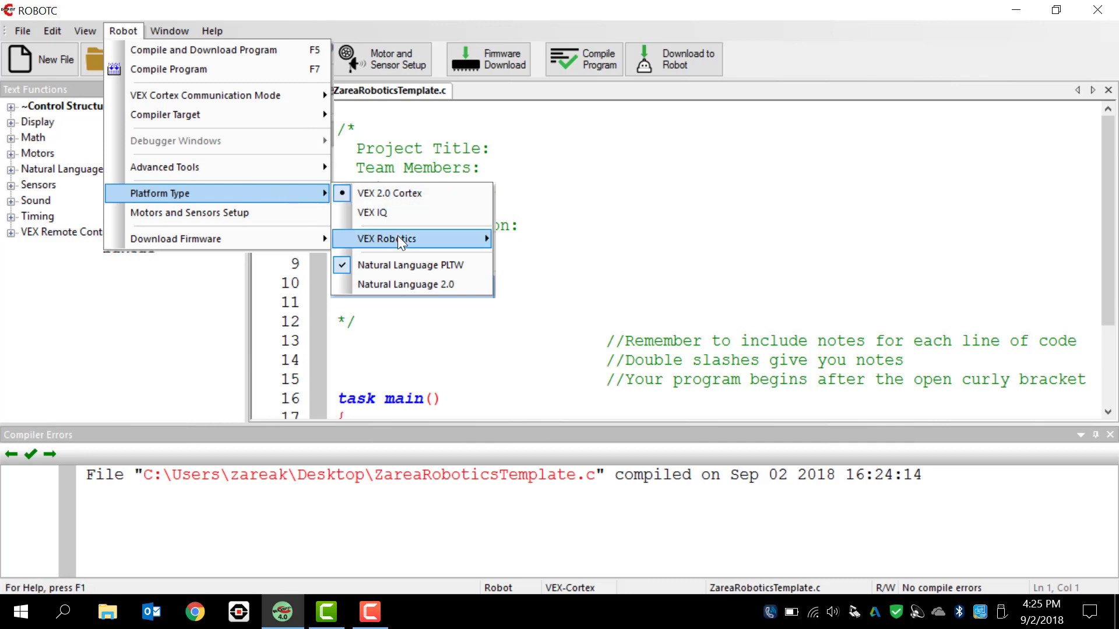
mouse_move(387, 238)
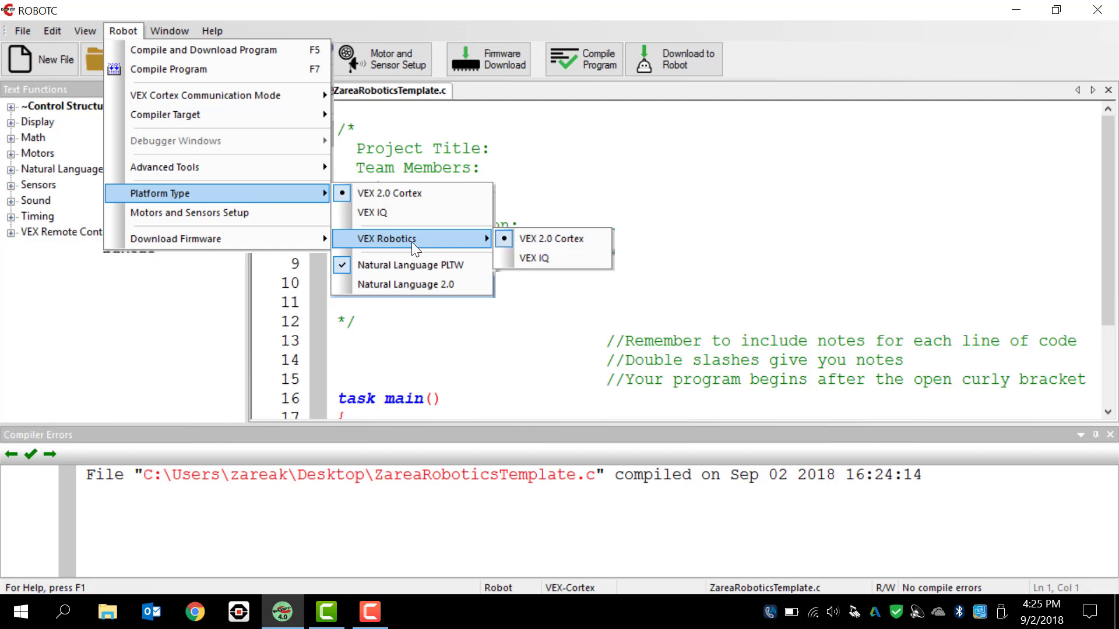
mouse_move(370, 265)
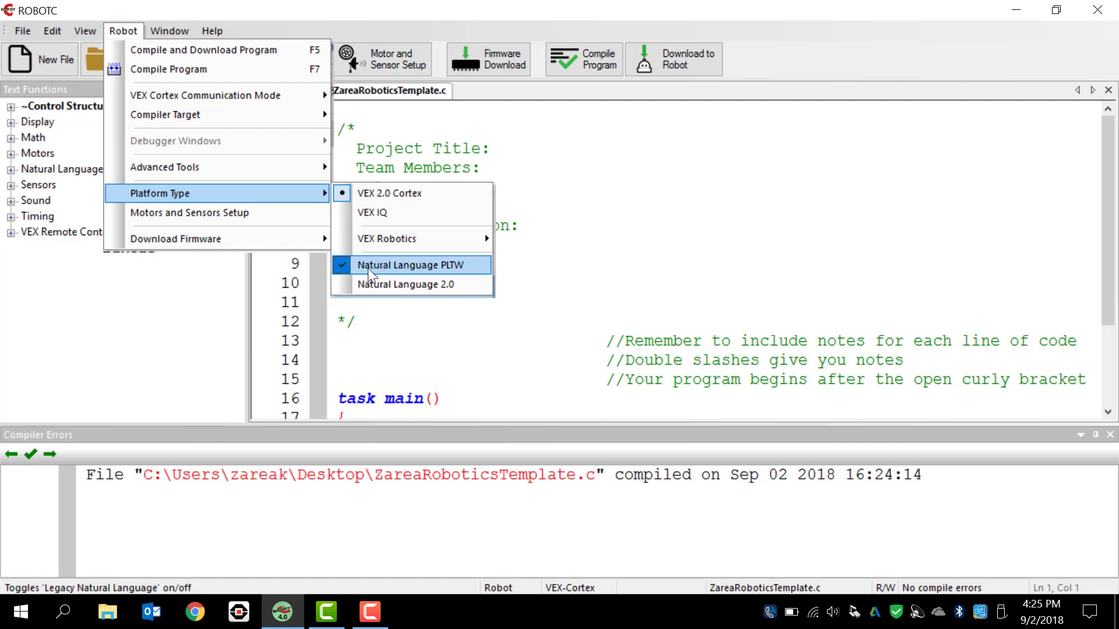
mouse_move(417, 272)
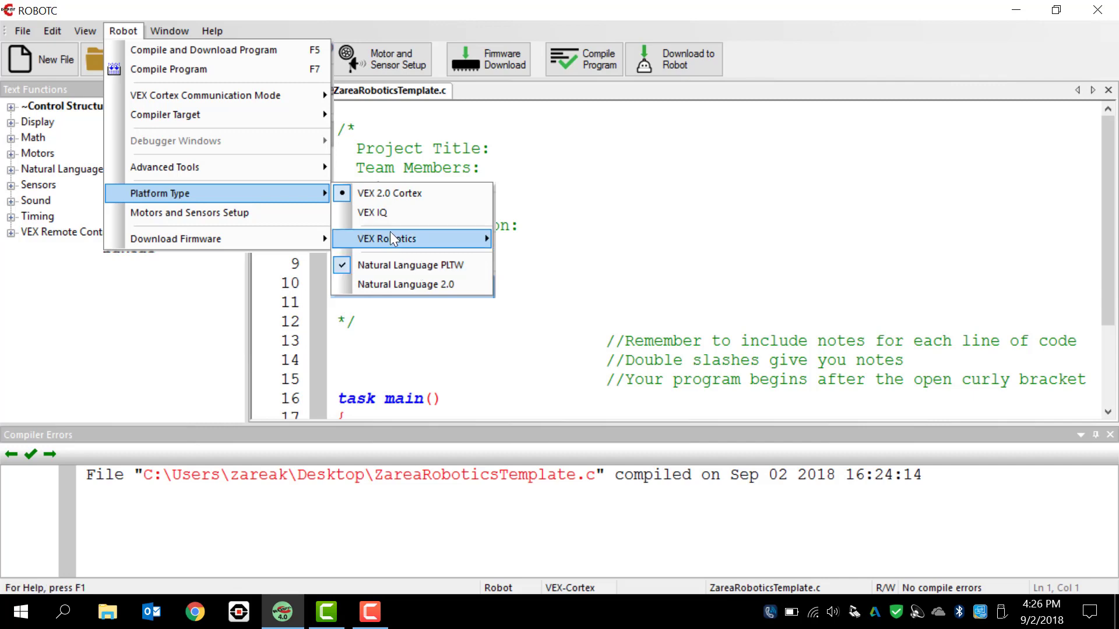
mouse_move(410, 265)
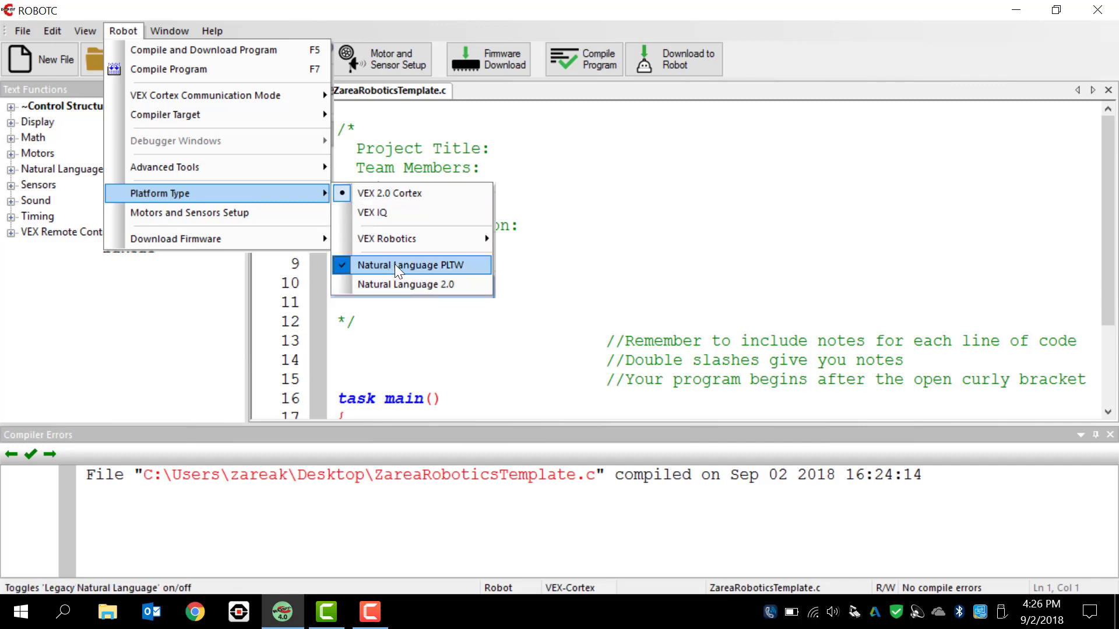
Dismiss the Robot menu unchanged, returning to the template code editor.
click(404, 265)
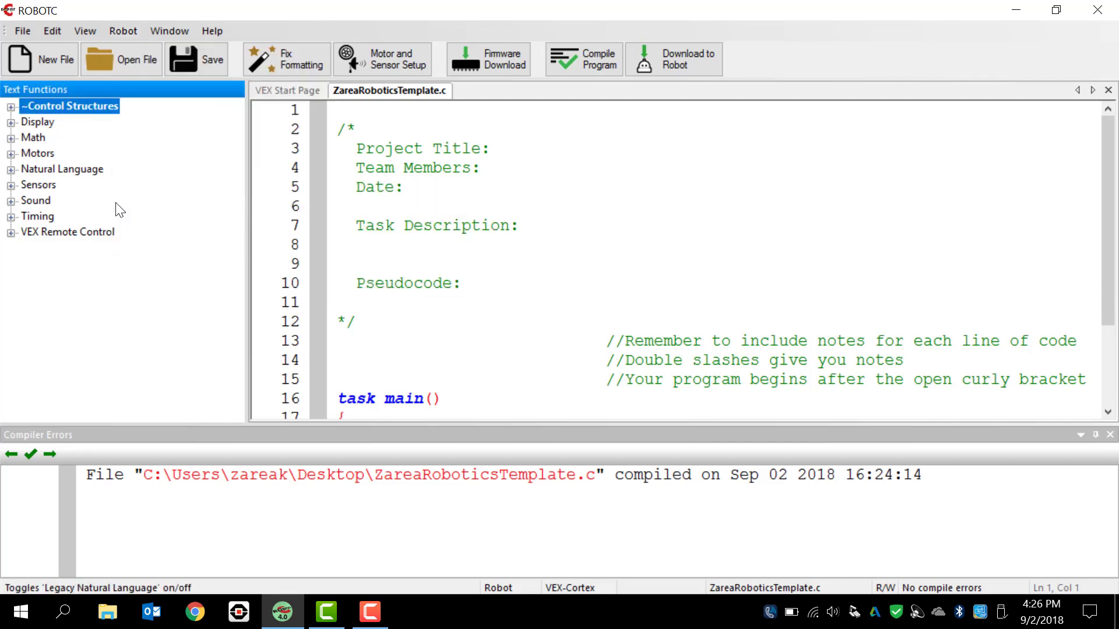
mouse_move(649, 250)
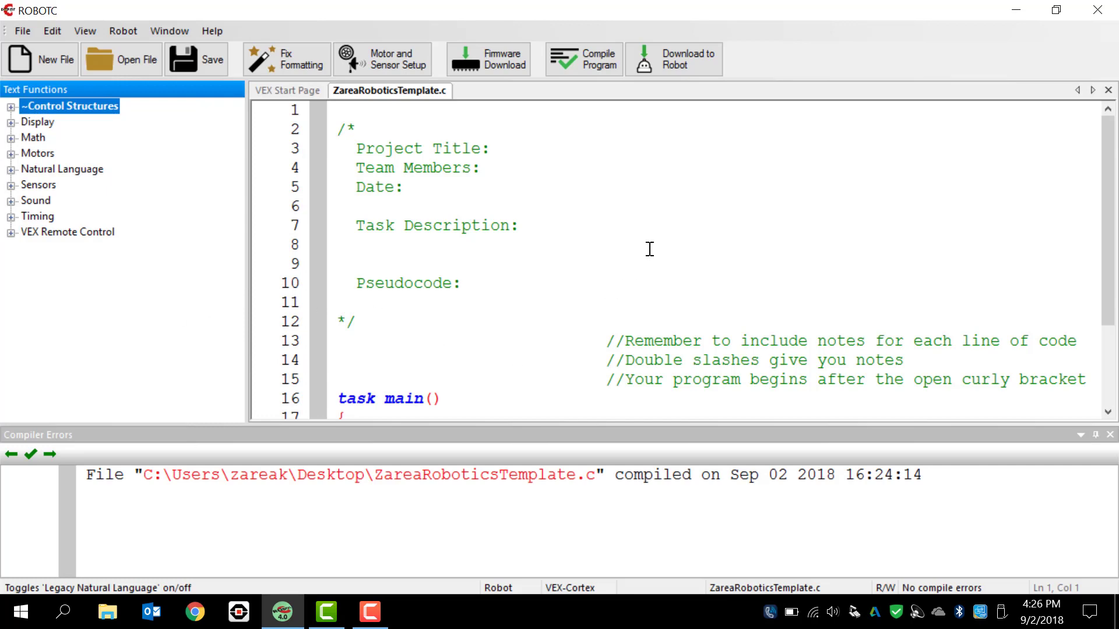
mouse_move(641, 247)
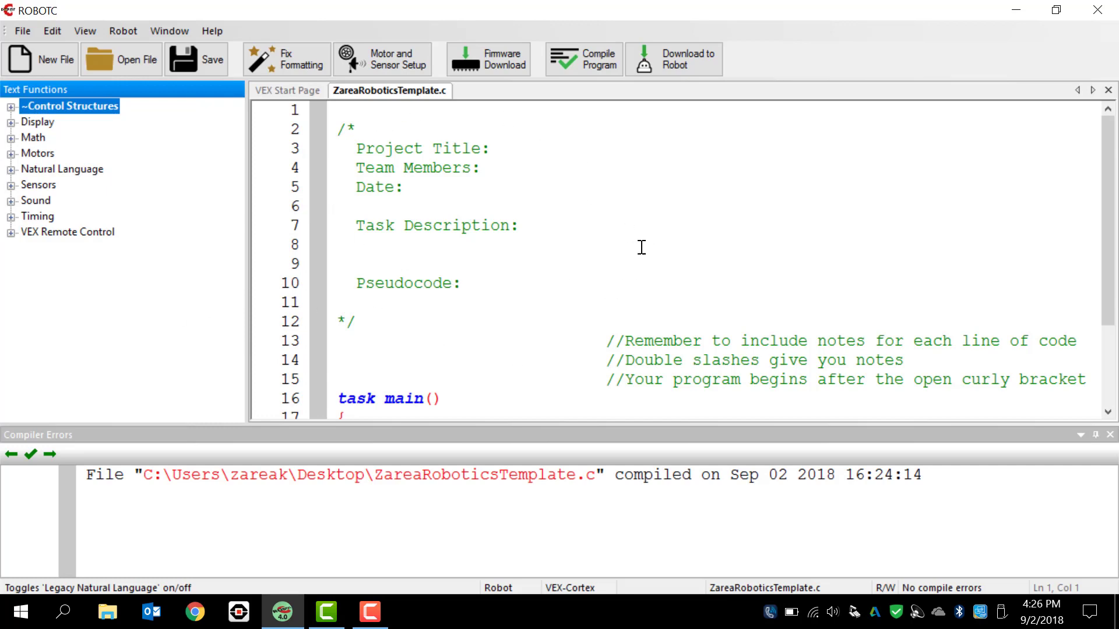
mouse_move(784, 188)
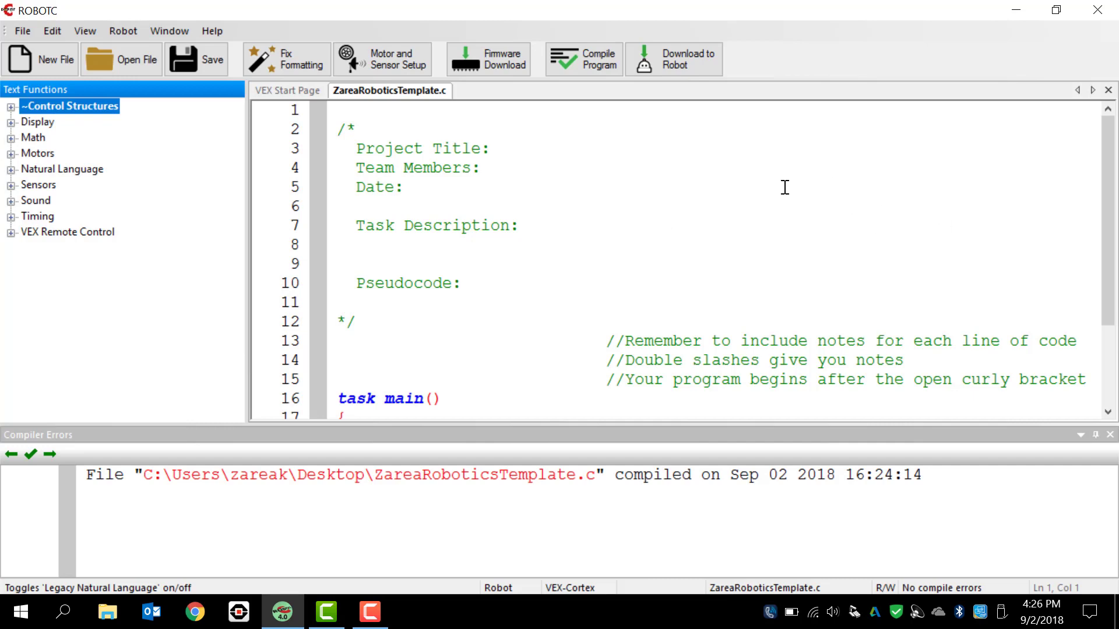
mouse_move(309, 127)
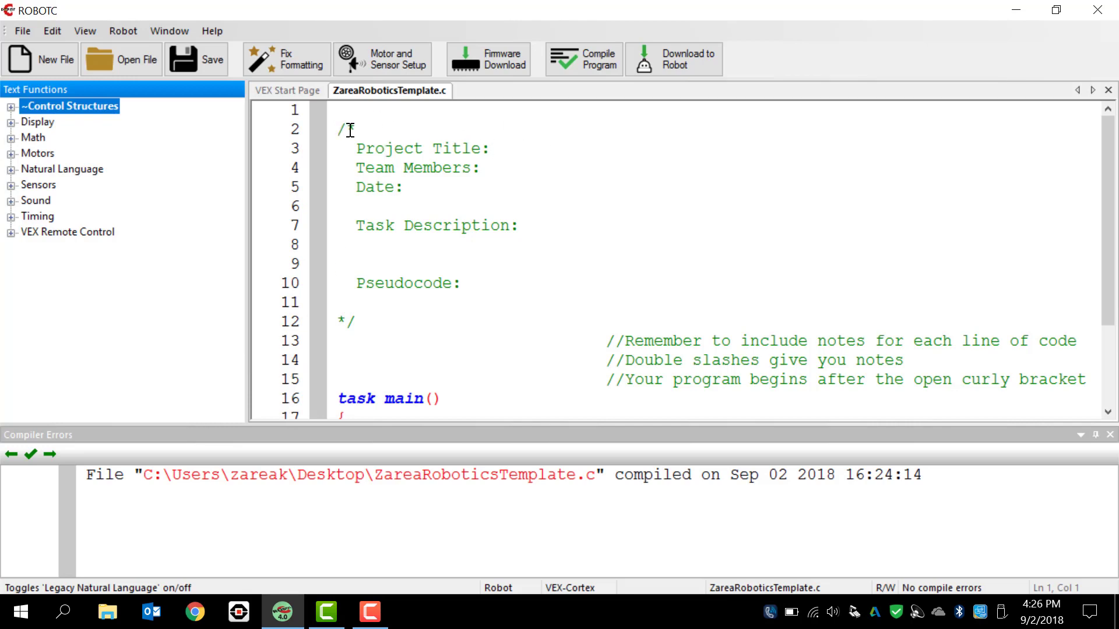
mouse_move(363, 214)
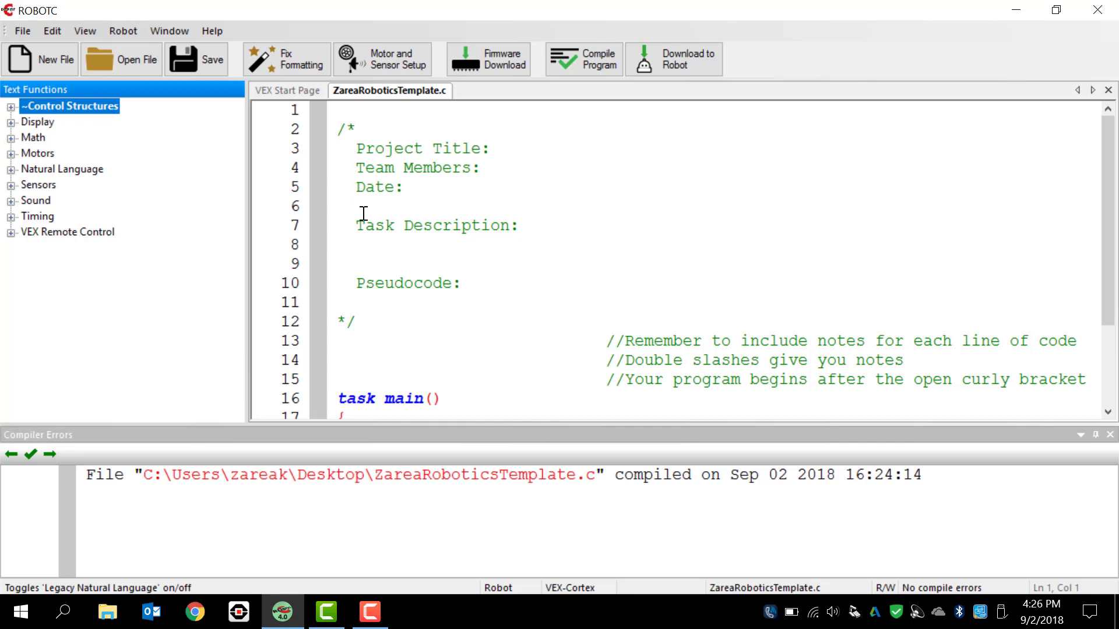
mouse_move(339, 320)
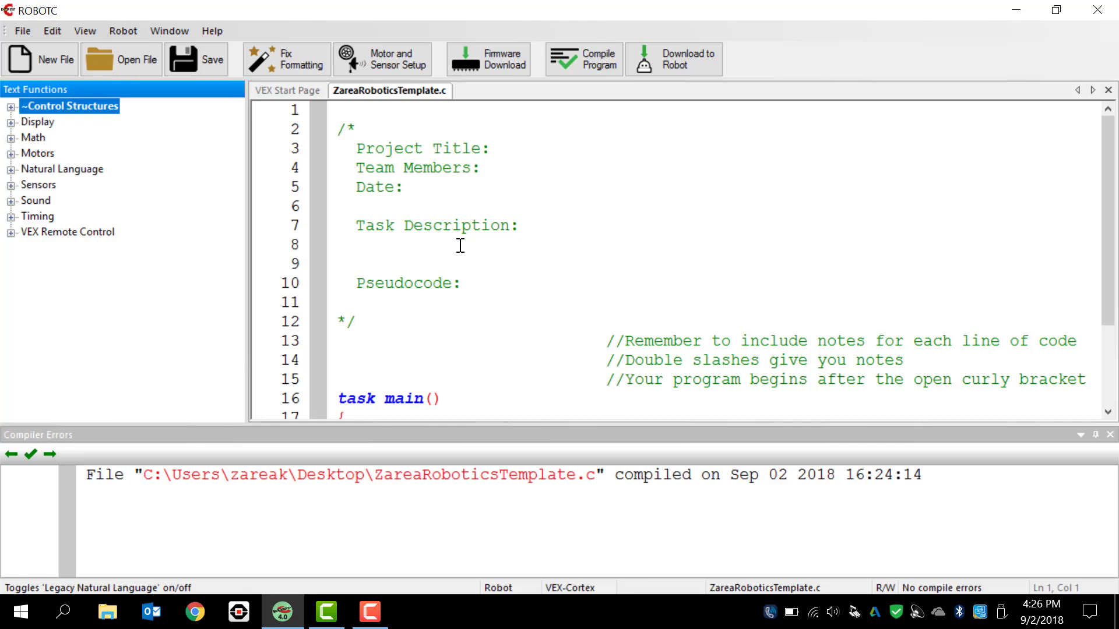
mouse_move(400, 123)
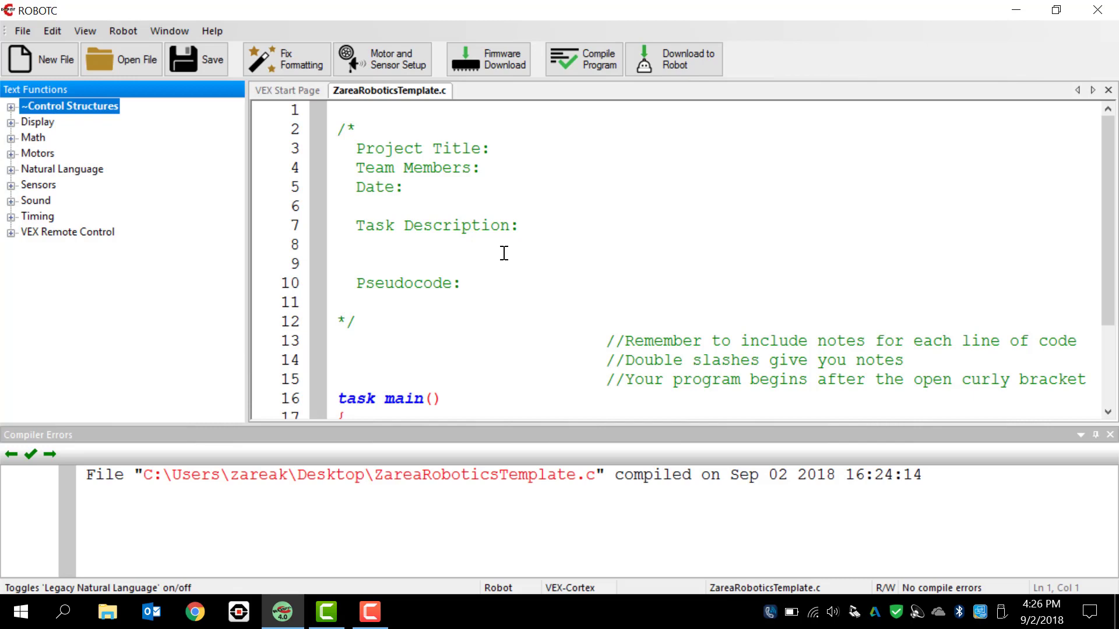
mouse_move(506, 150)
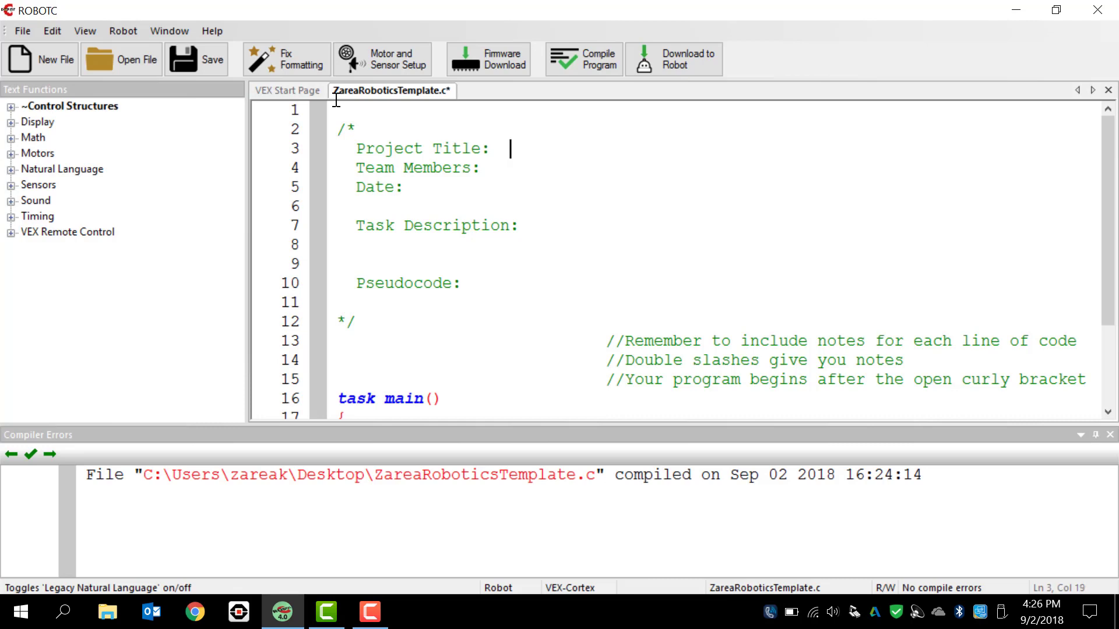
Fill the header comment's Project Title, Team Members, Date, Task Description and Pseudocode lines with placeholder text.
text(jkhgfljhgsdkjsdgh)
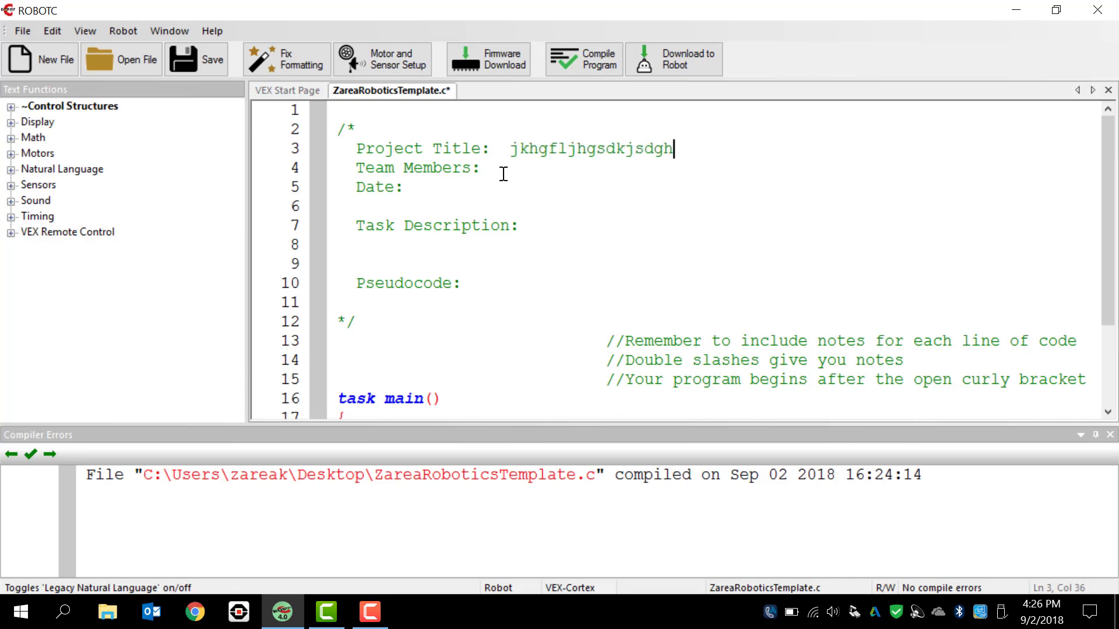
text(lkkjghfjkh)
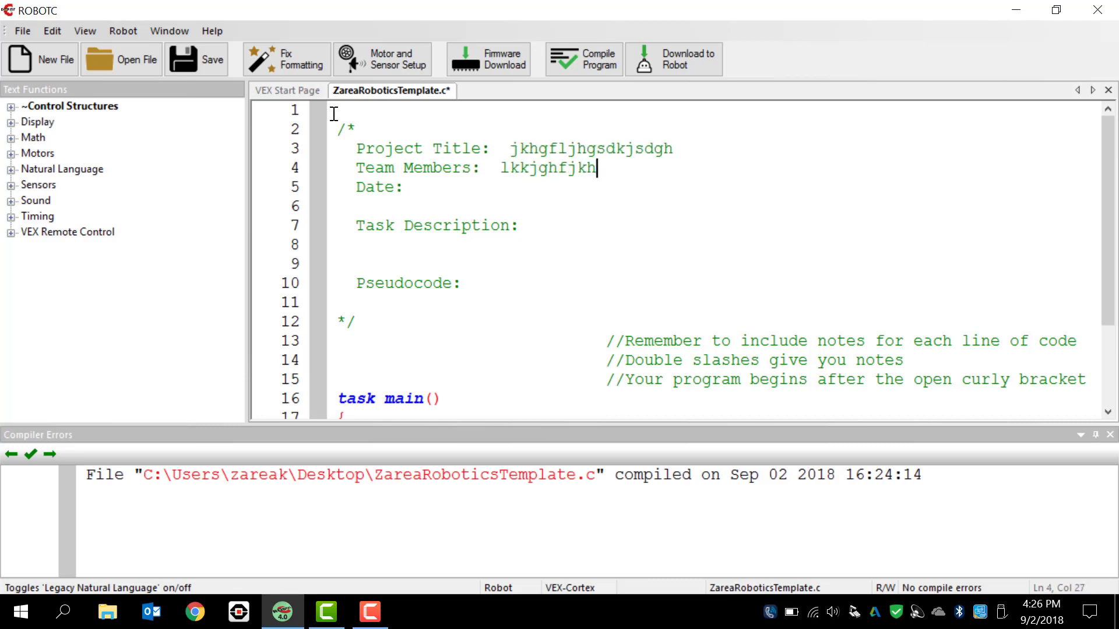
text(sdkj)
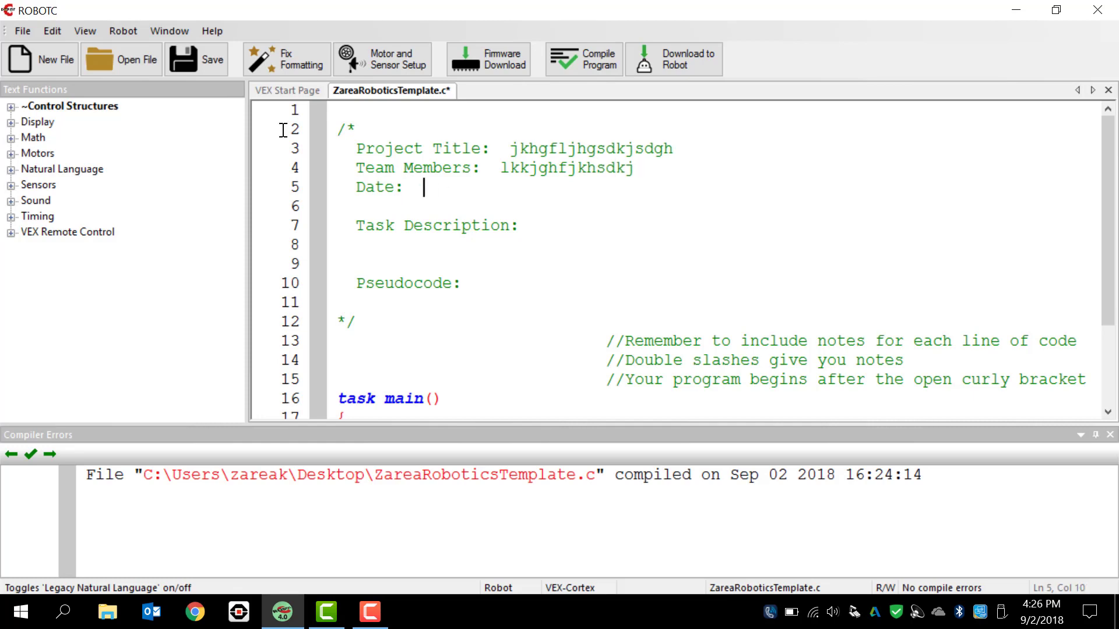
text(kljhsdflkjhdsfkl)
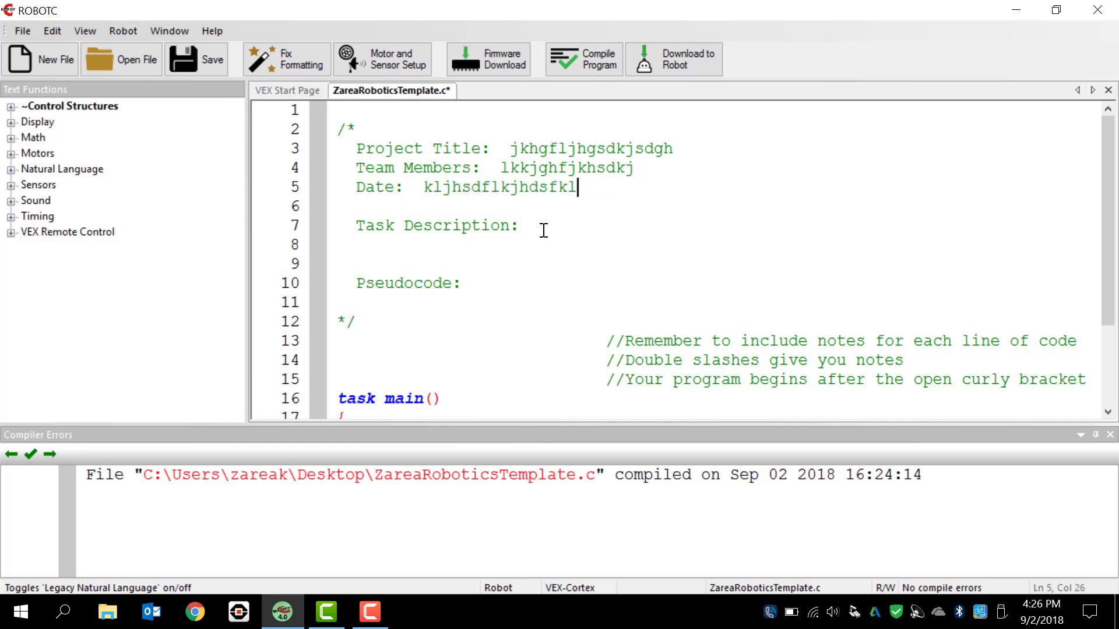
text(kjhulkhjkdsf)
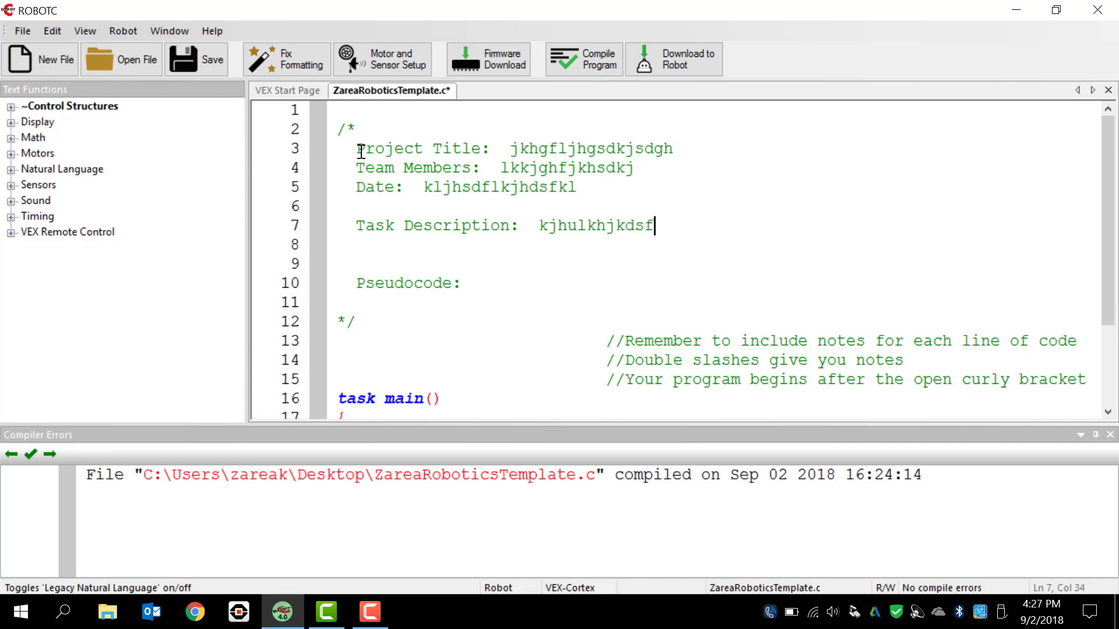
click(480, 283)
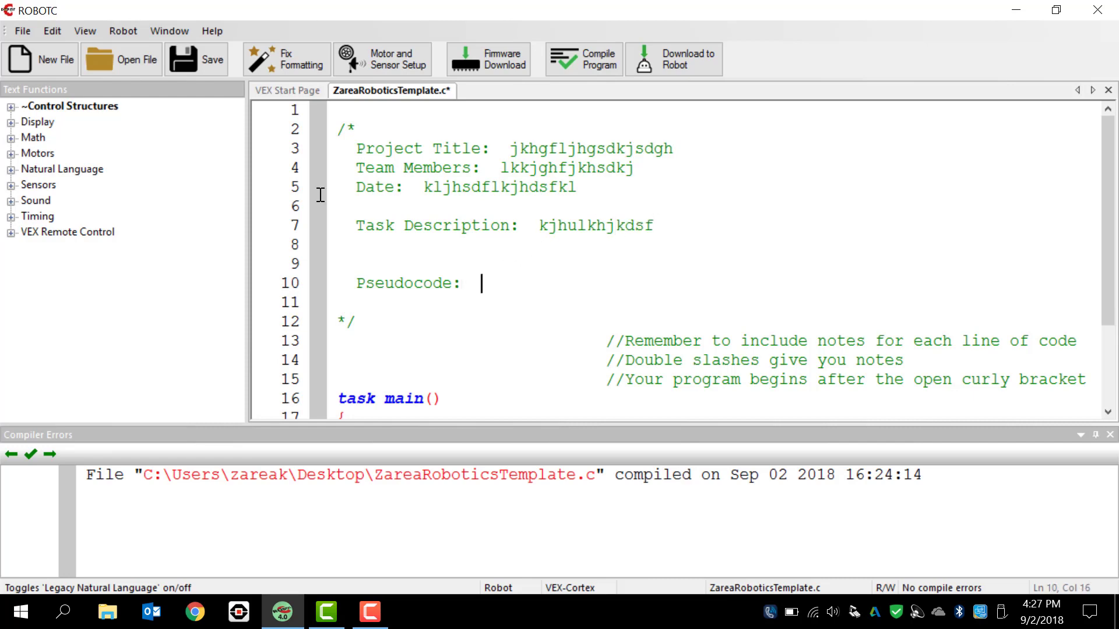
text(iouhiusdyh)
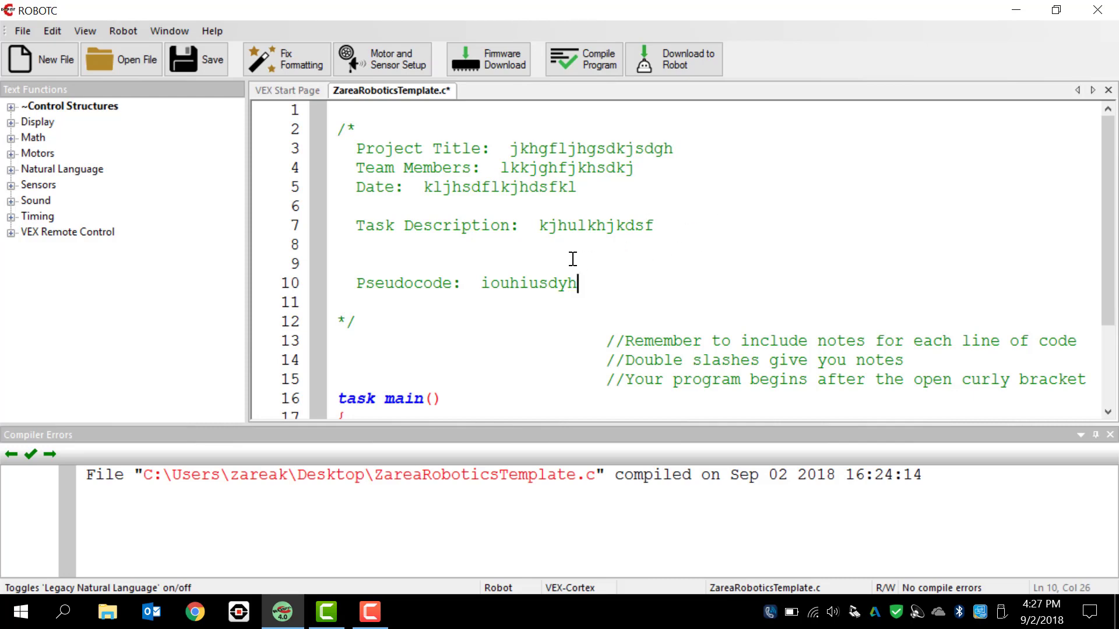
mouse_move(648, 275)
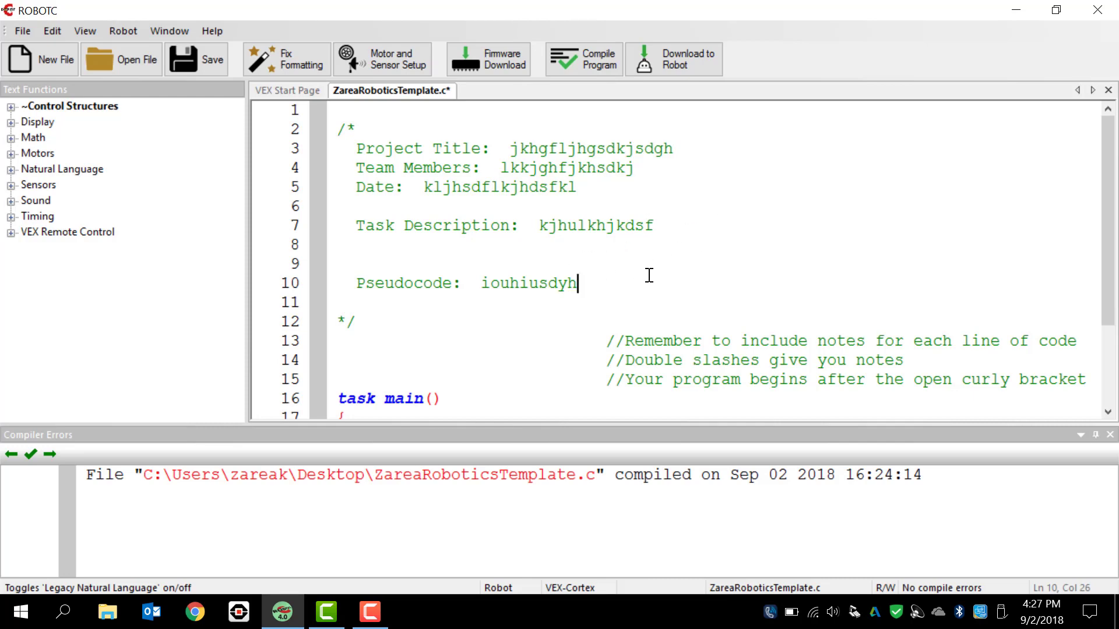
mouse_move(475, 283)
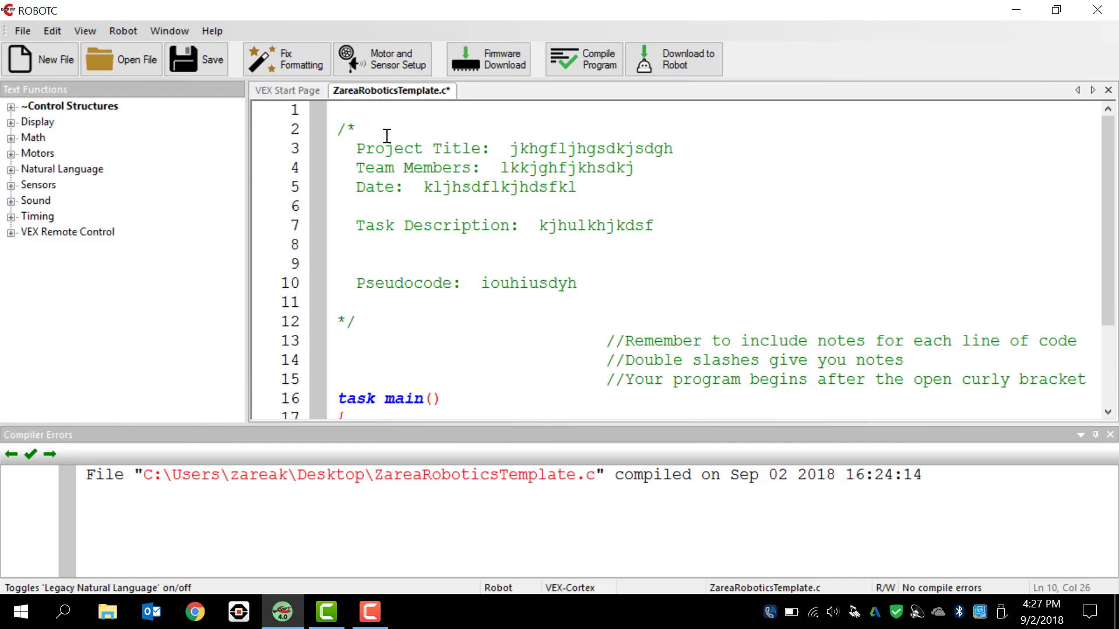
mouse_move(496, 300)
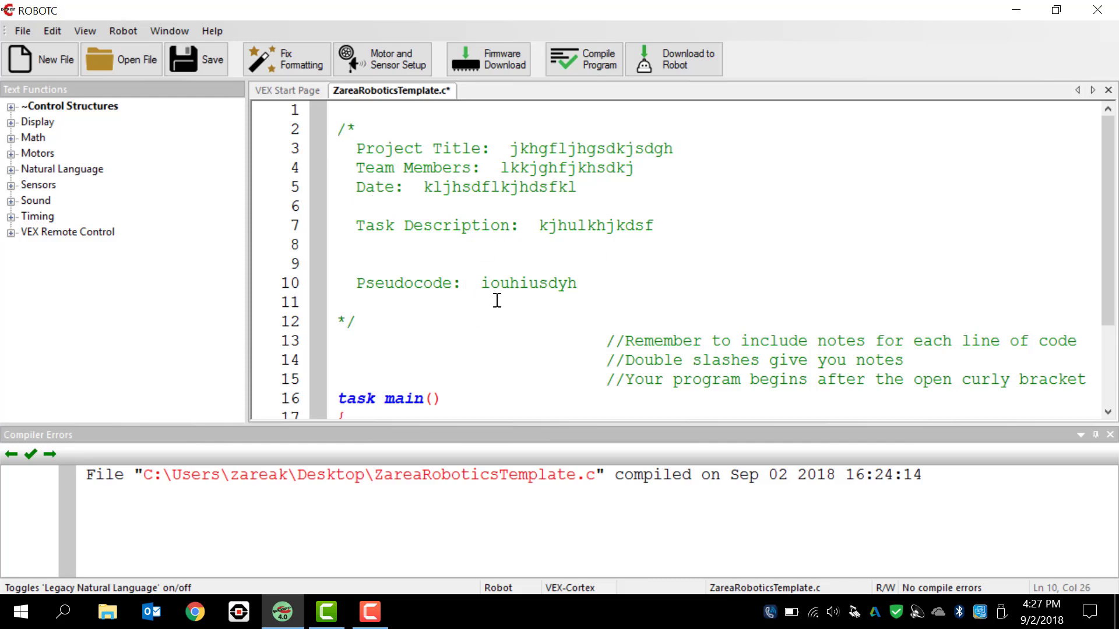
mouse_move(343, 129)
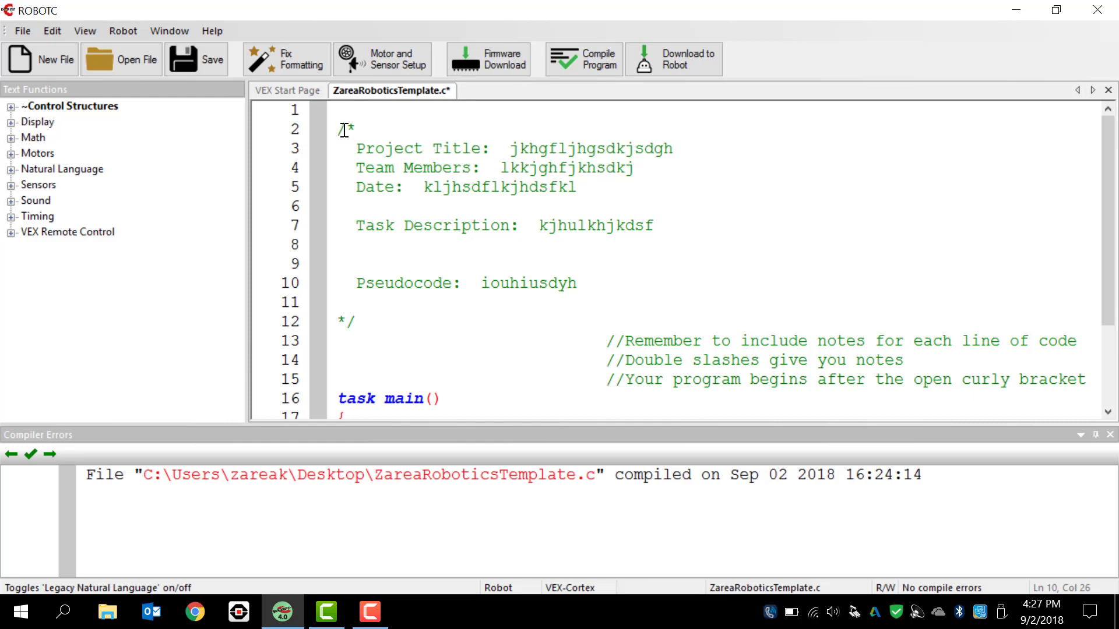
mouse_move(487, 303)
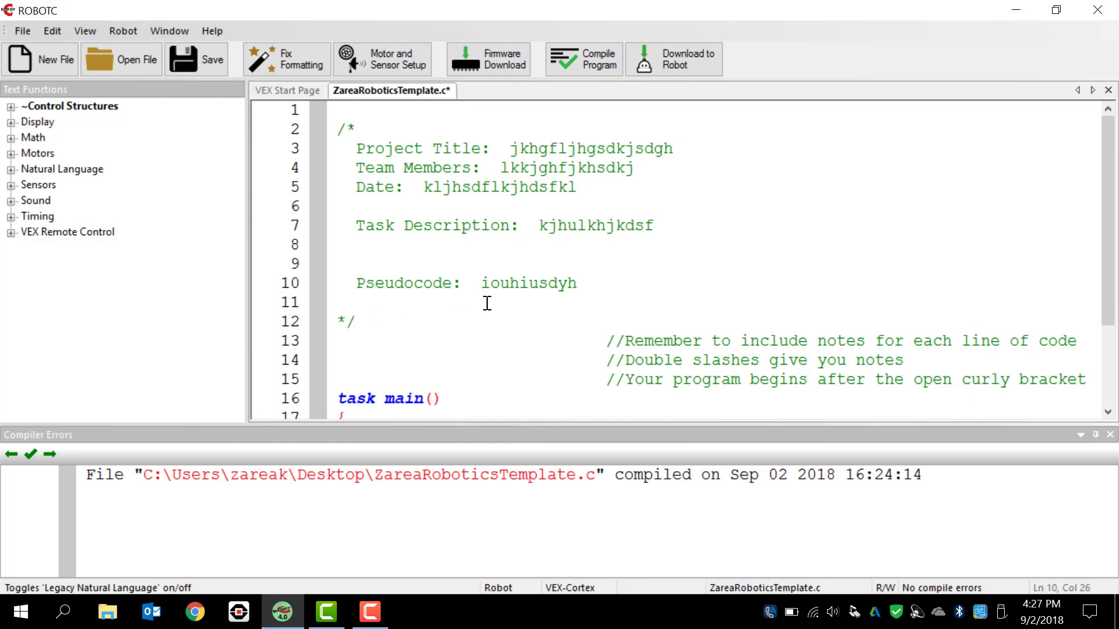
mouse_move(500, 316)
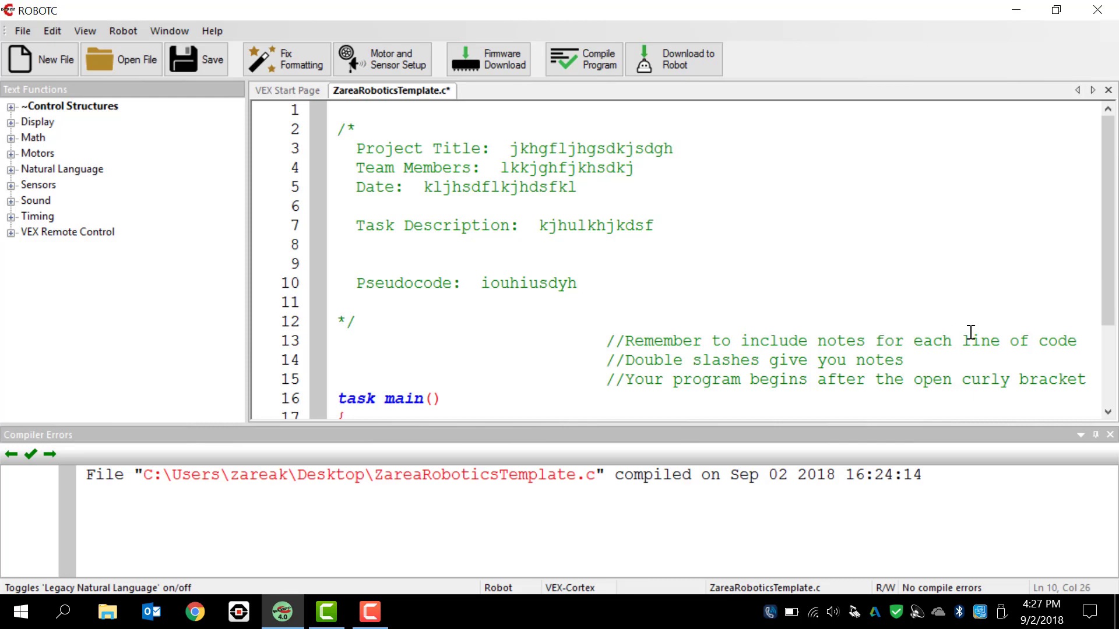
mouse_move(622, 349)
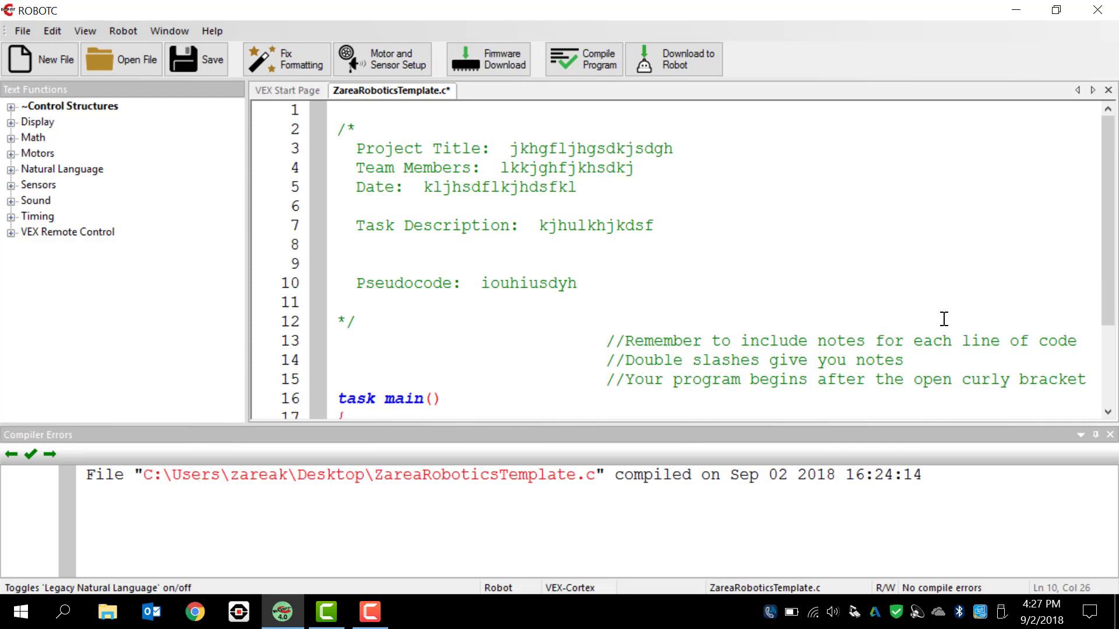
scroll(down, 3)
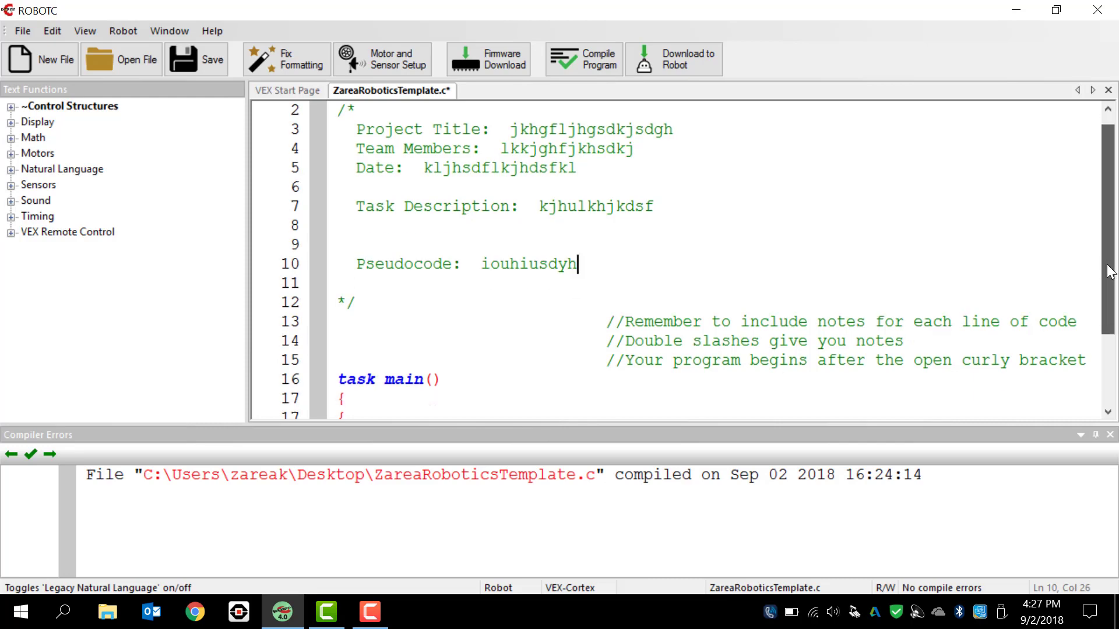
scroll(down, 3)
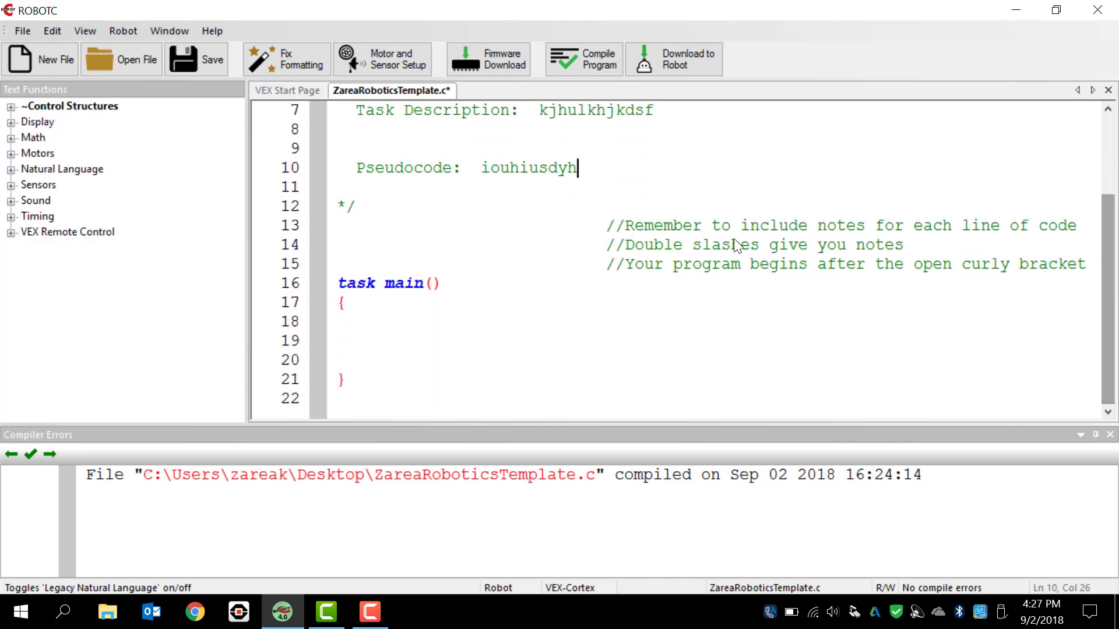
mouse_move(289, 285)
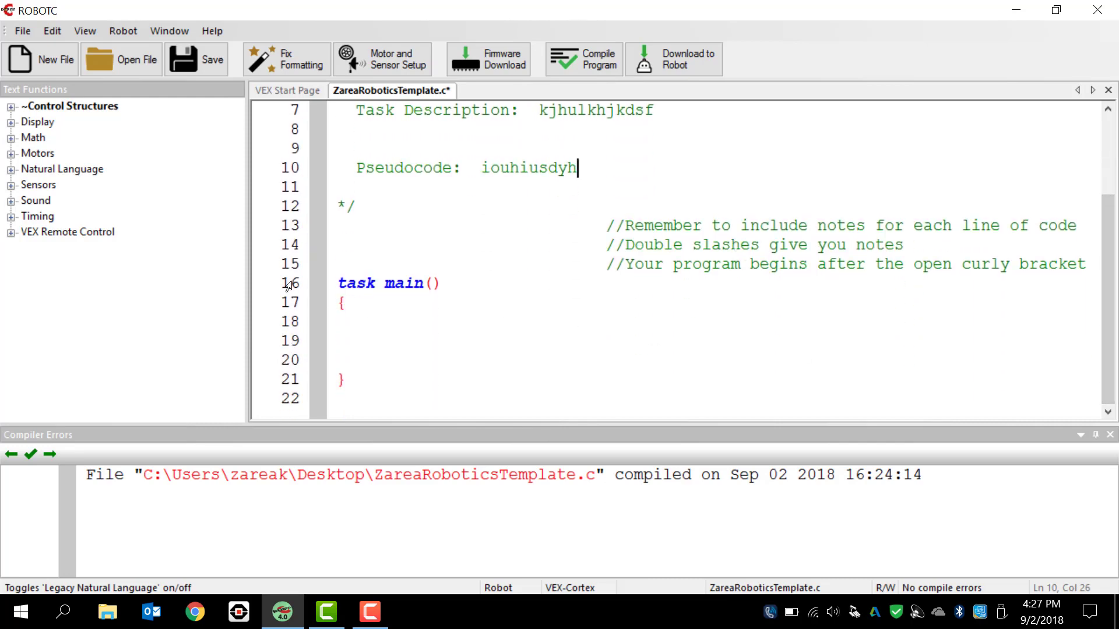
mouse_move(405, 278)
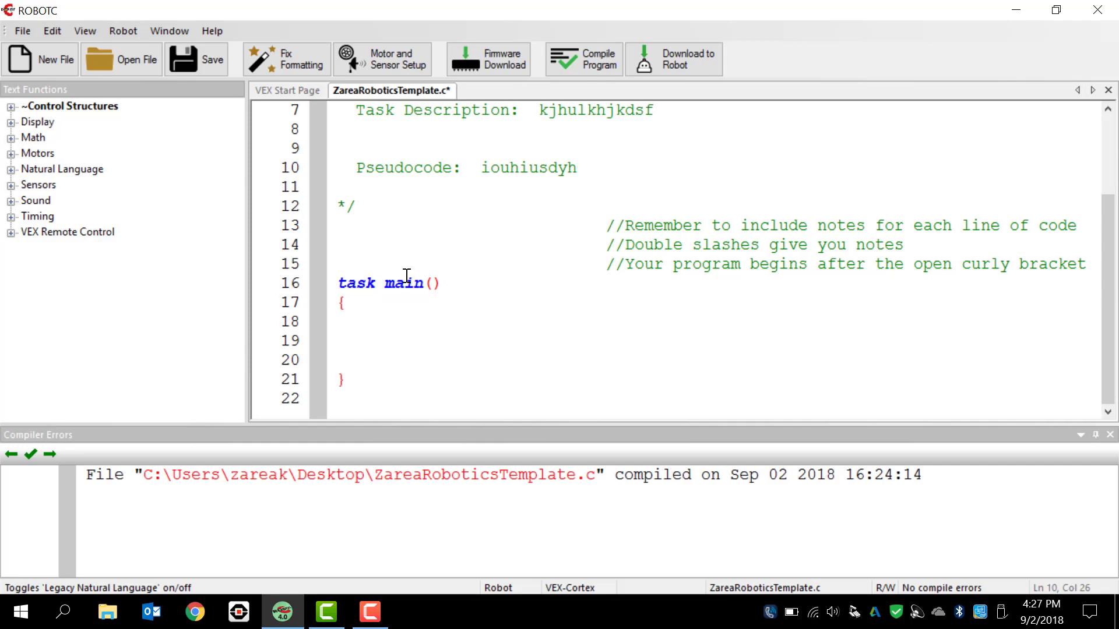
mouse_move(440, 285)
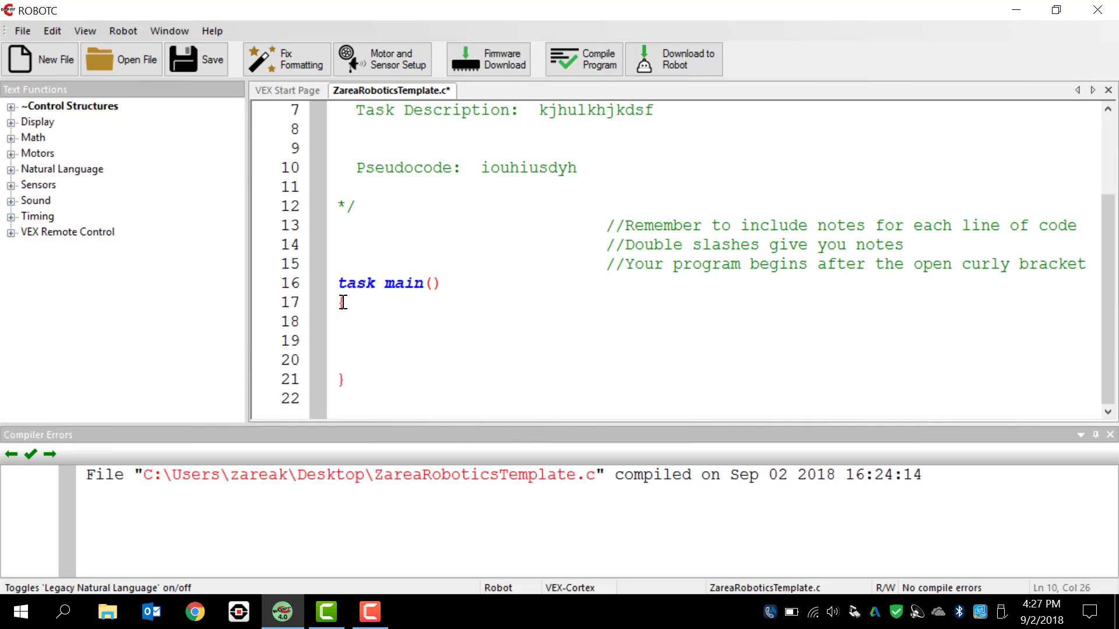
text({)
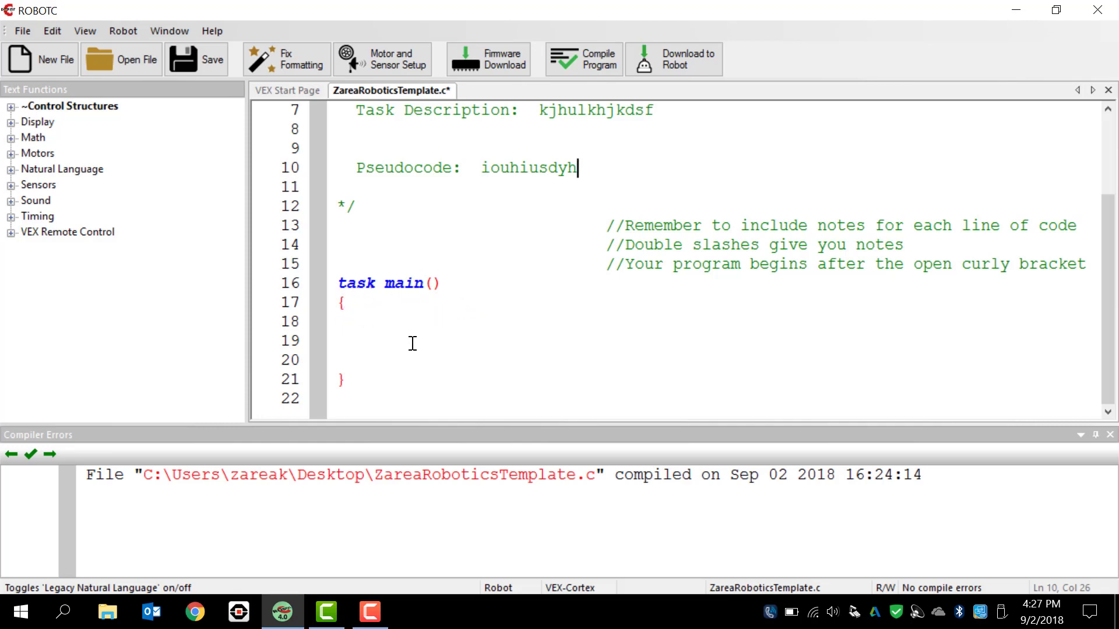
mouse_move(362, 322)
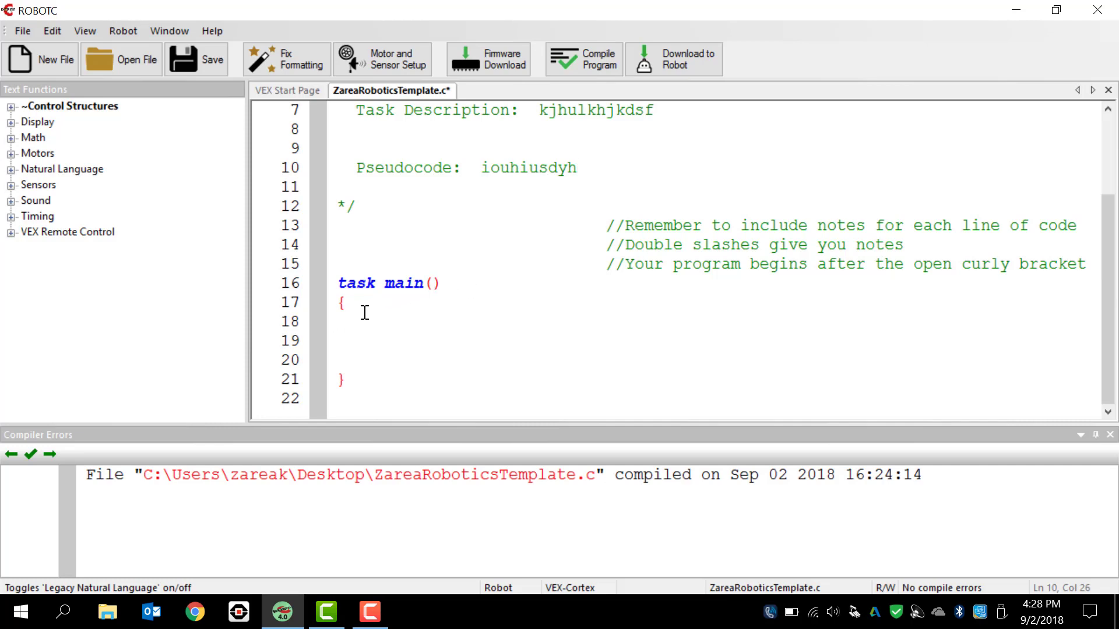
mouse_move(355, 301)
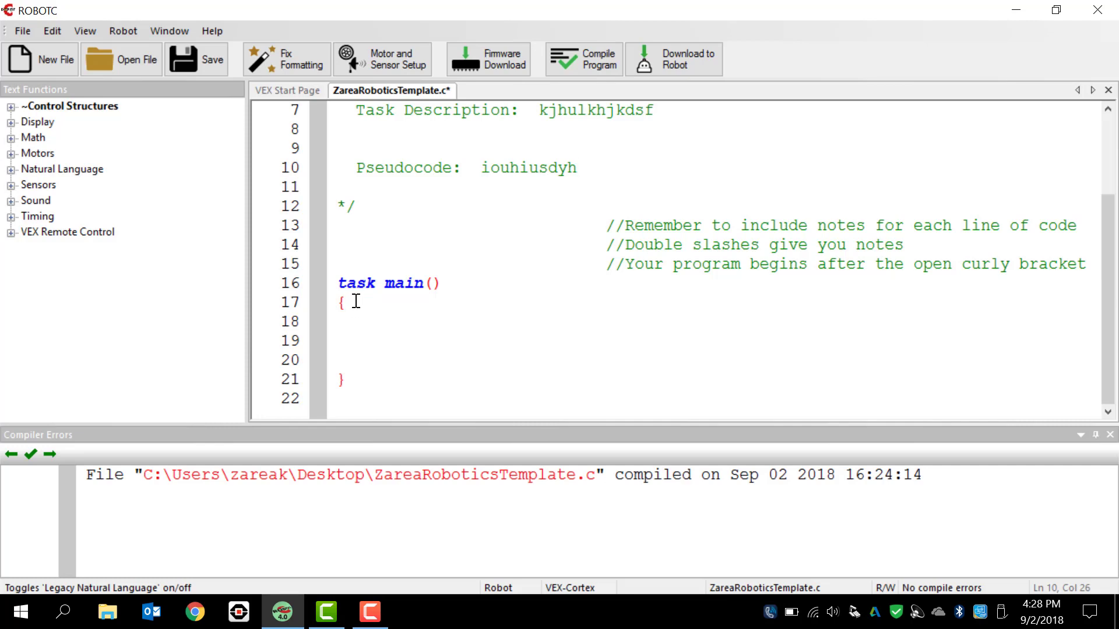
click(350, 302)
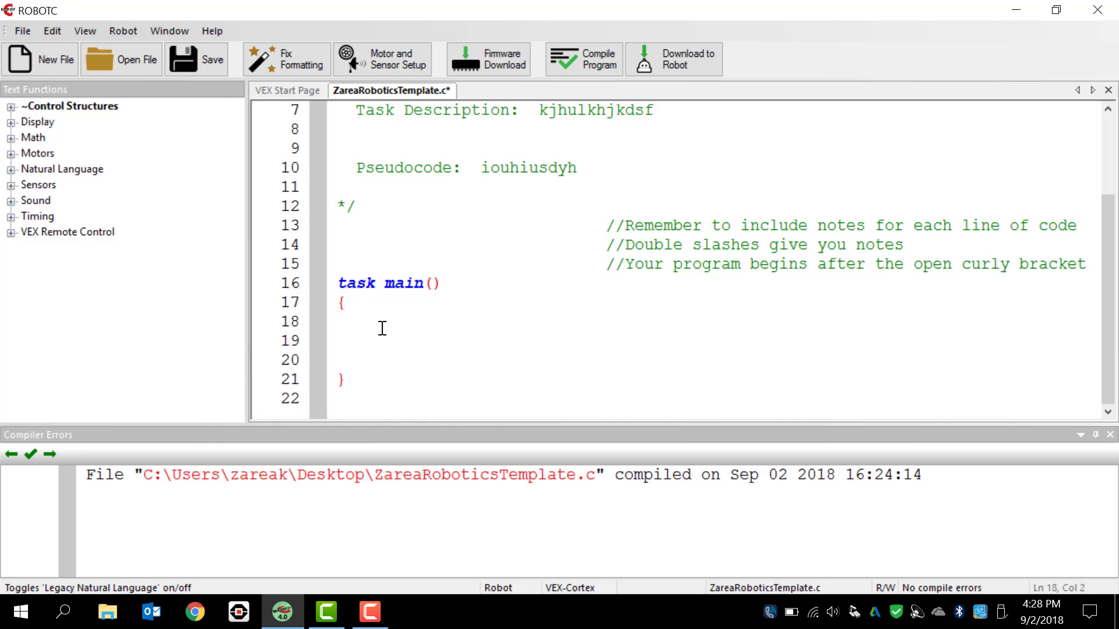
mouse_move(362, 323)
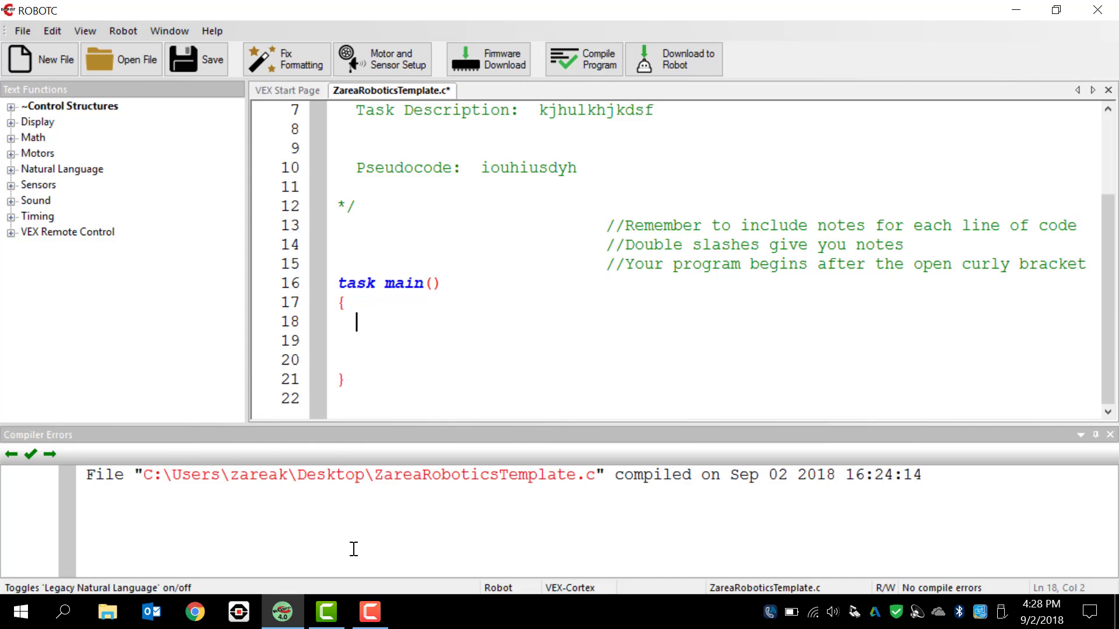
mouse_move(331, 507)
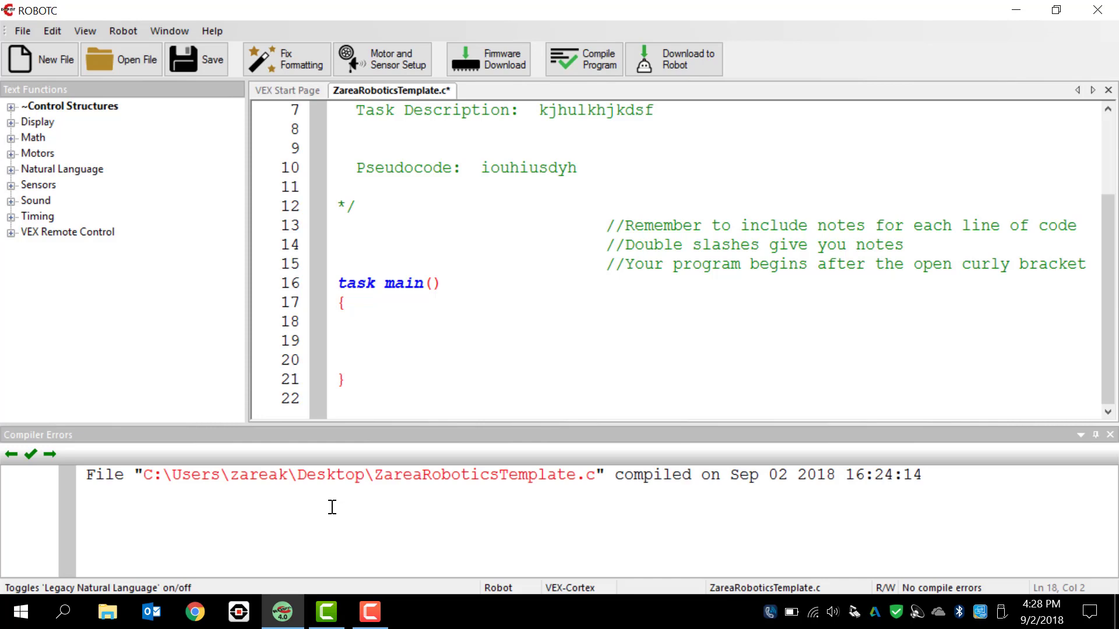
Expand the Natural Language group in the Text Functions panel beside task main.
click(356, 322)
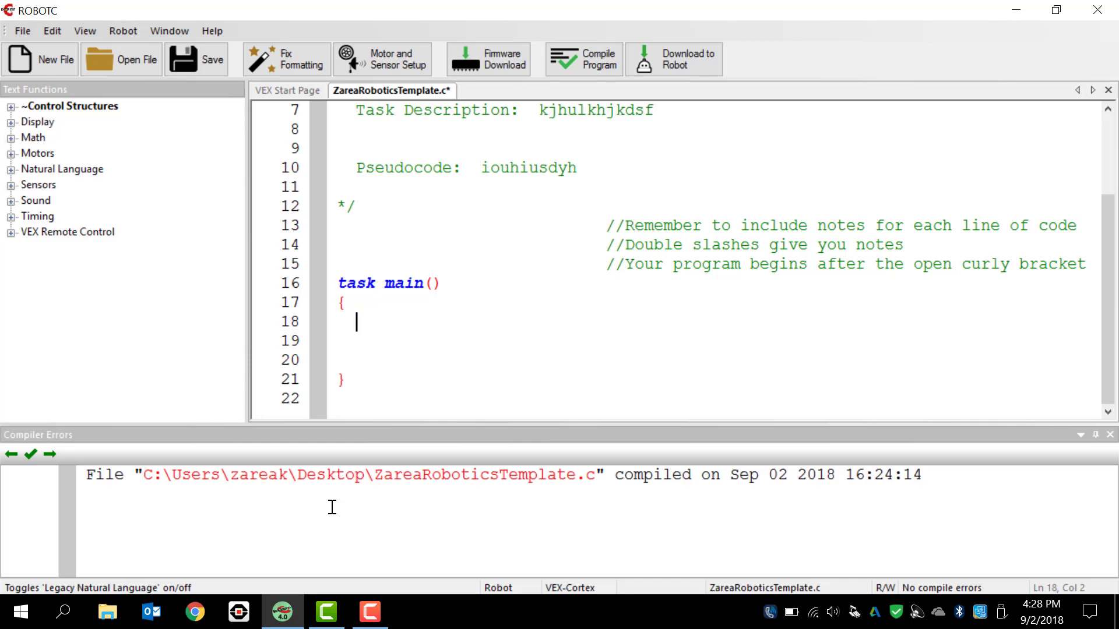
mouse_move(197, 230)
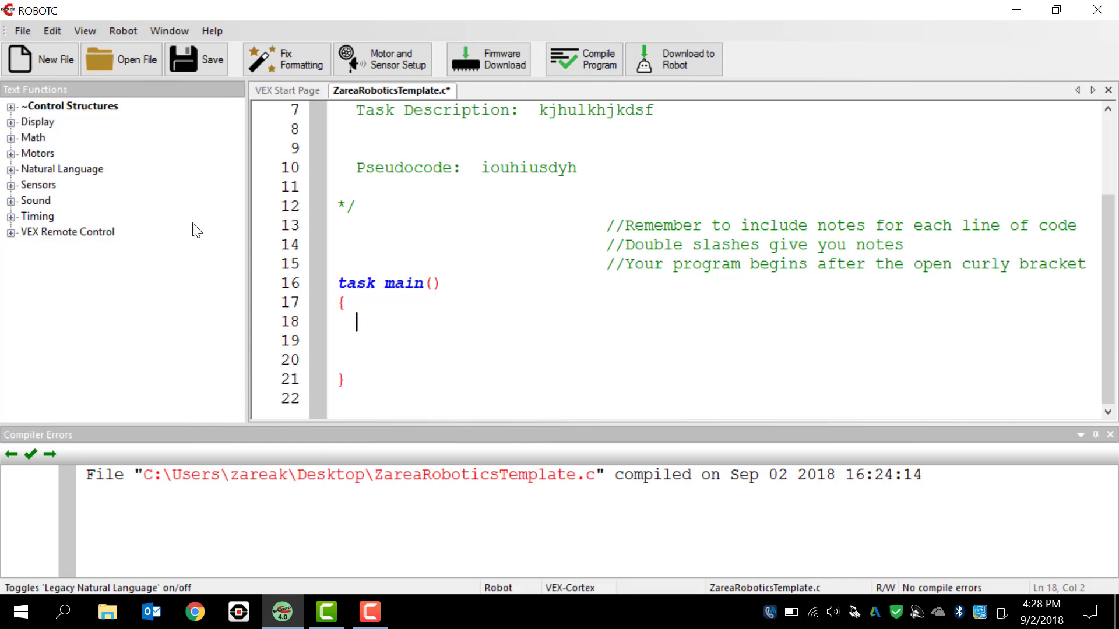
mouse_move(116, 108)
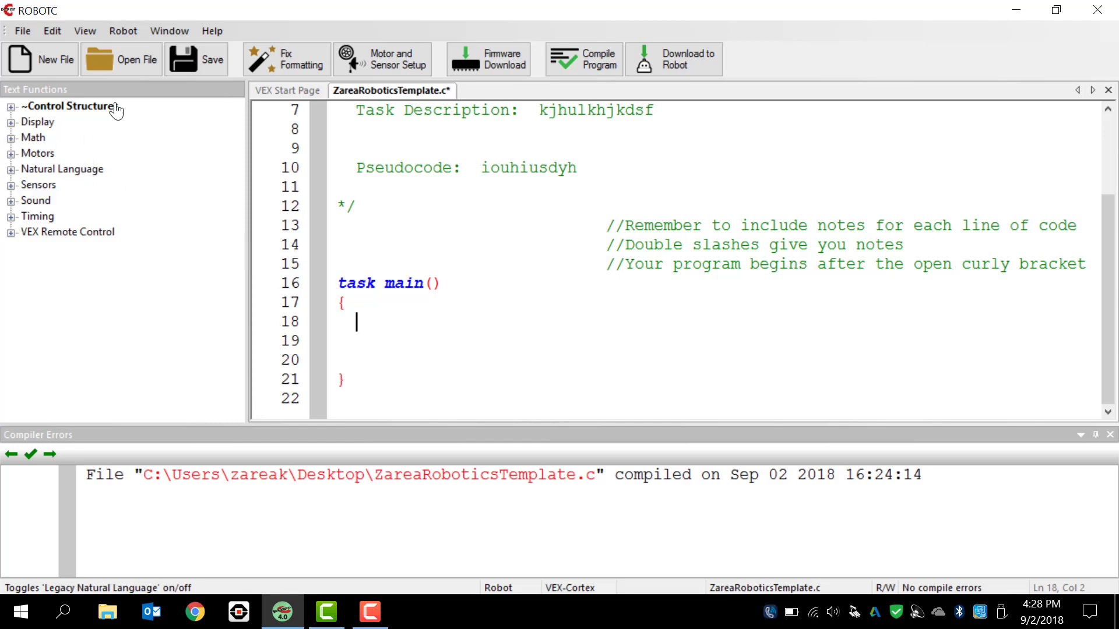
mouse_move(245, 257)
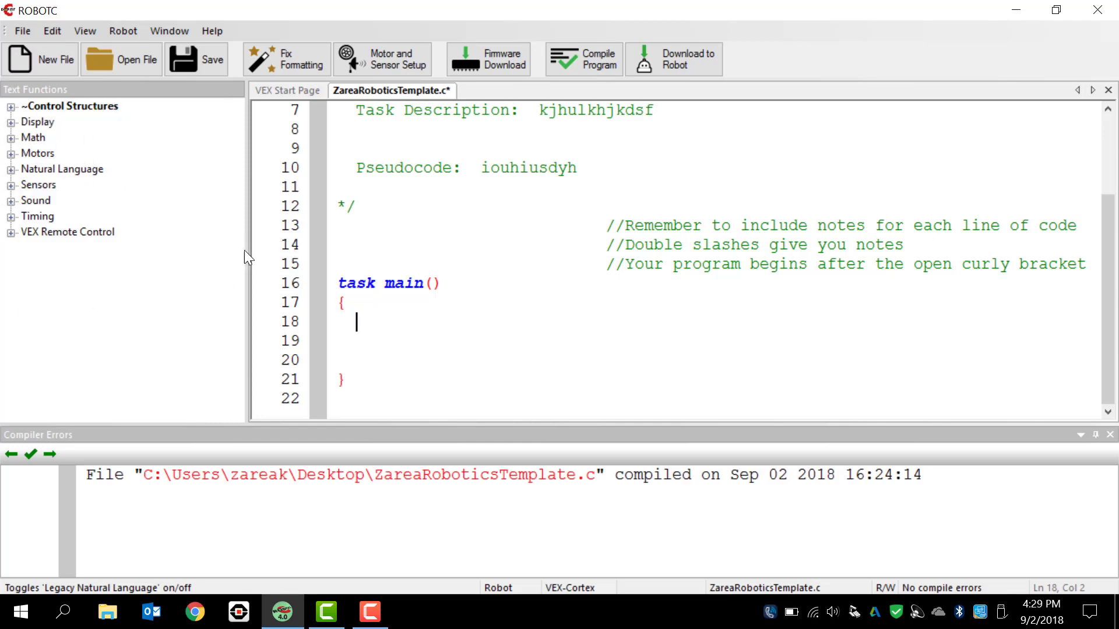
mouse_move(4, 185)
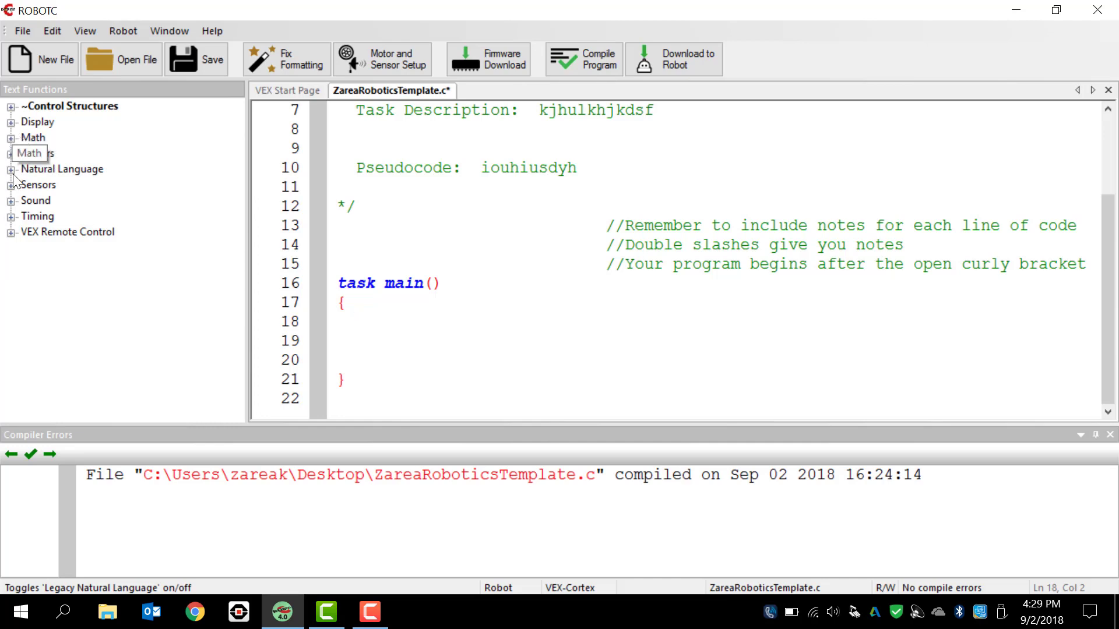
click(12, 169)
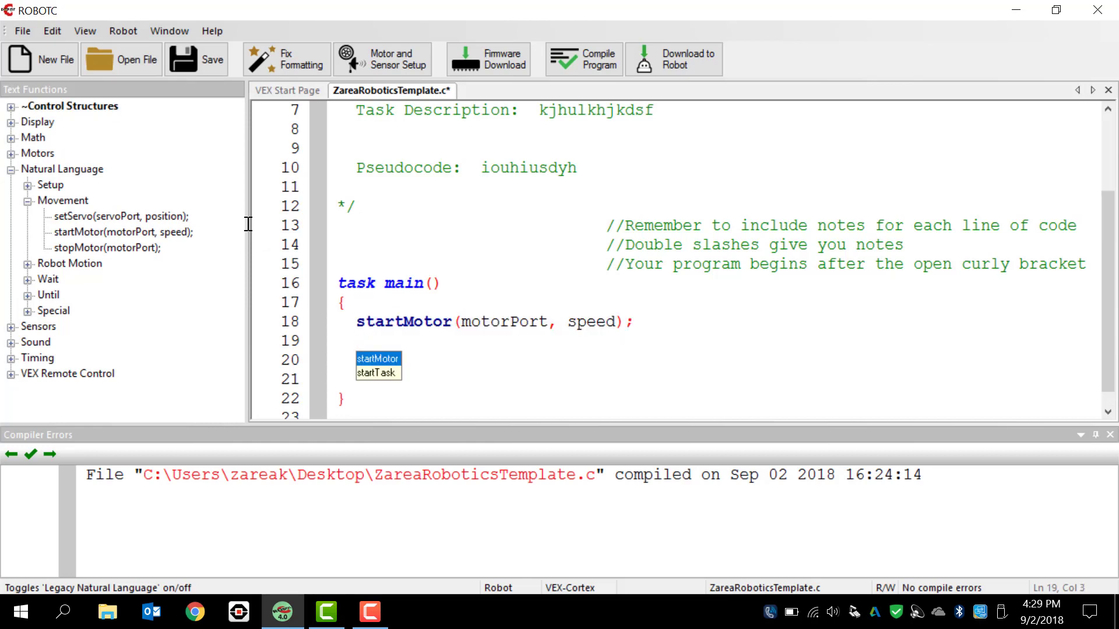
Start a second startMotor call on line 19, then erase it, keeping only the line-18 call.
text(srt)
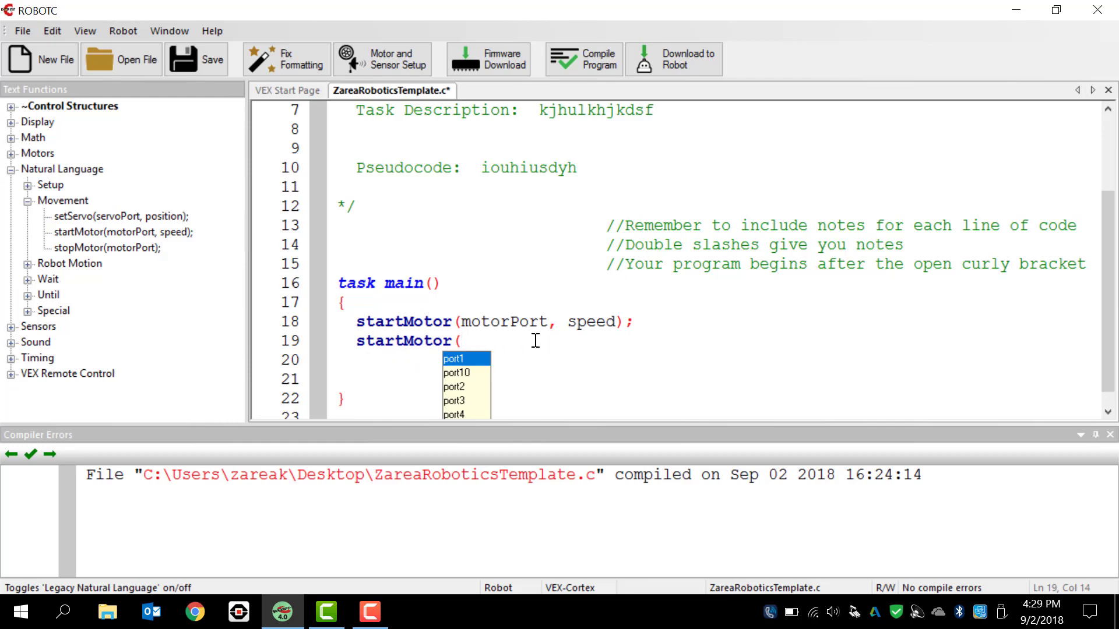
mouse_move(535, 349)
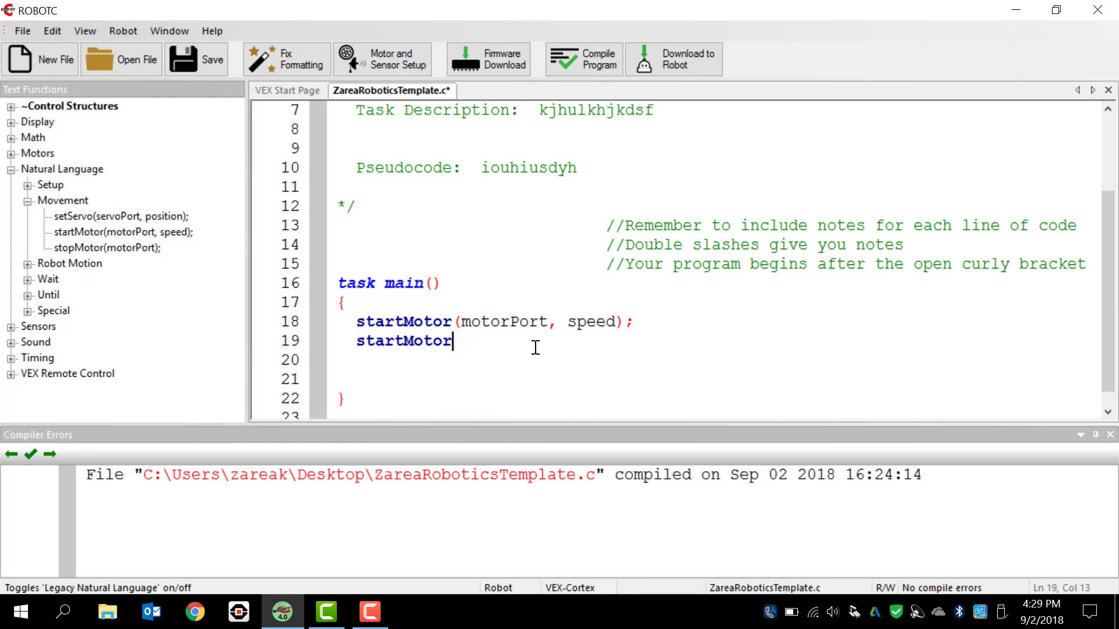
key(Backspace)
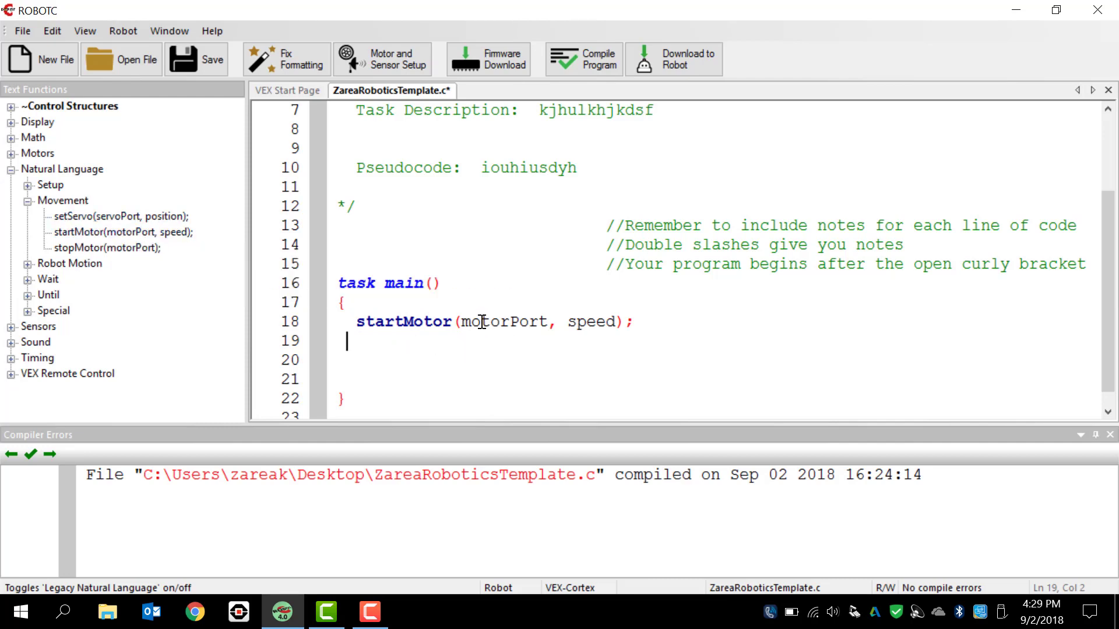
mouse_move(376, 341)
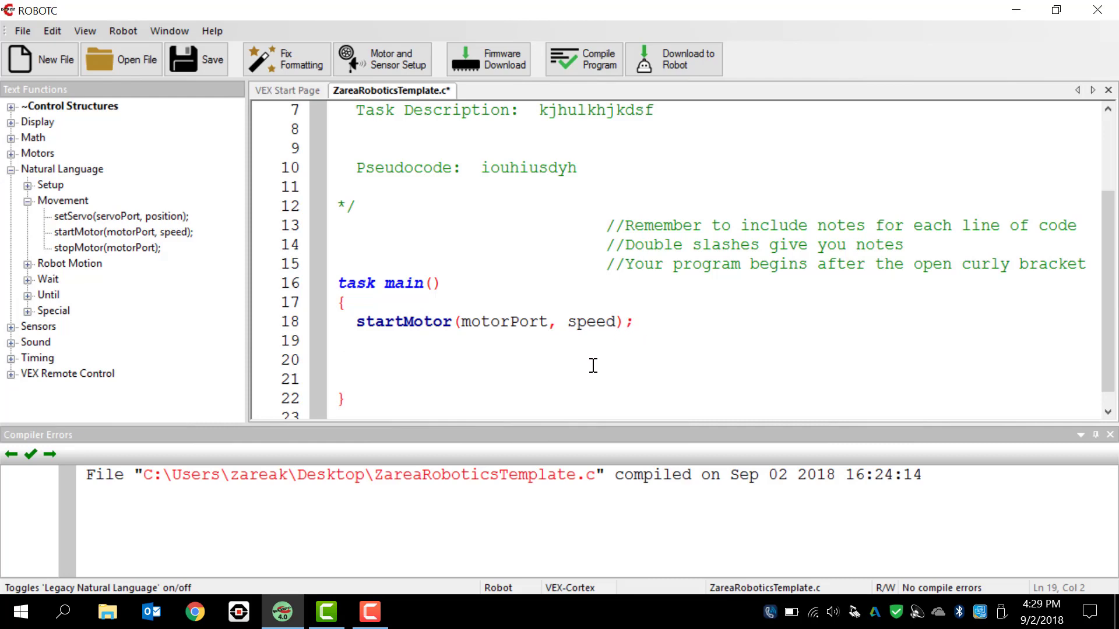
mouse_move(442, 157)
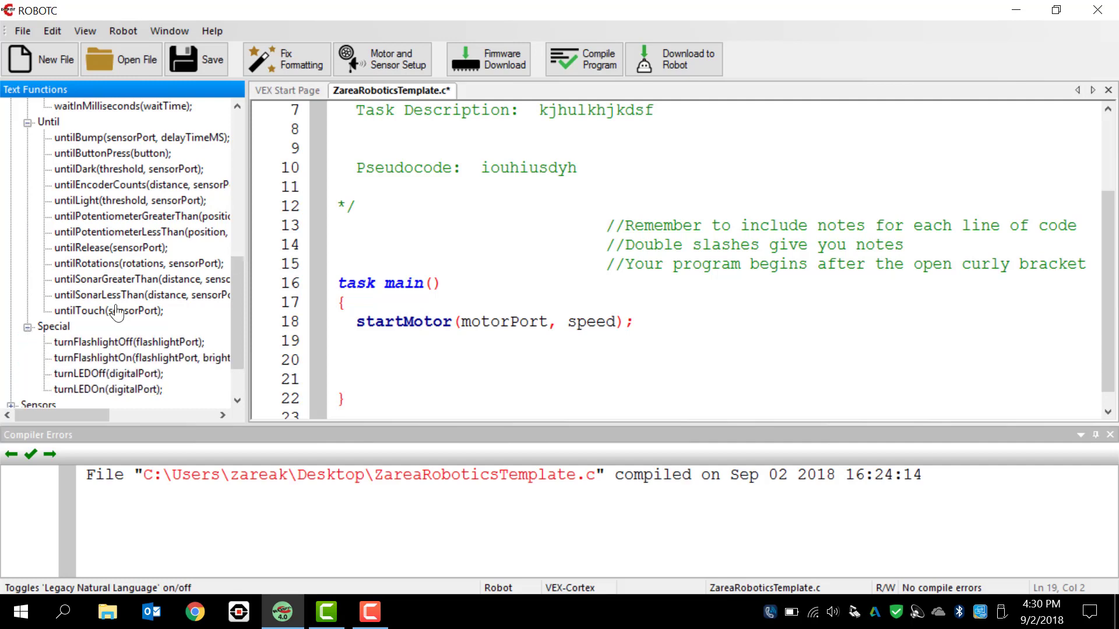
Collapse the Movement functions under Natural Language, leaving the startMotor line unchanged.
scroll(down, 3)
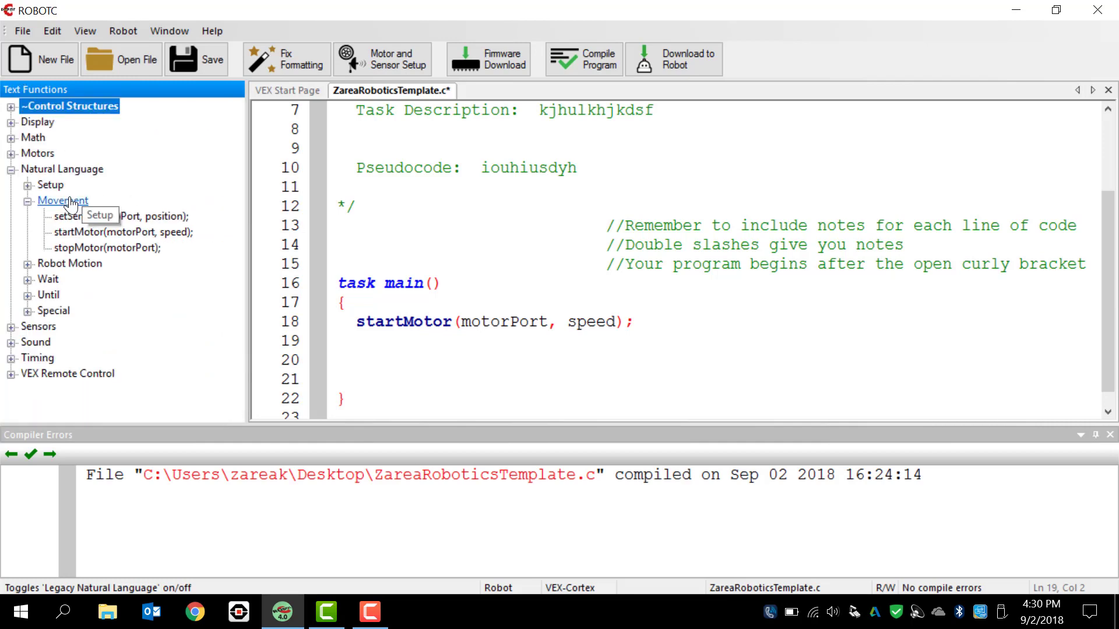
click(26, 200)
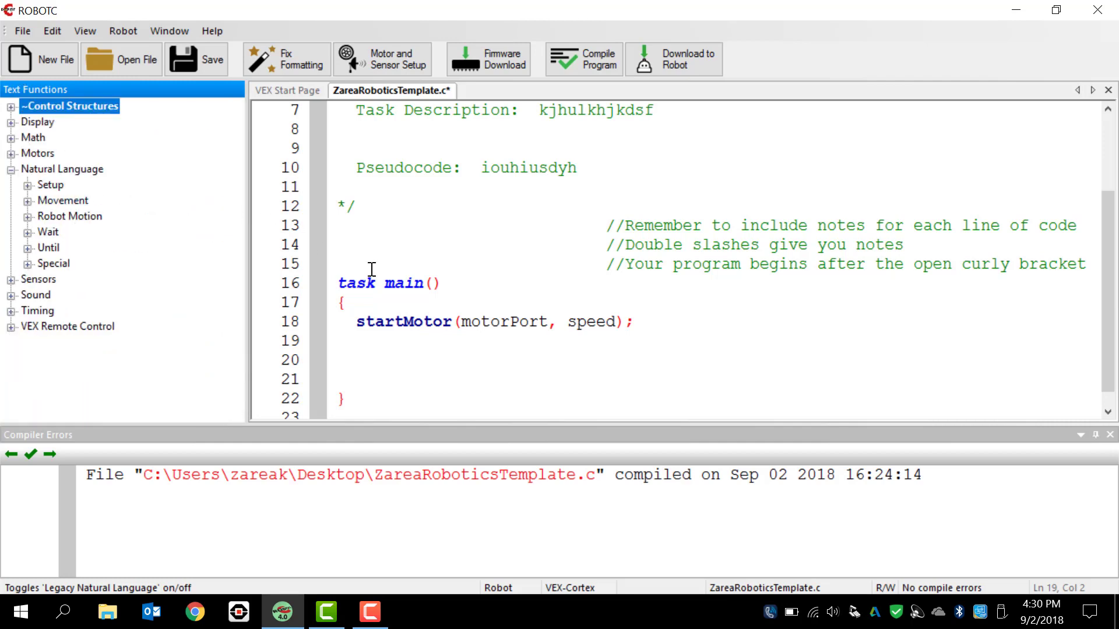
mouse_move(509, 233)
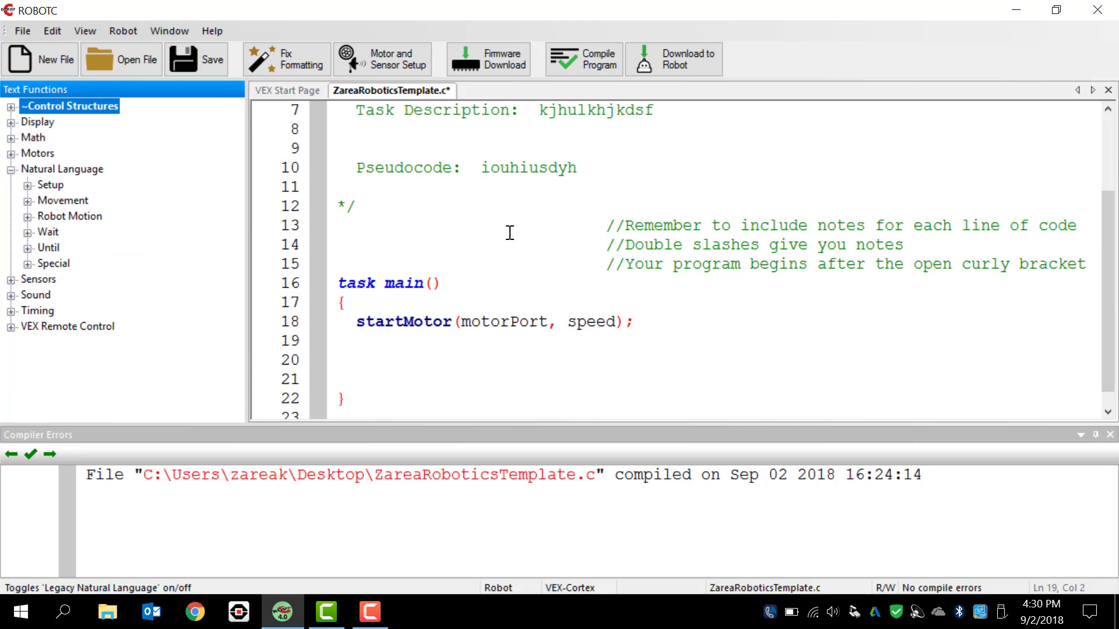
mouse_move(389, 60)
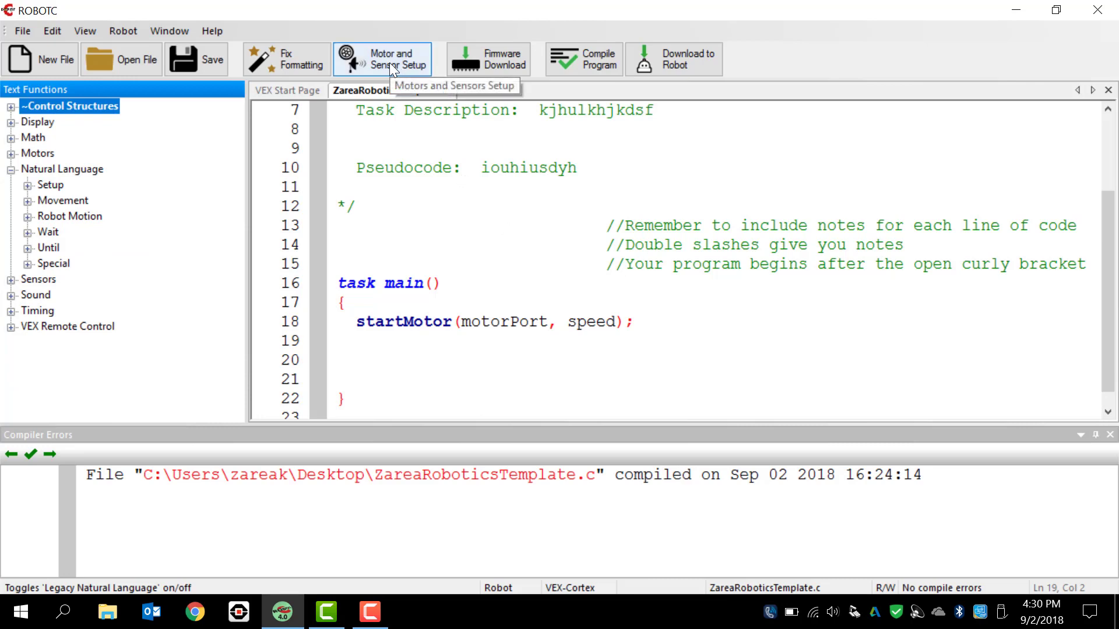
Open Motors and Sensors Setup, close it, and reopen it via the Robot menu.
click(382, 59)
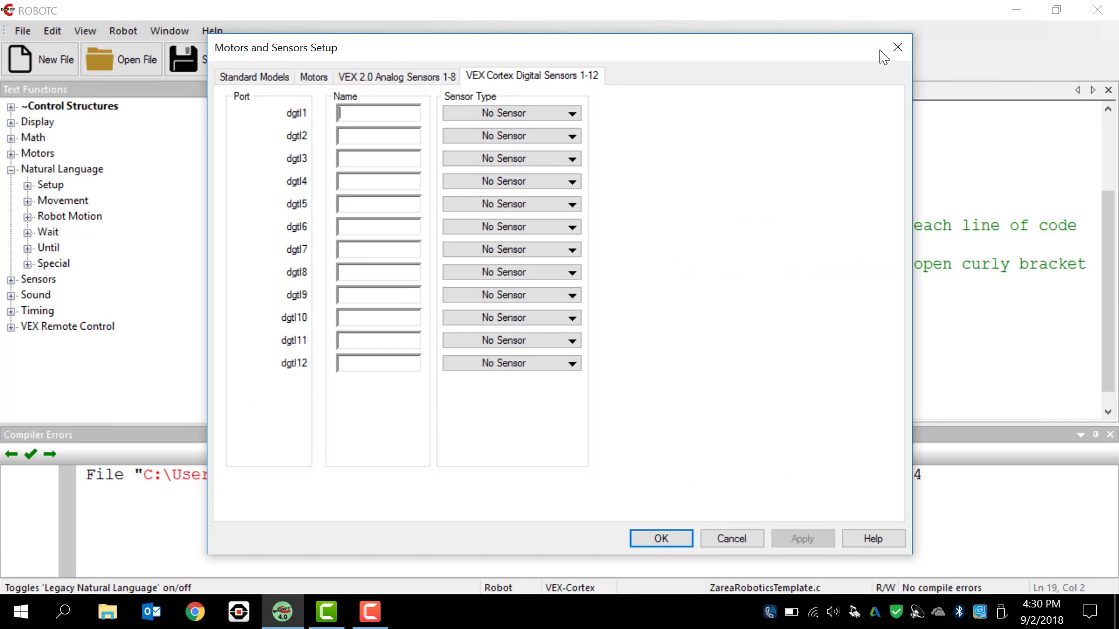
click(659, 538)
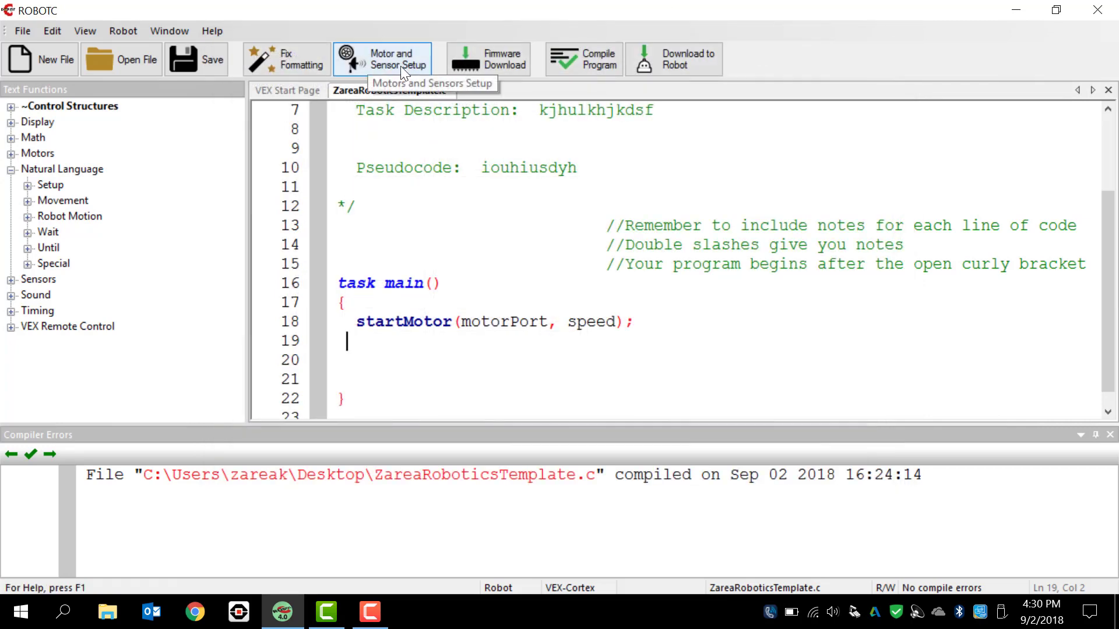
click(122, 30)
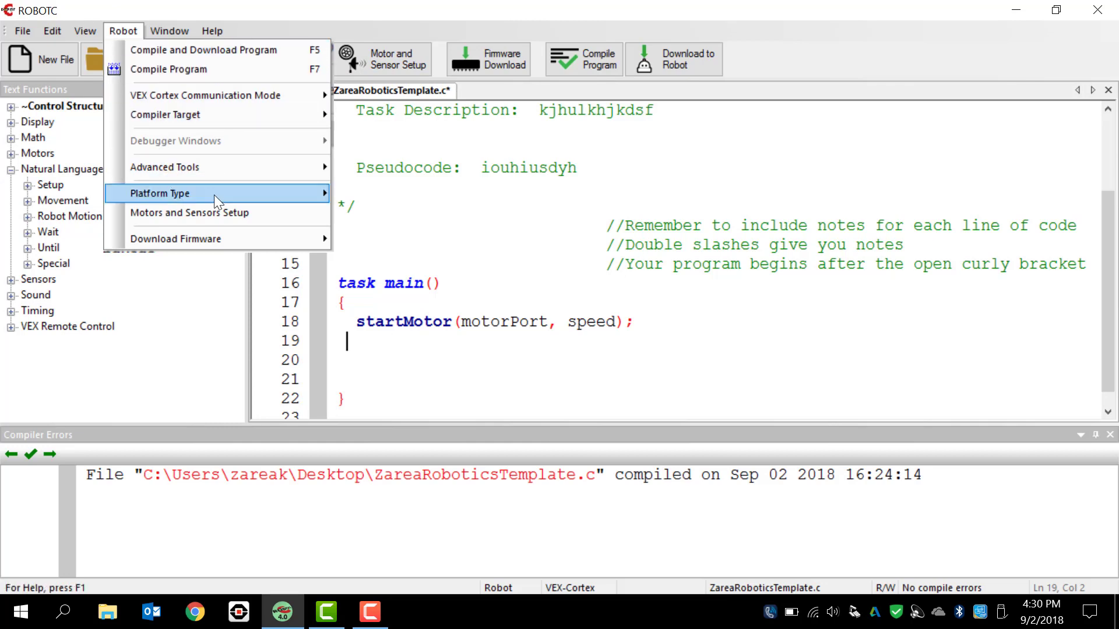
click(189, 212)
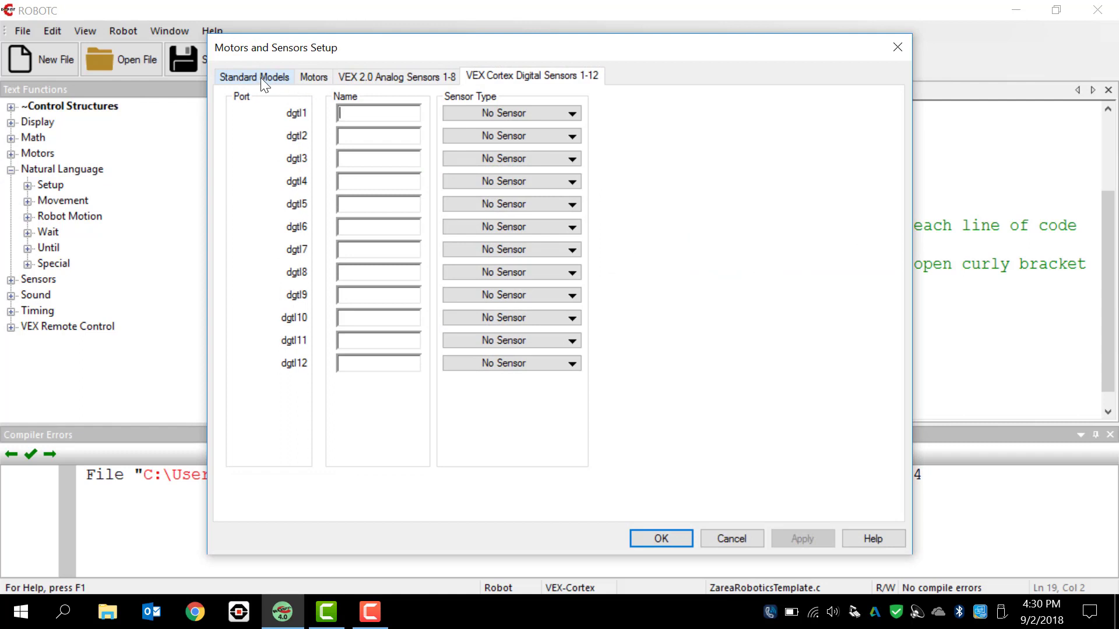
mouse_move(255, 85)
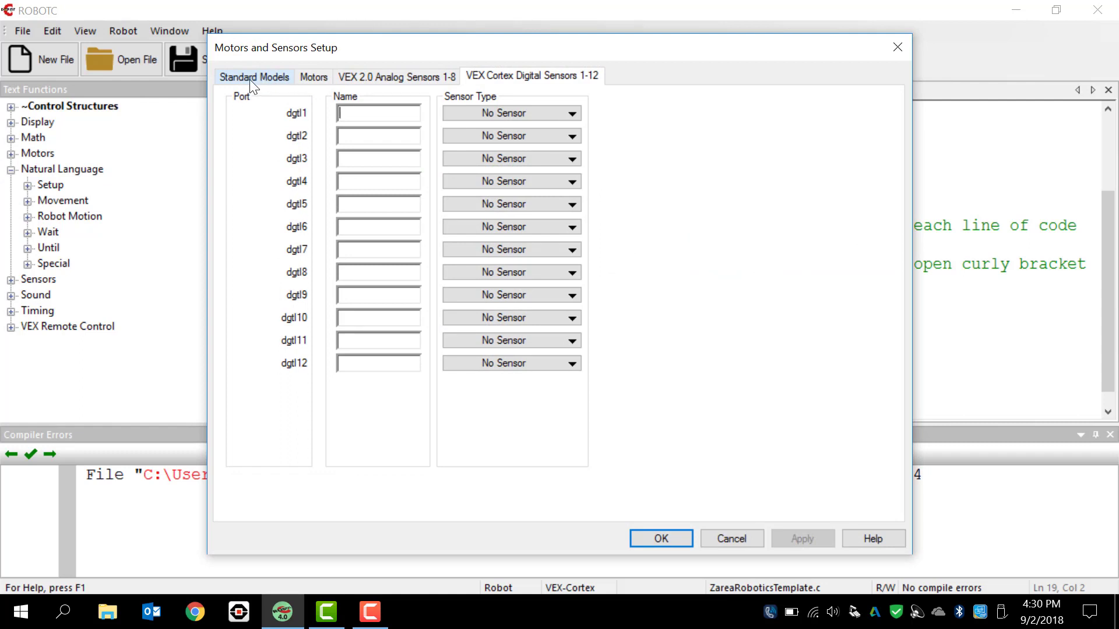
Show the Motors page listing ports 1–10, all still set to no motor.
click(312, 77)
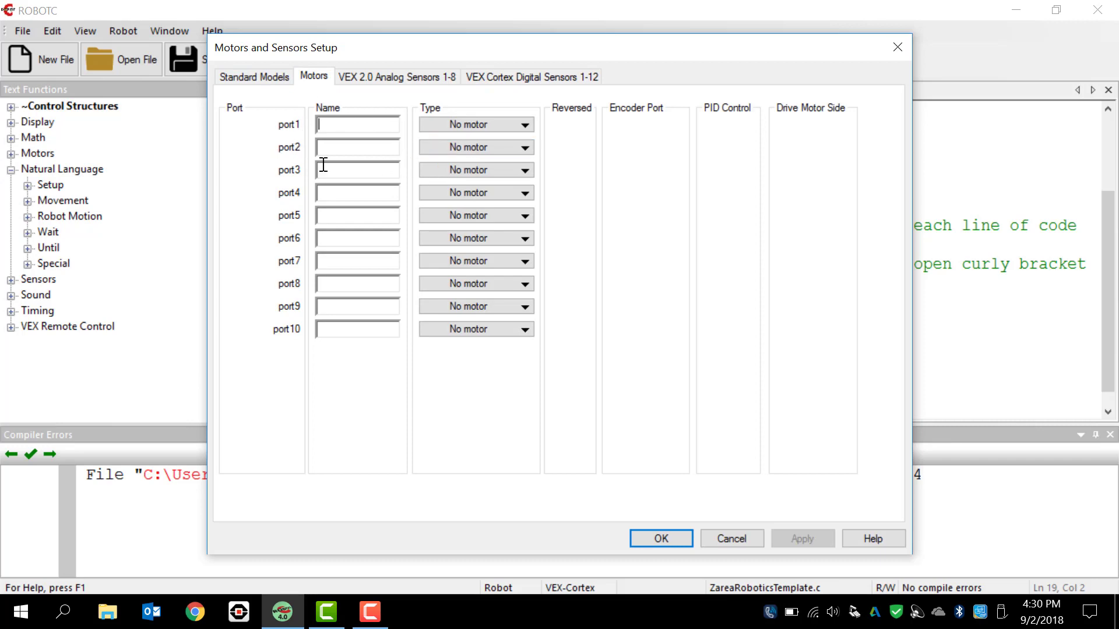
mouse_move(369, 121)
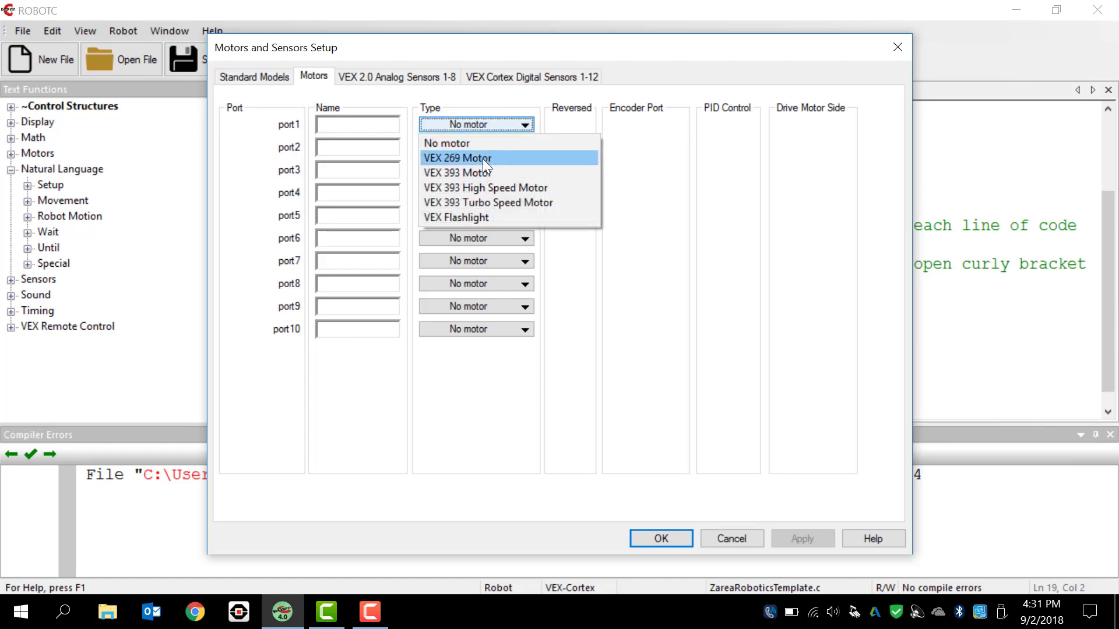
mouse_move(469, 187)
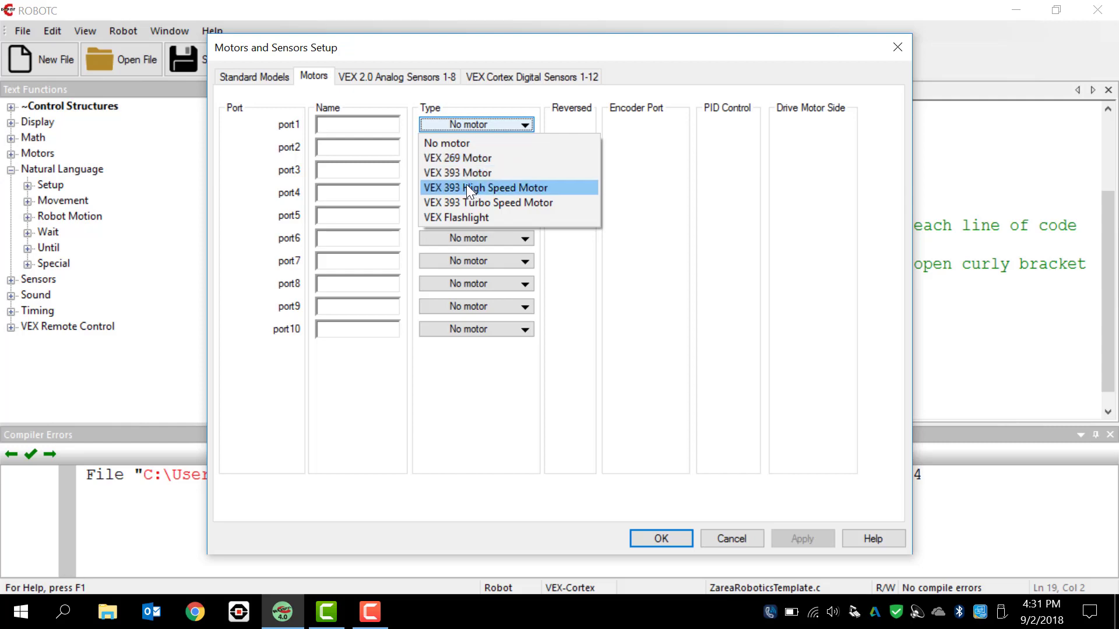
mouse_move(457, 172)
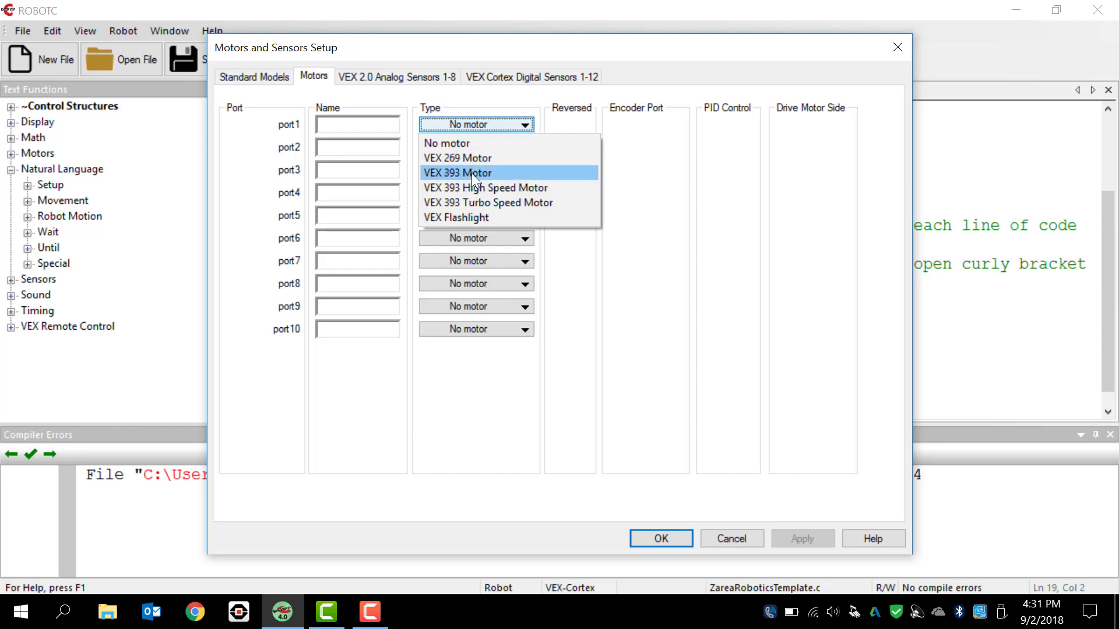
mouse_move(470, 157)
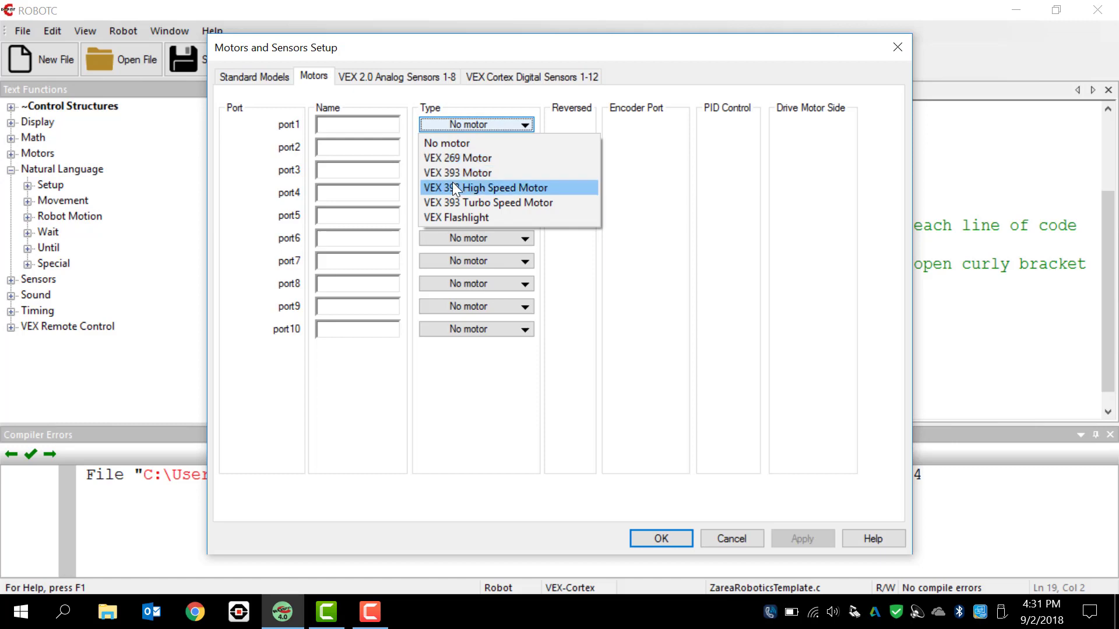
mouse_move(396, 78)
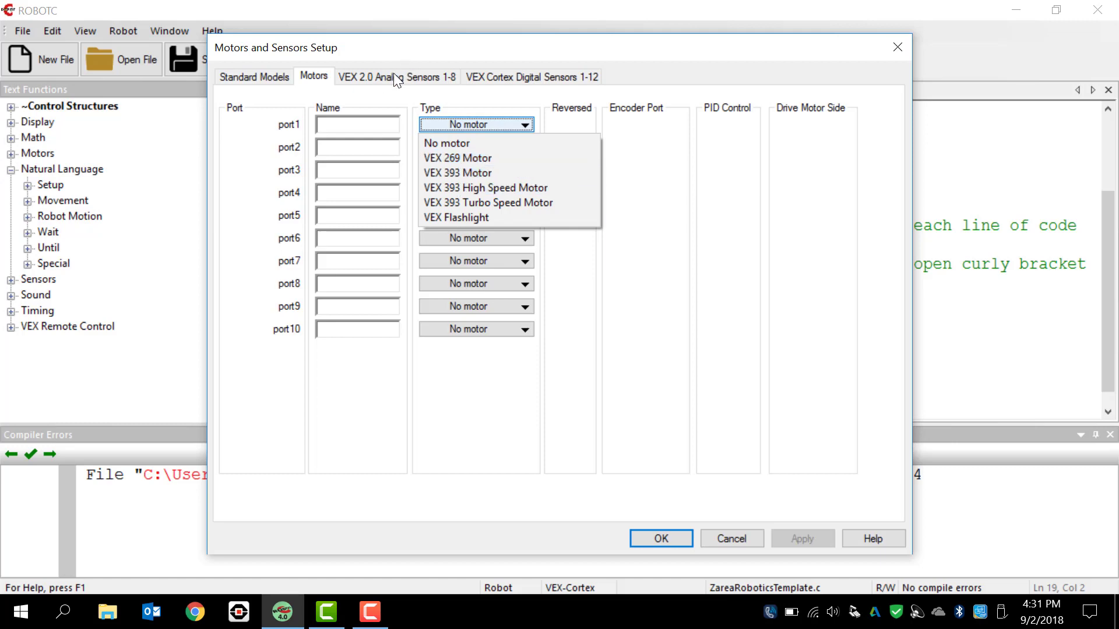
Review the VEX 2.0 Analog and Cortex Digital sensor pages, then cancel the setup unchanged.
click(396, 77)
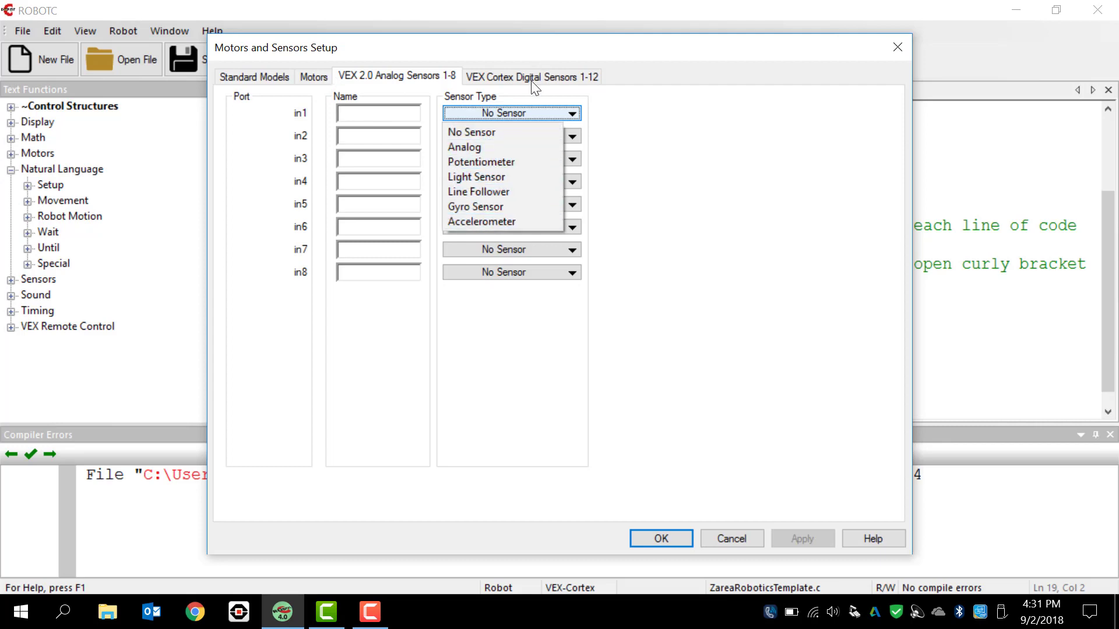
click(532, 77)
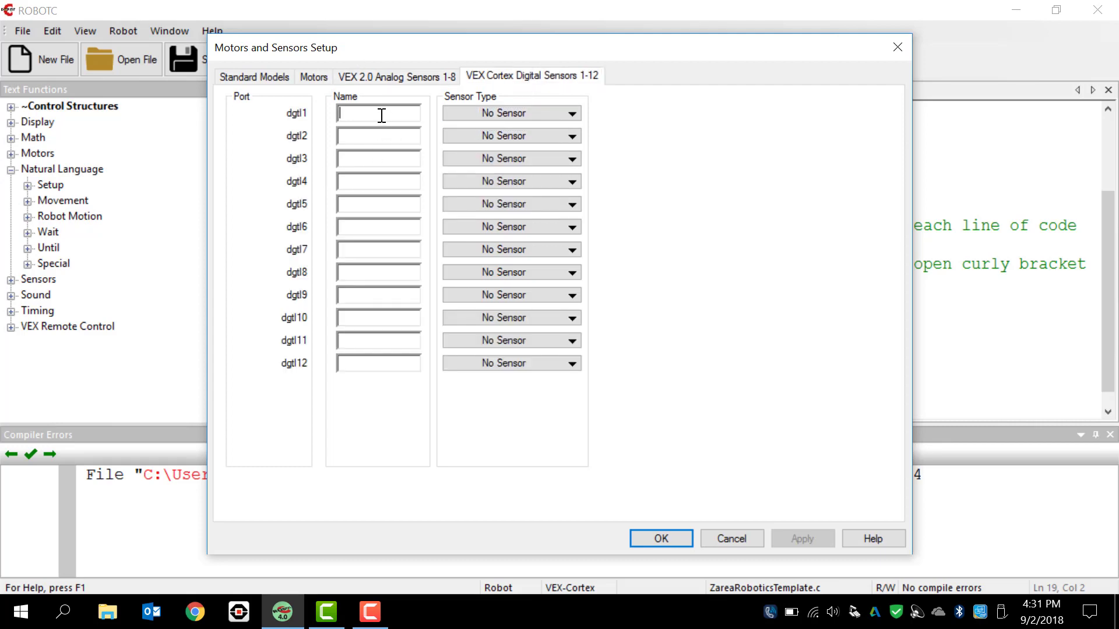
mouse_move(371, 136)
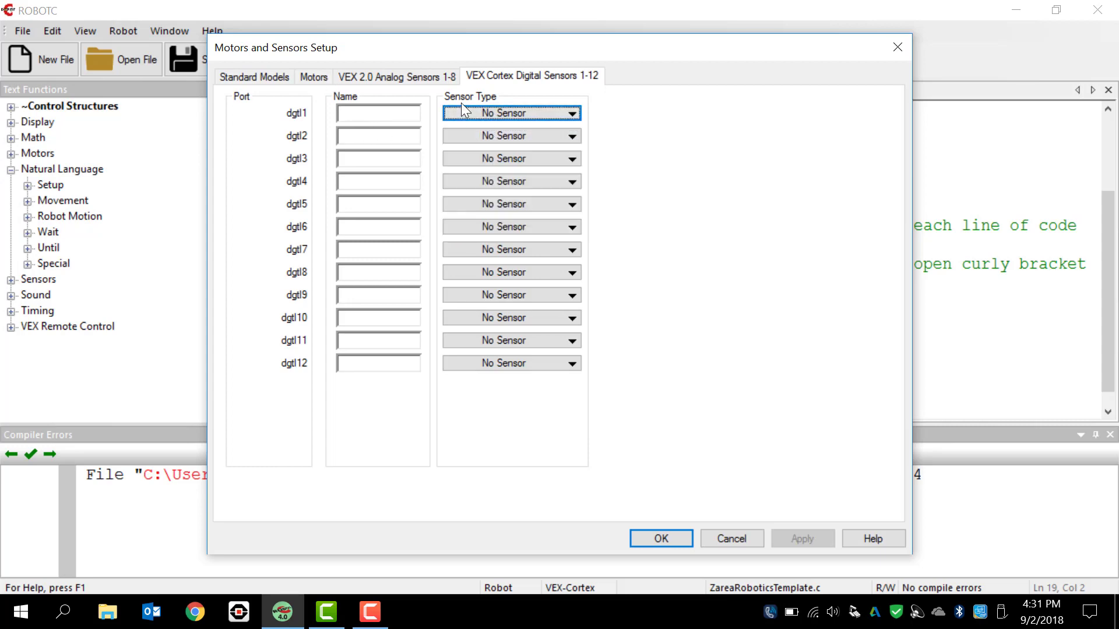
mouse_move(730, 538)
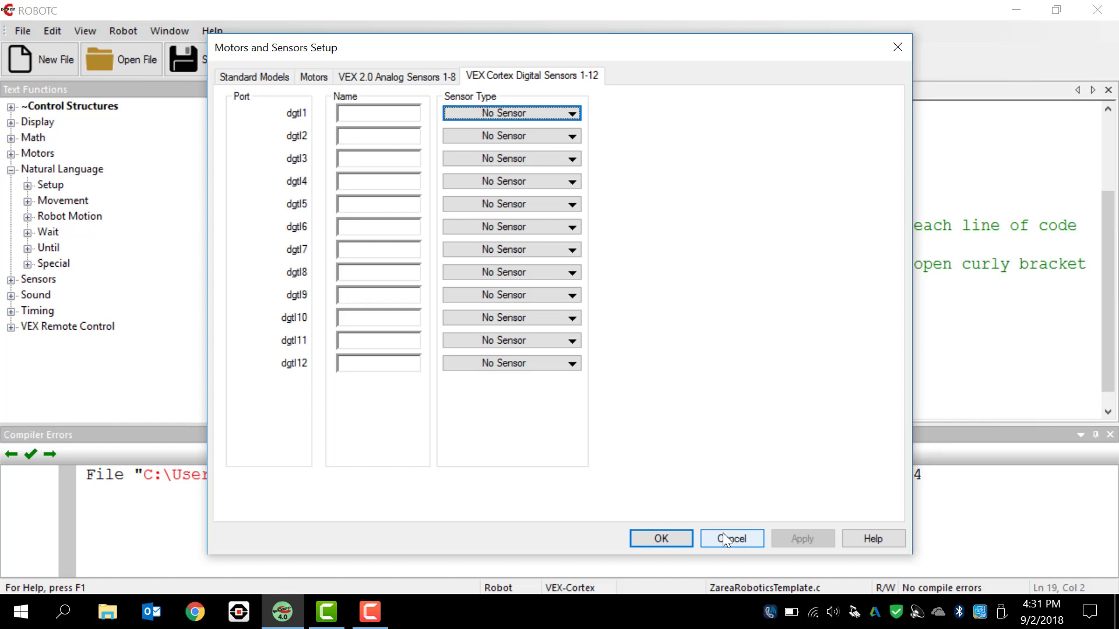
click(730, 538)
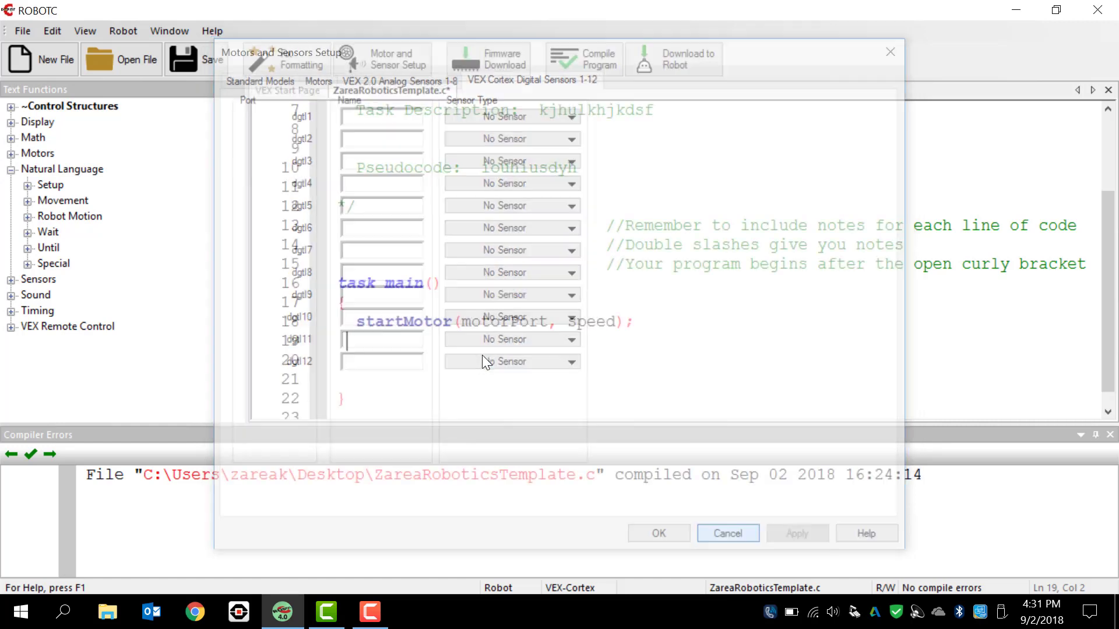
Save the template program to the Desktop as practice.c via Save As.
click(726, 533)
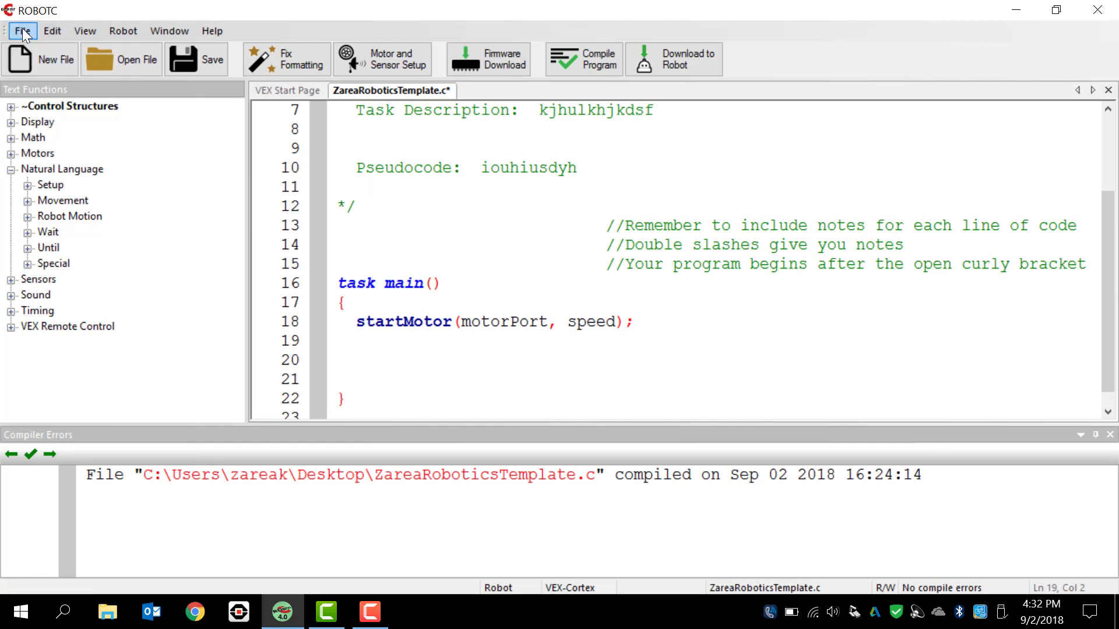
click(21, 30)
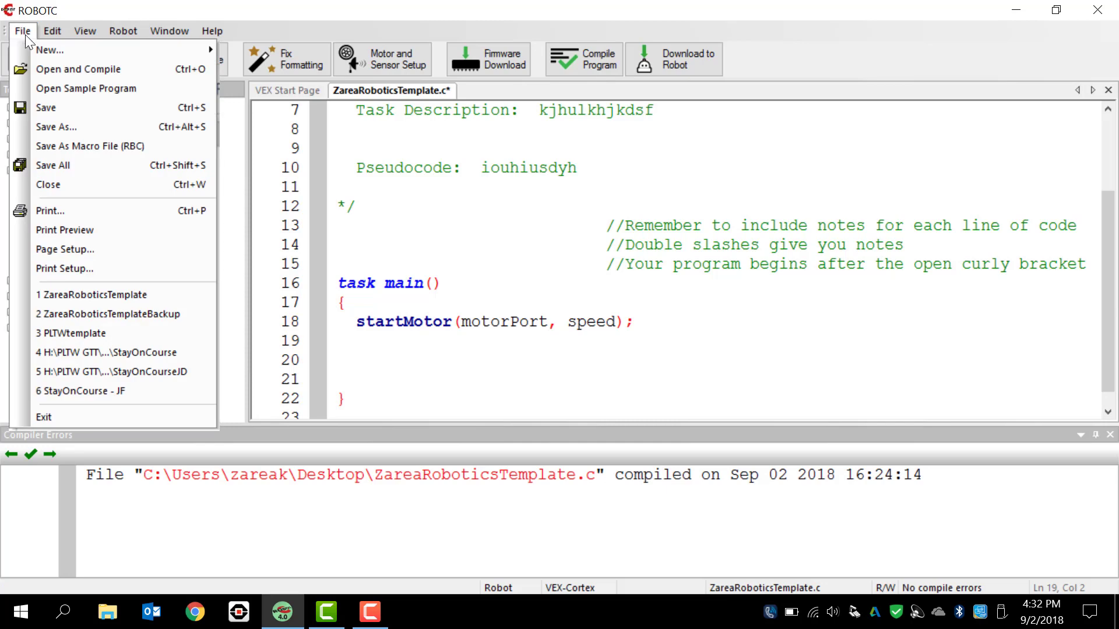
click(56, 127)
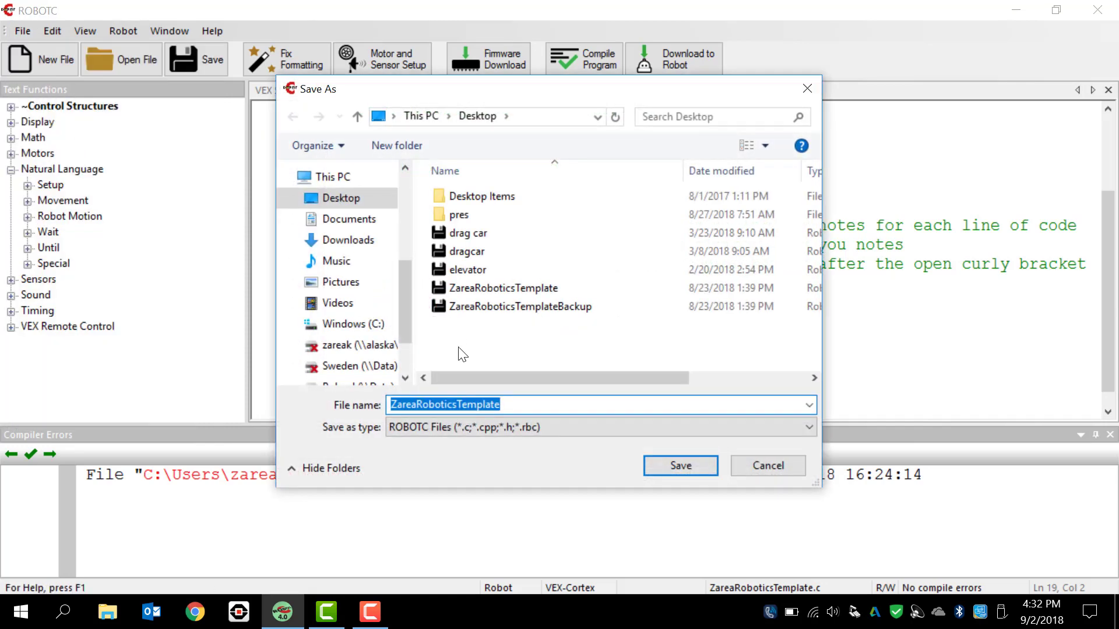
text(practice)
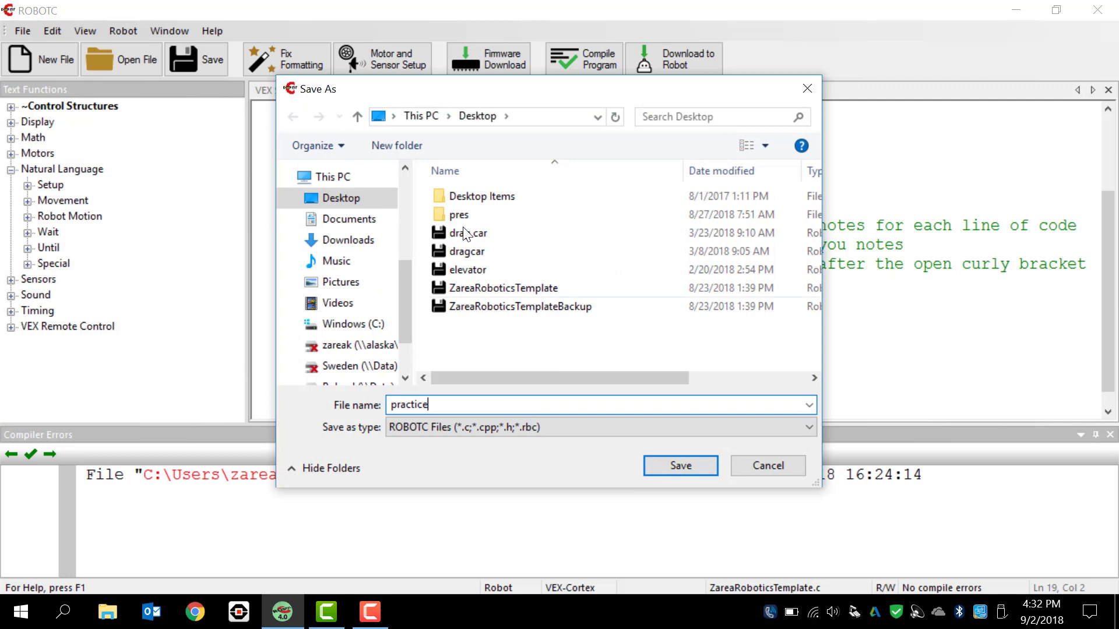
click(339, 198)
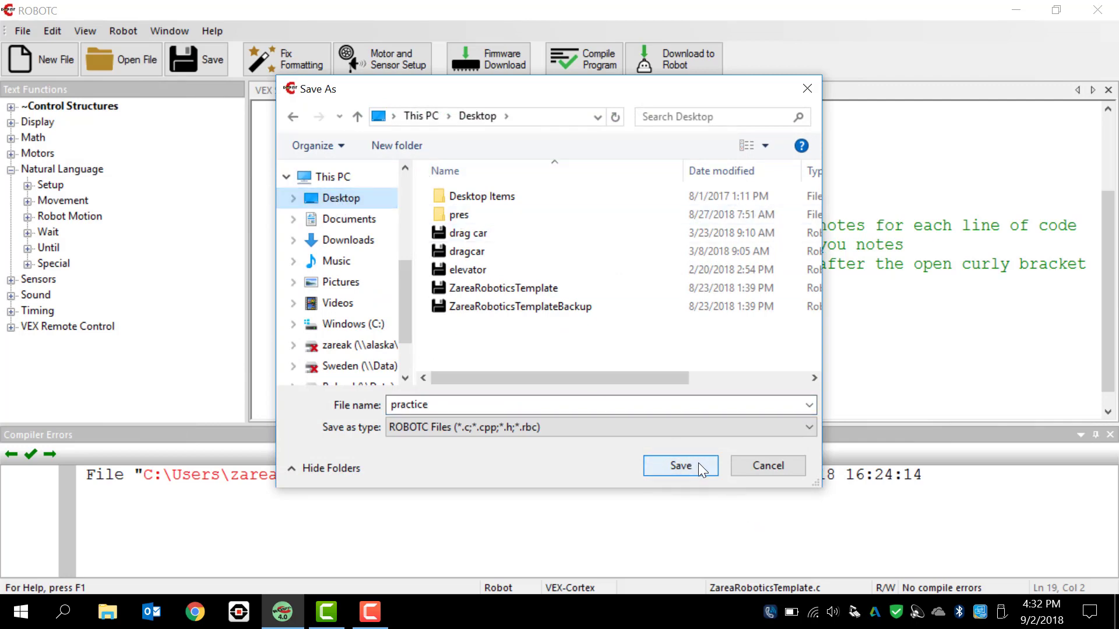
click(679, 465)
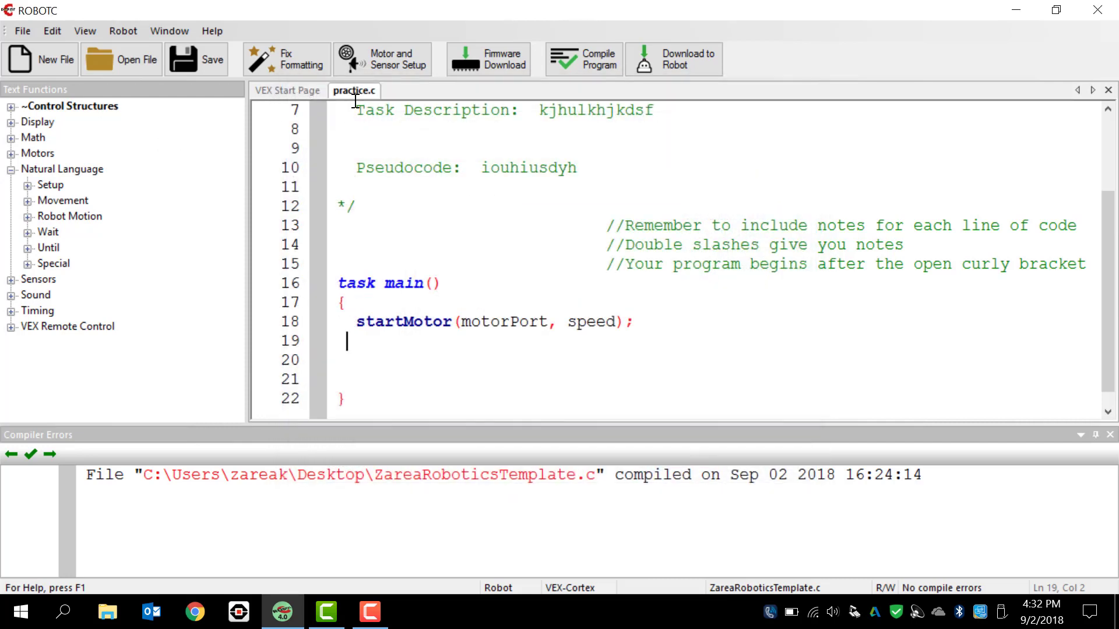
mouse_move(354, 91)
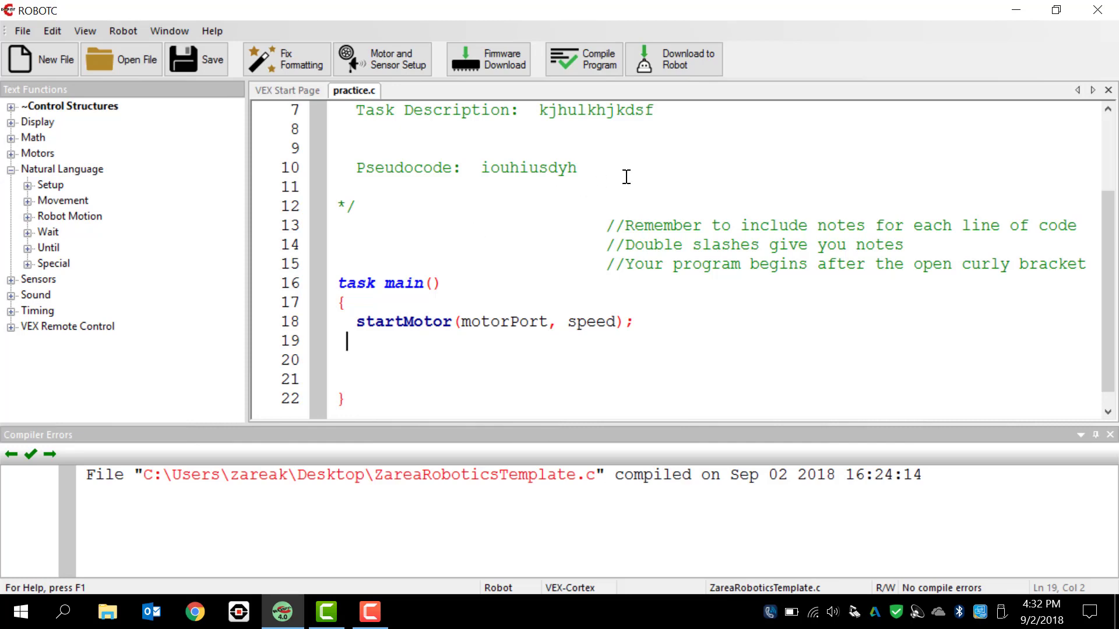
mouse_move(675, 58)
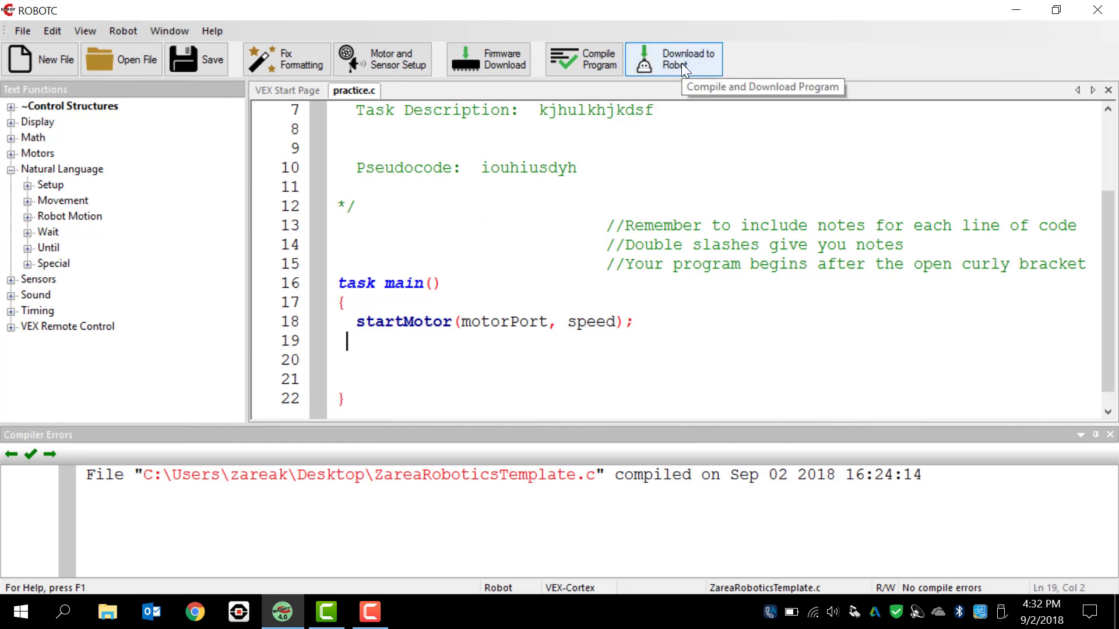
mouse_move(583, 59)
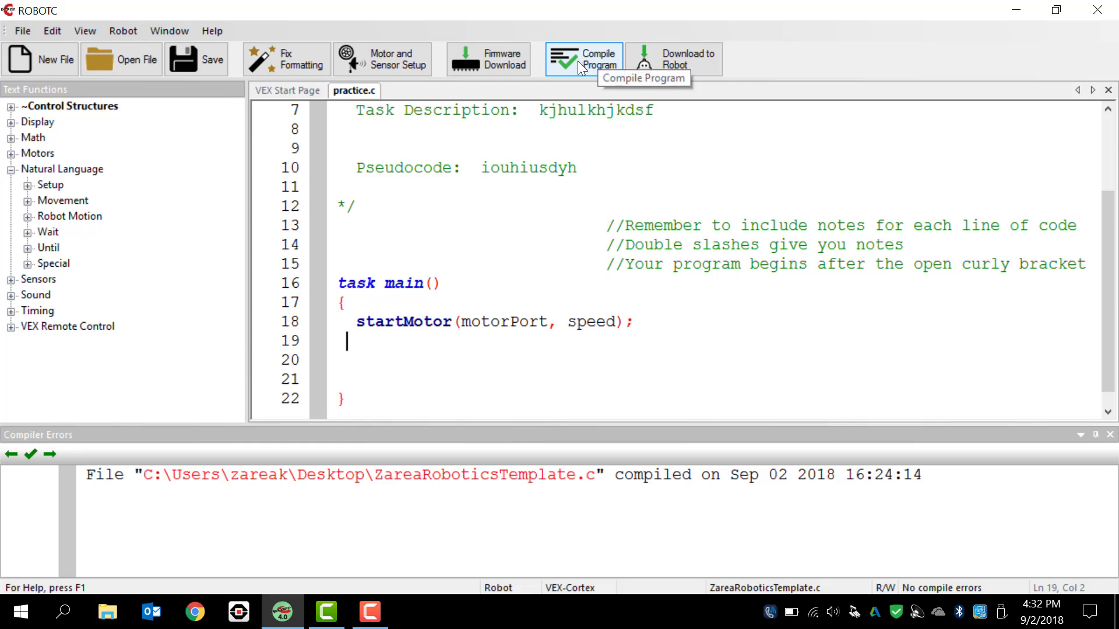
mouse_move(107, 7)
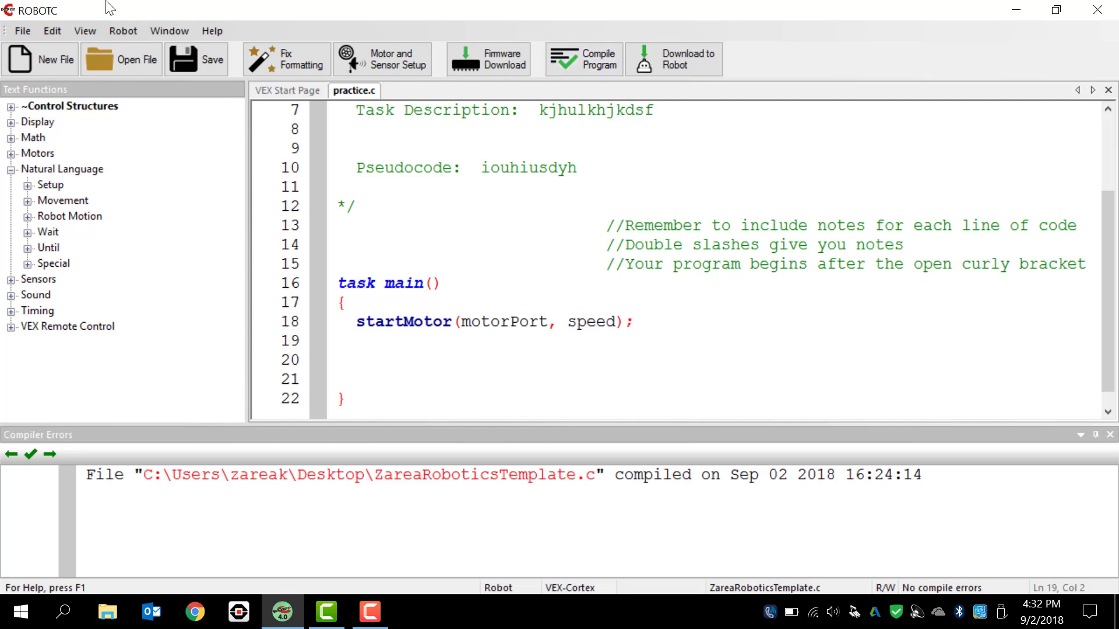
click(122, 31)
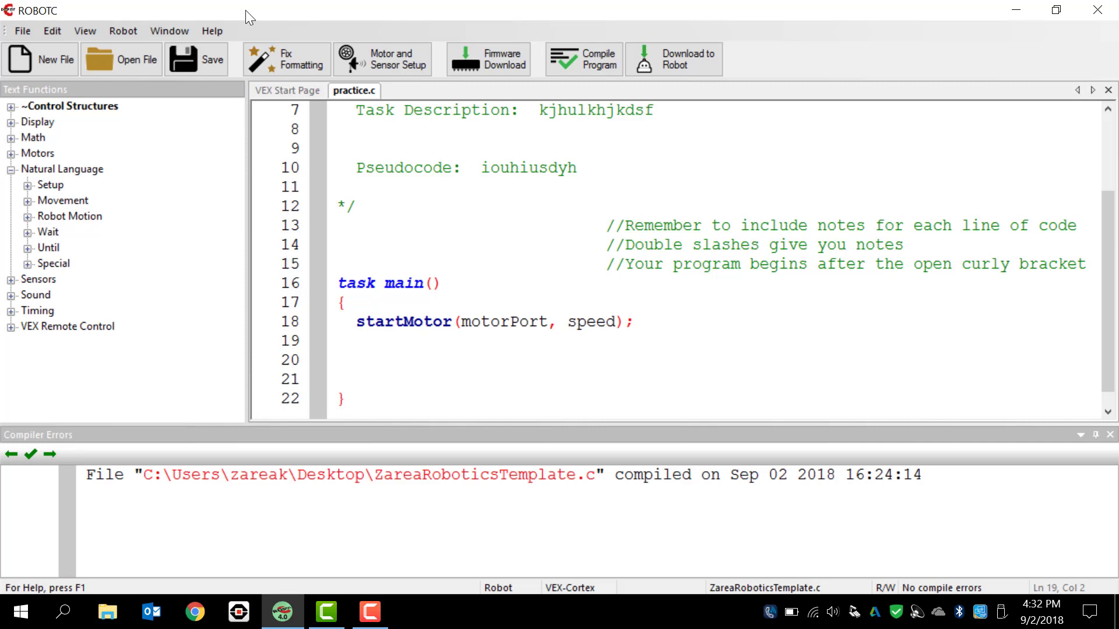
click(347, 342)
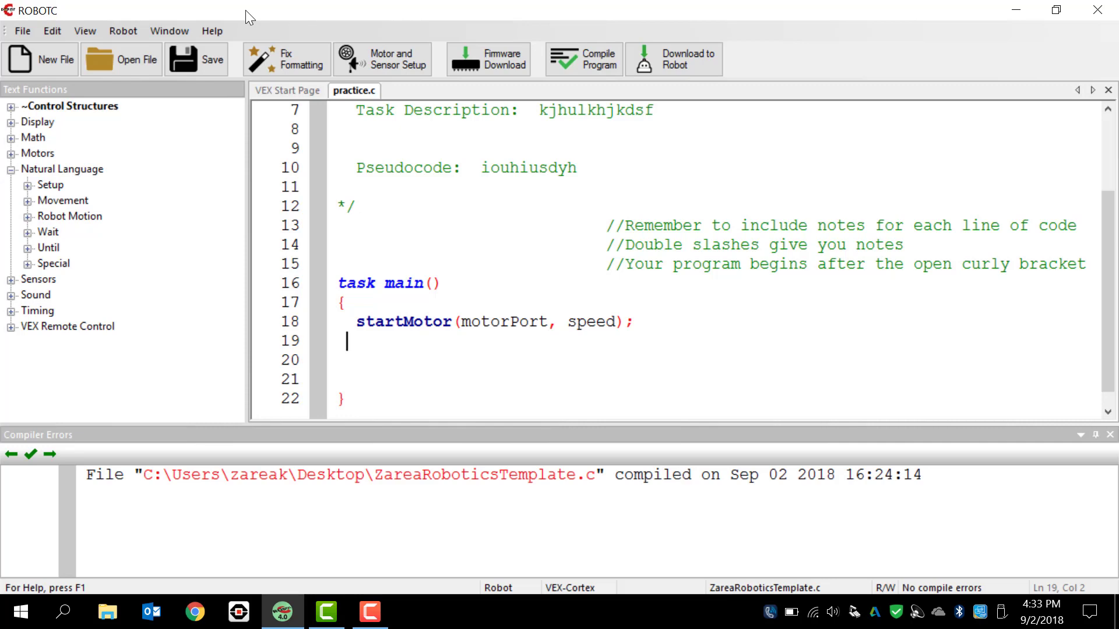
mouse_move(609, 211)
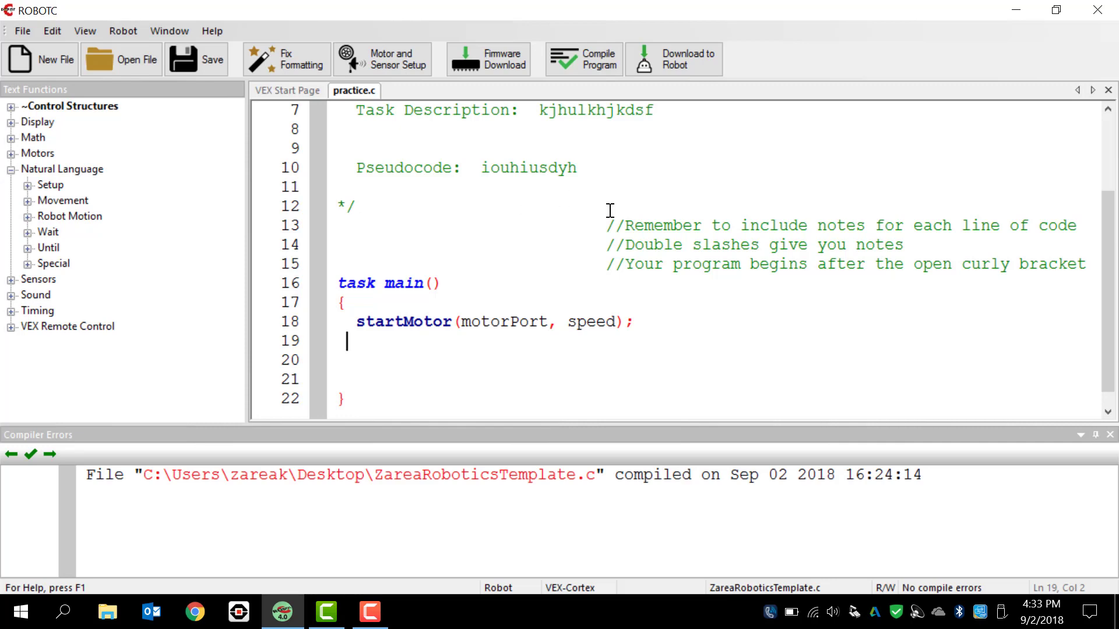
mouse_move(517, 263)
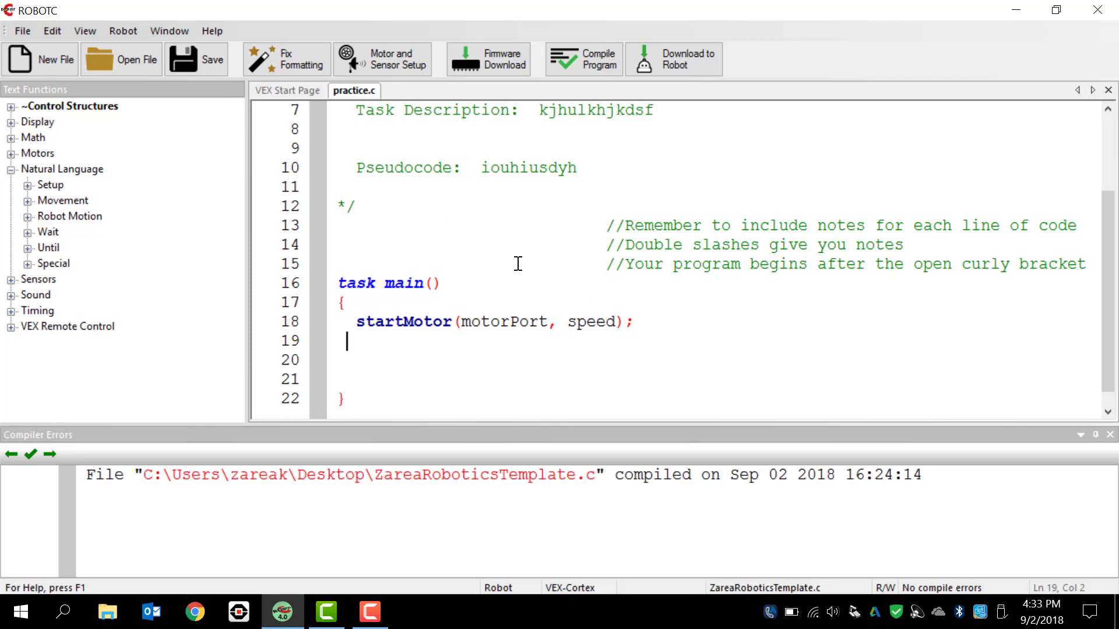
mouse_move(519, 246)
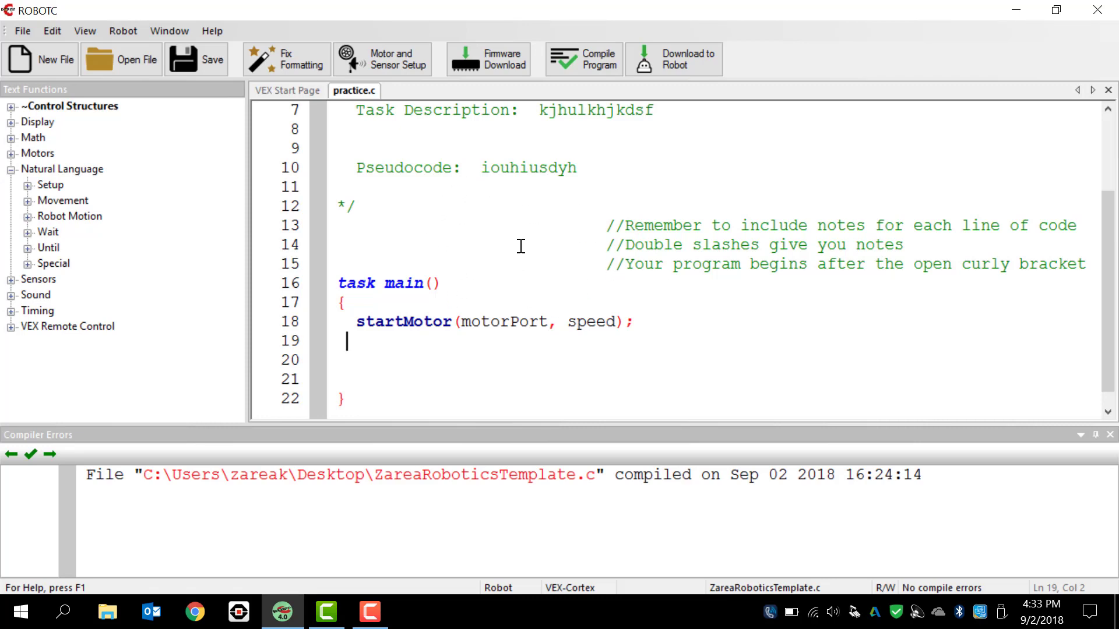
mouse_move(512, 238)
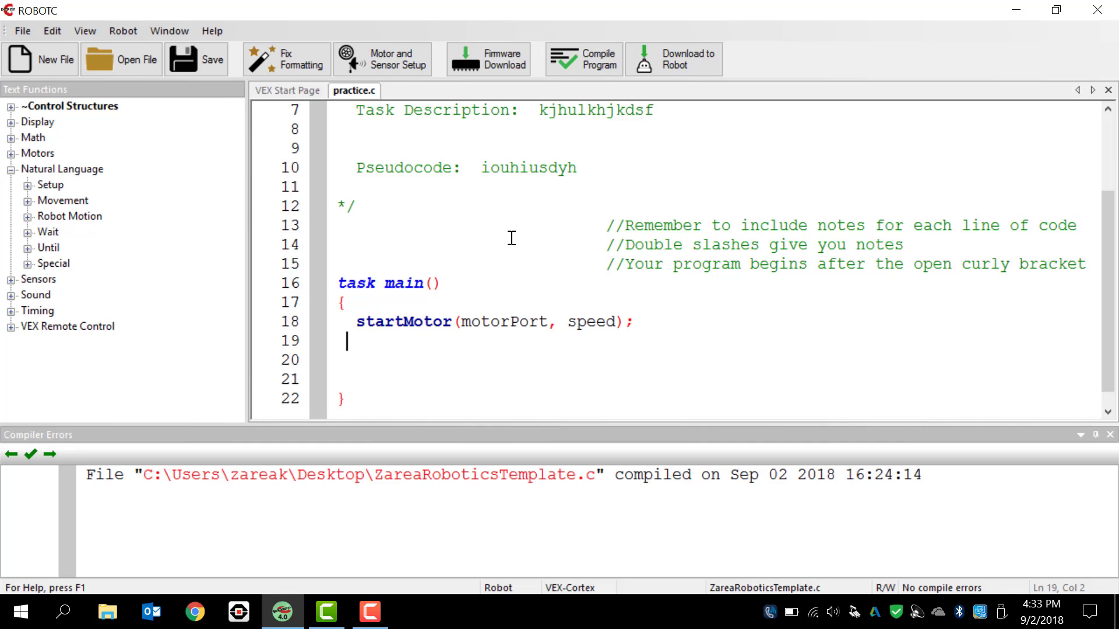
mouse_move(518, 243)
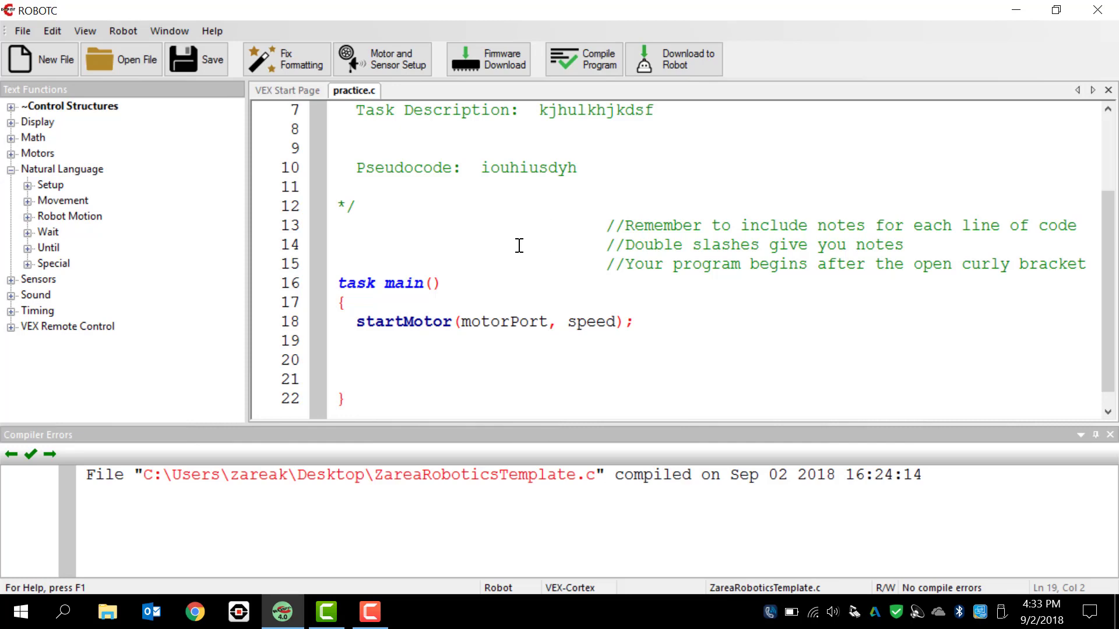
mouse_move(777, 265)
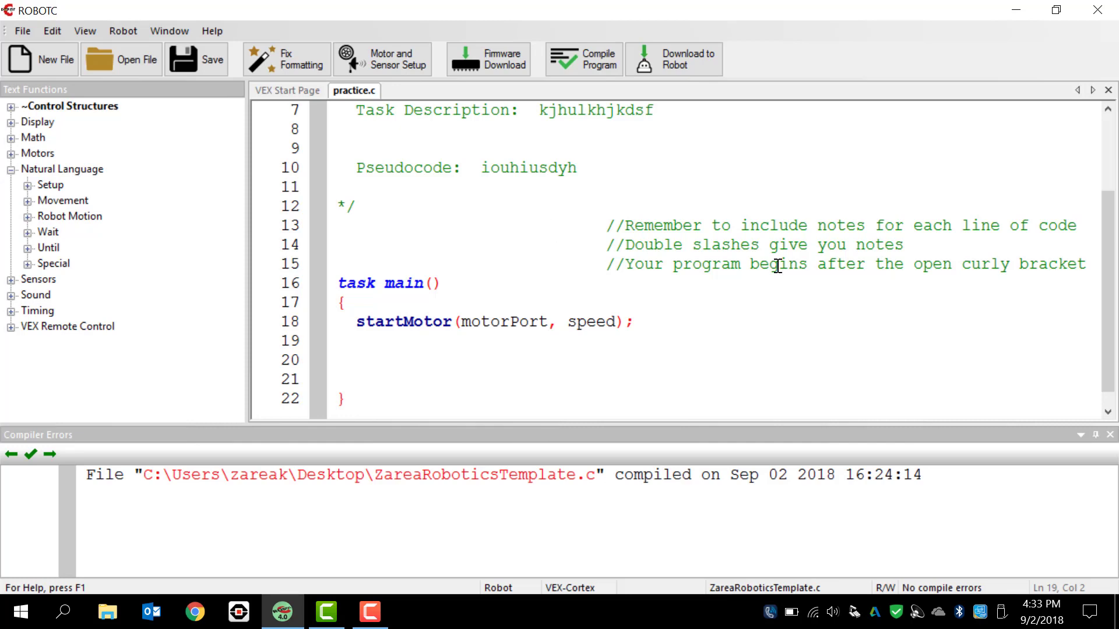
mouse_move(137, 60)
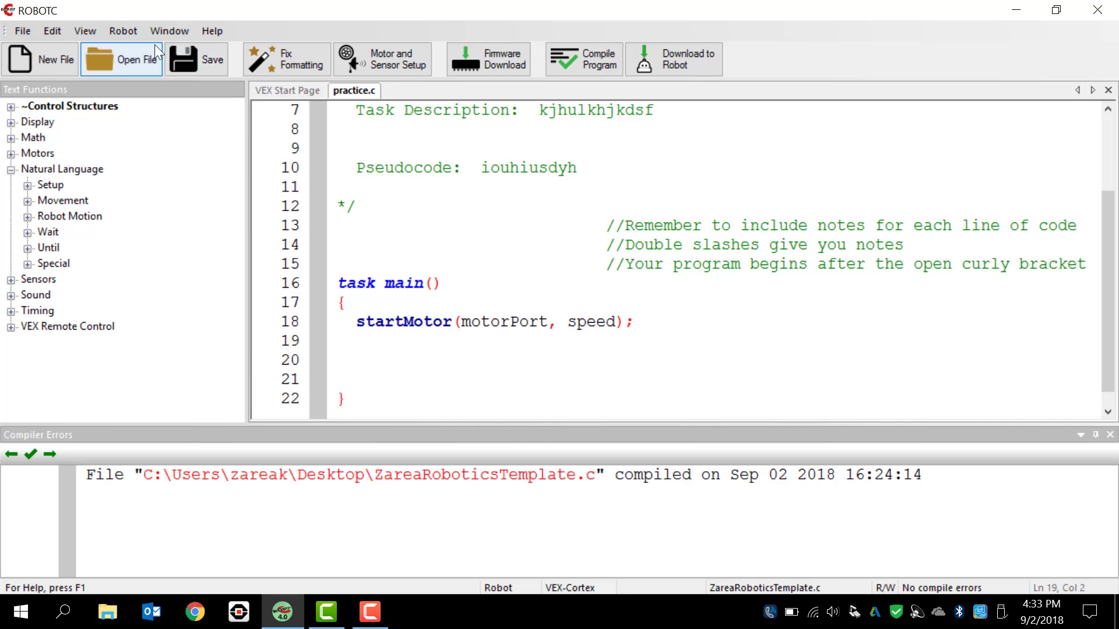
click(122, 31)
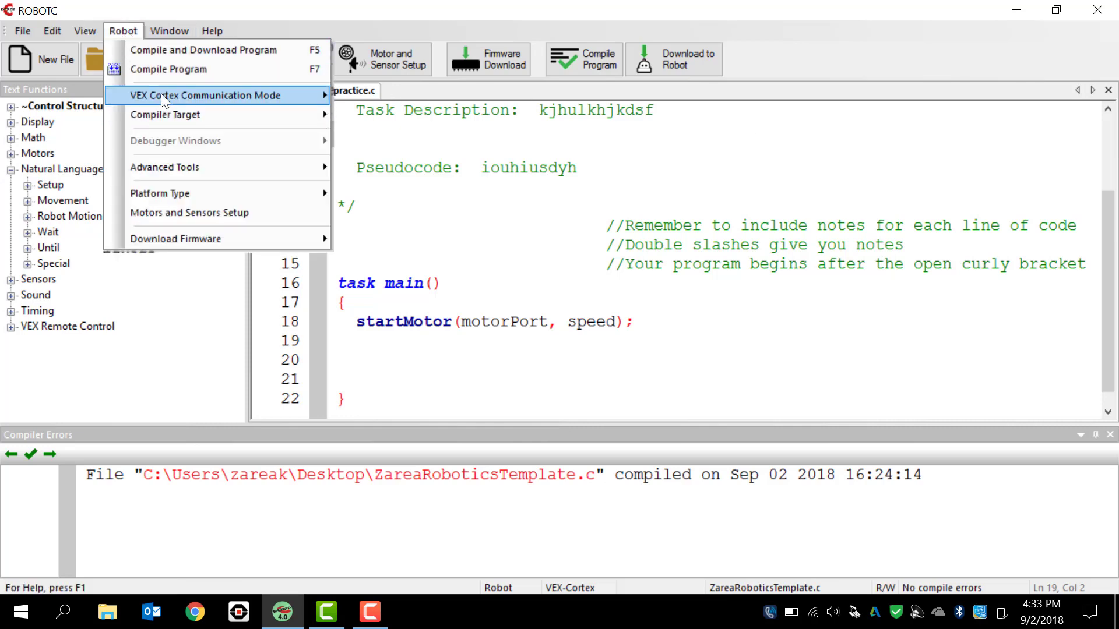
mouse_move(195, 212)
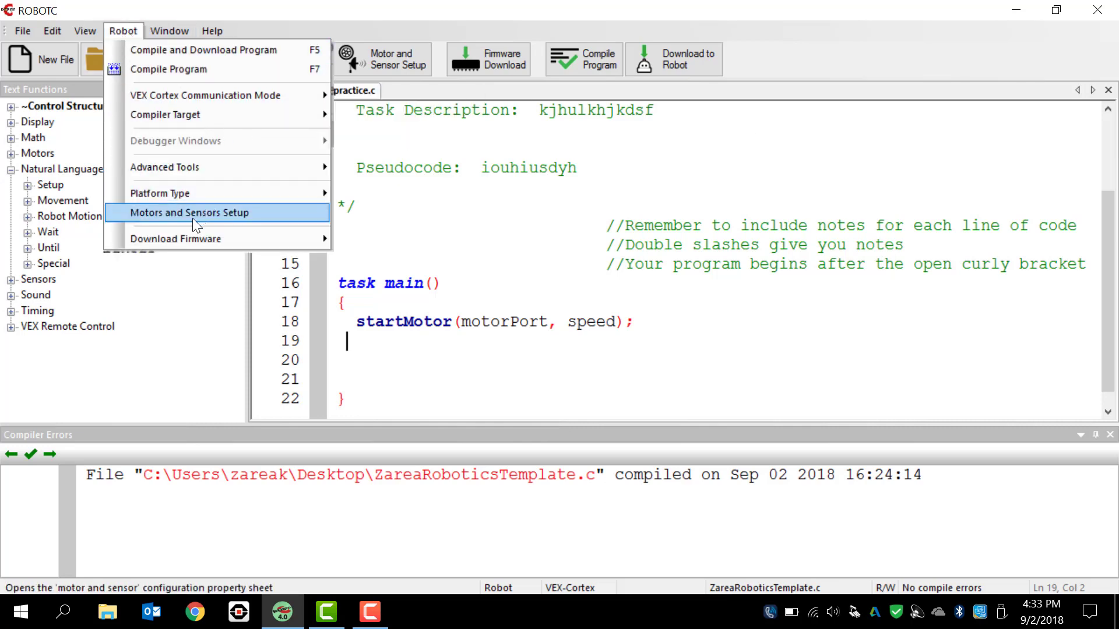
mouse_move(288, 150)
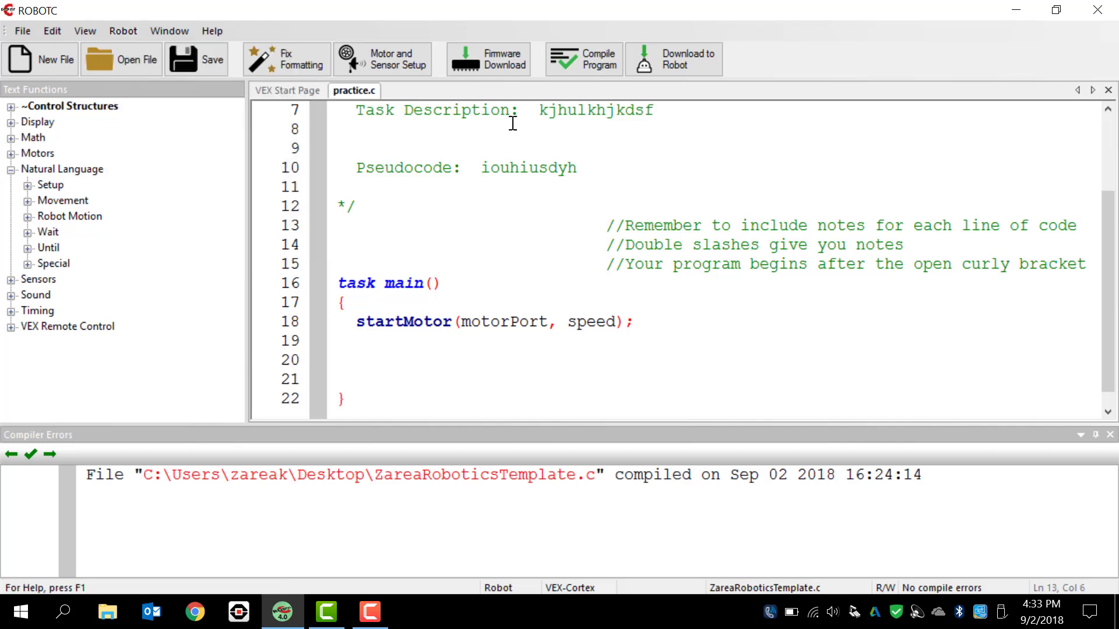
mouse_move(695, 227)
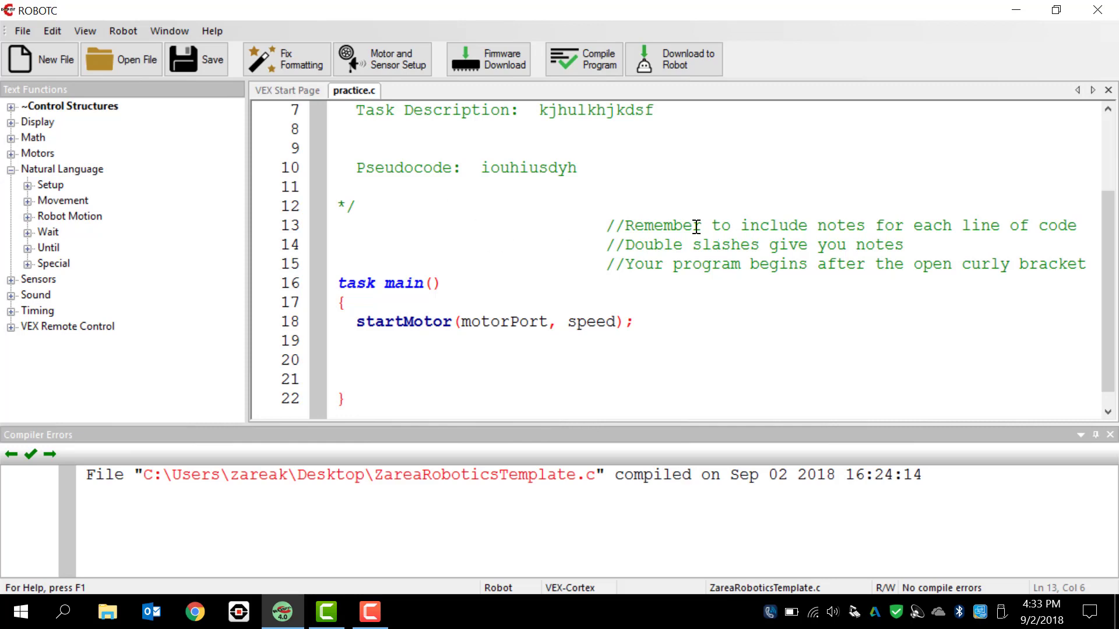
mouse_move(332, 316)
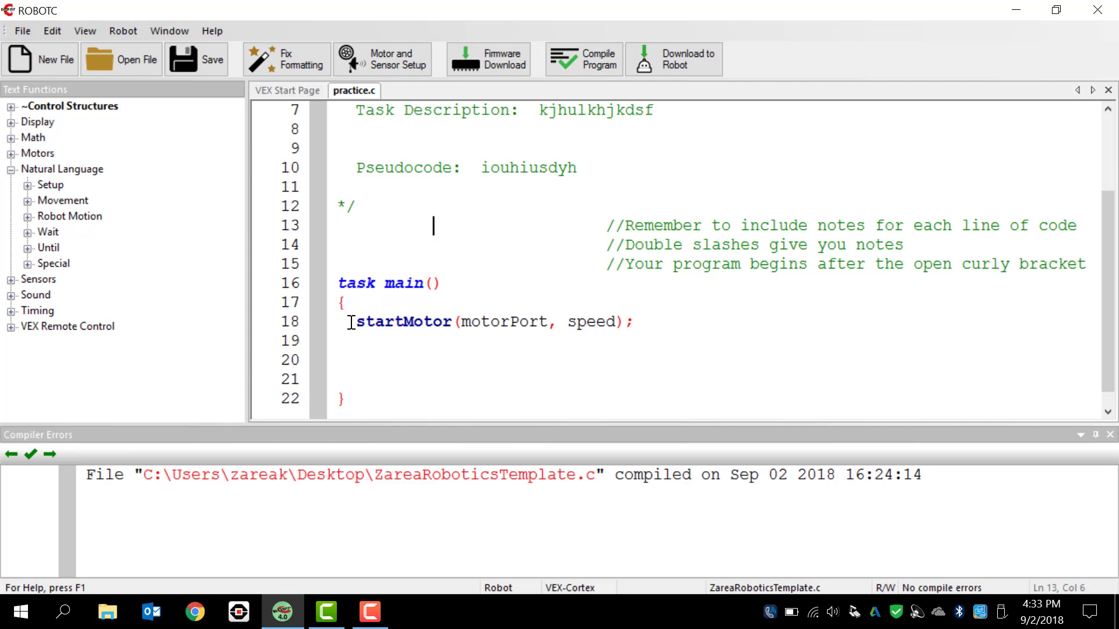
mouse_move(195, 299)
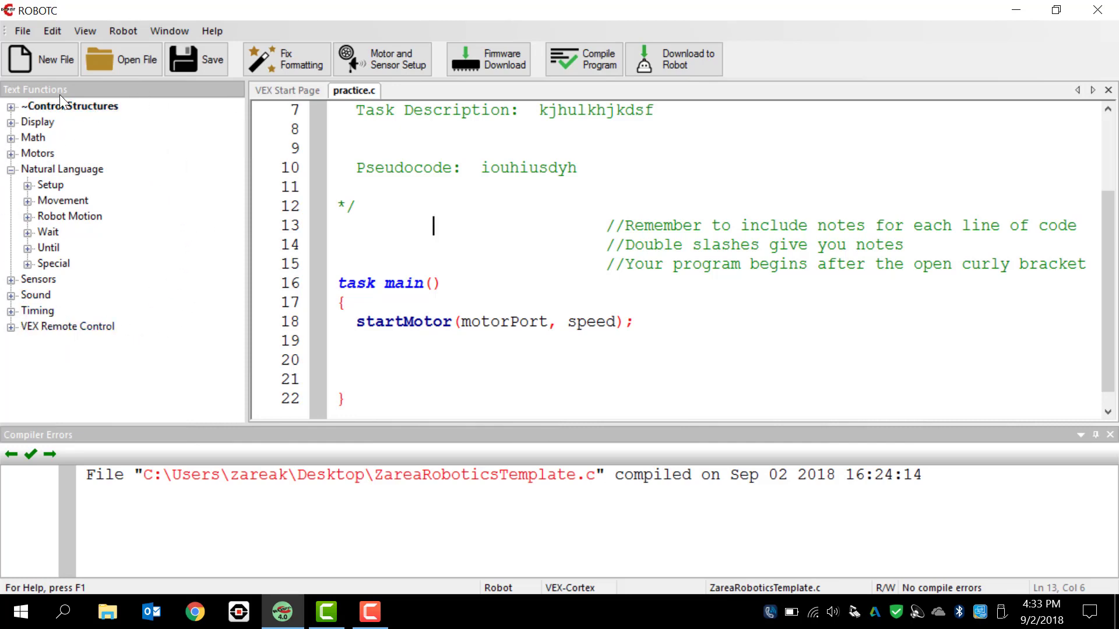
mouse_move(28, 198)
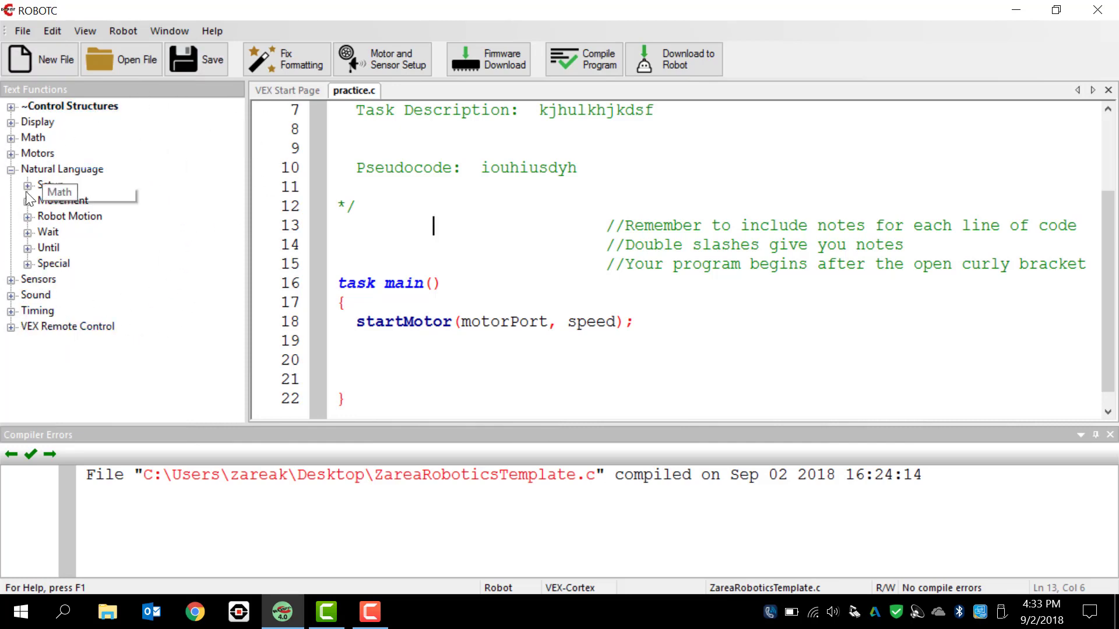
mouse_move(489, 503)
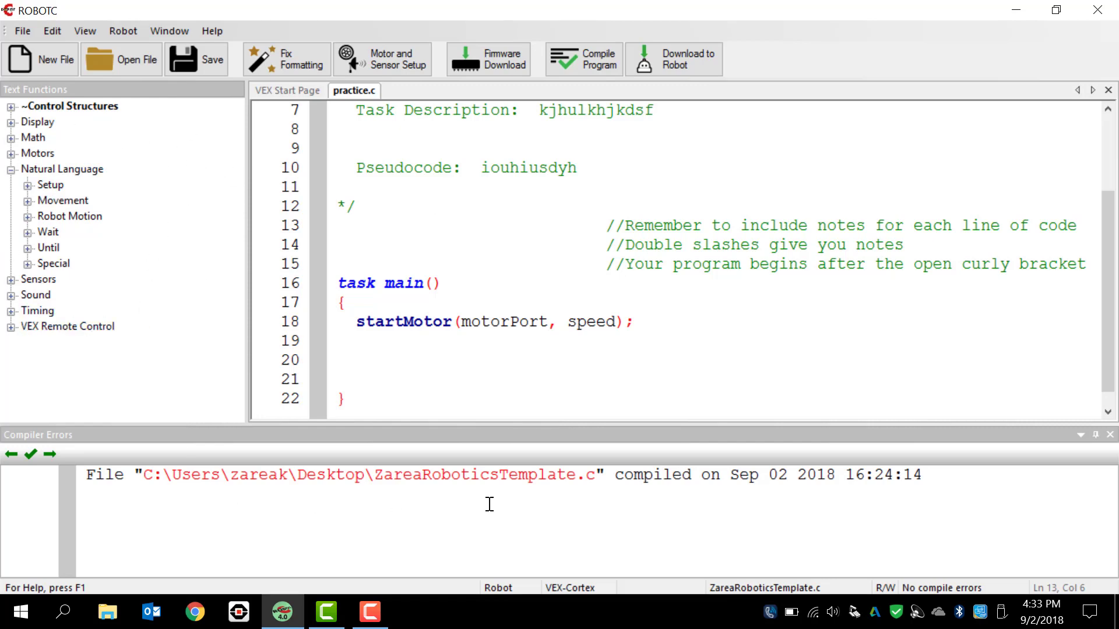
mouse_move(374, 544)
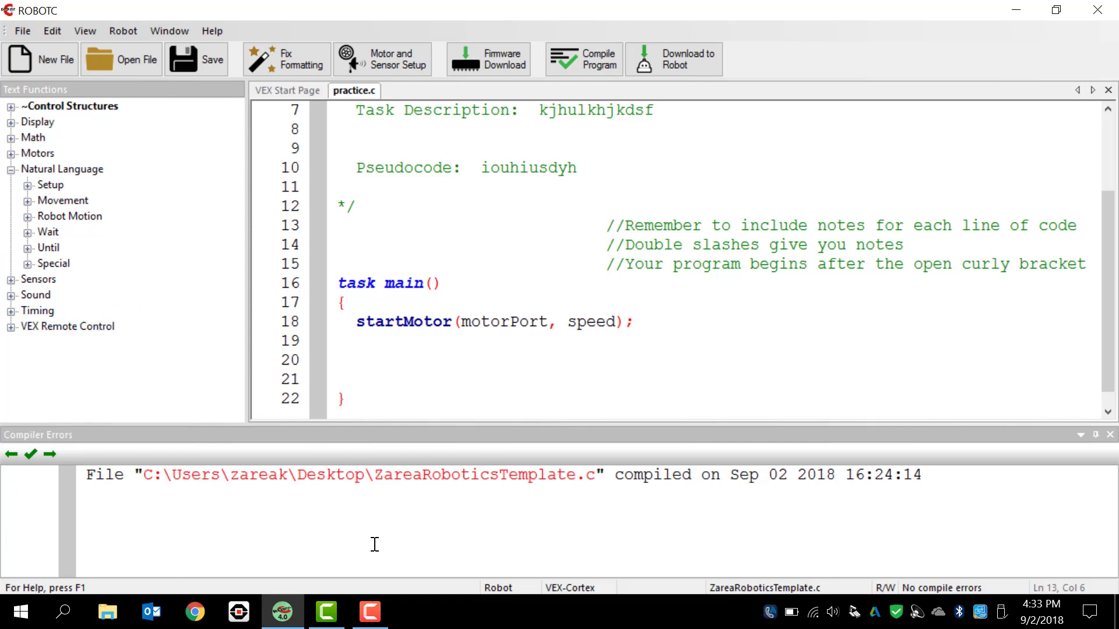
mouse_move(558, 302)
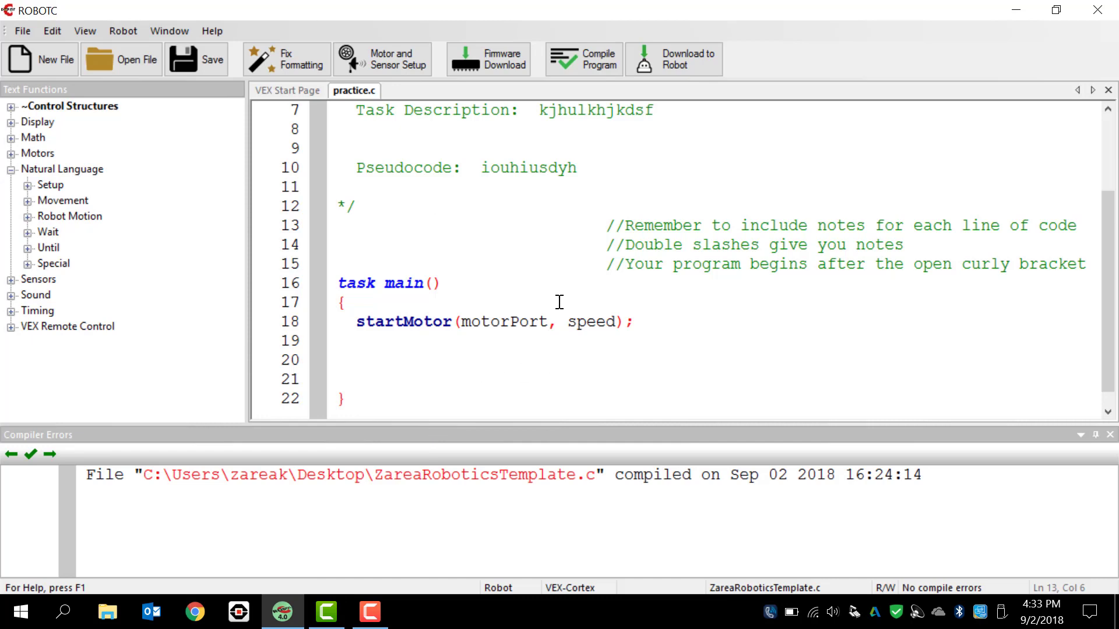
click(433, 225)
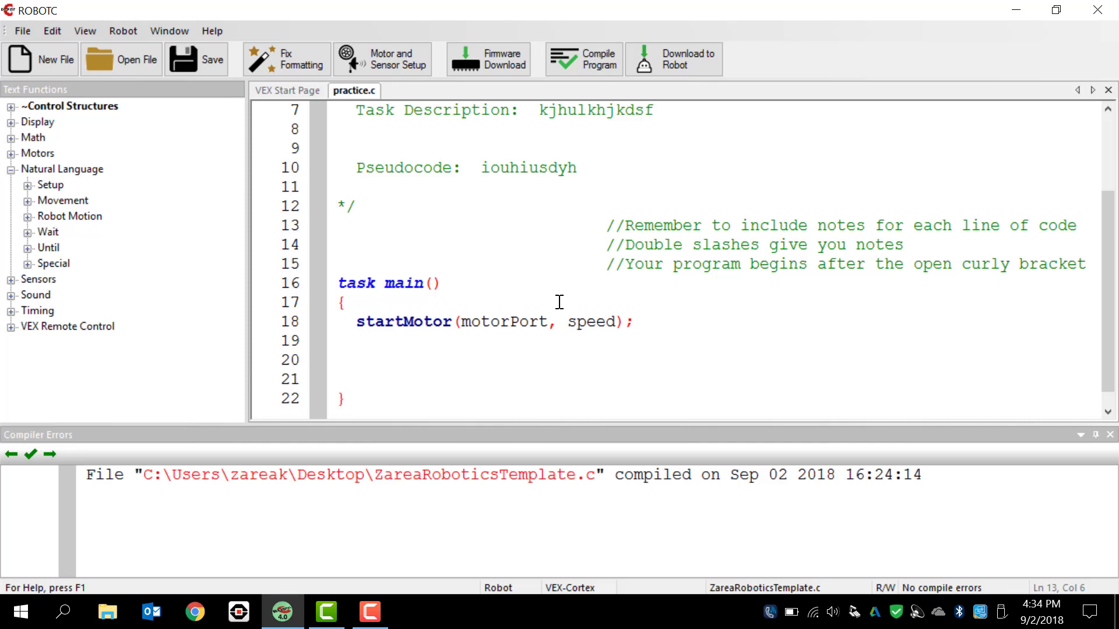
click(433, 225)
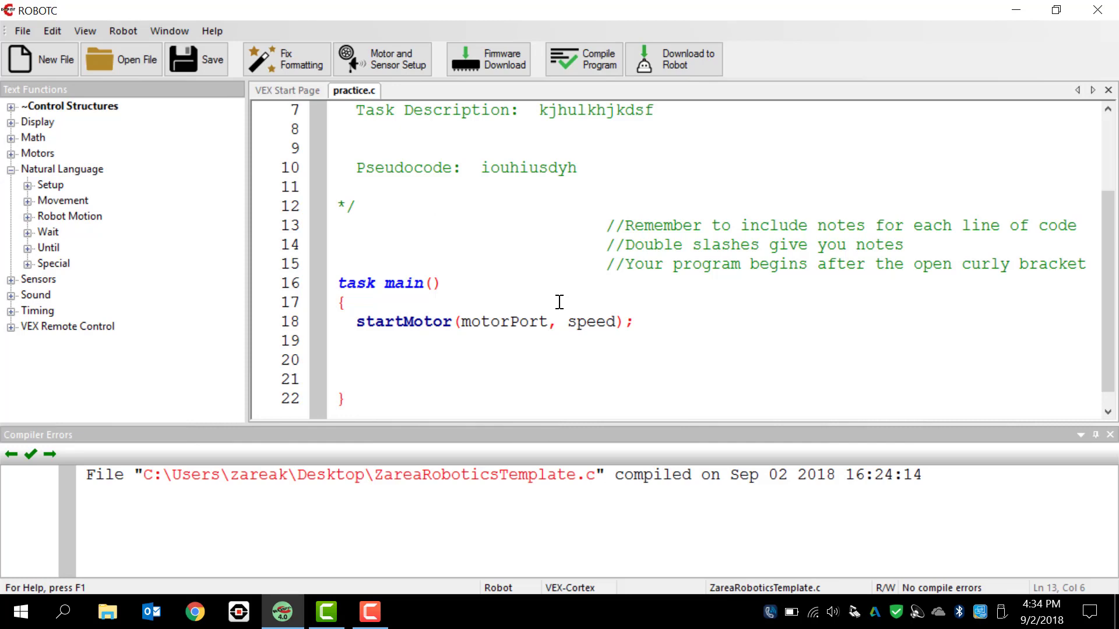
mouse_move(725, 174)
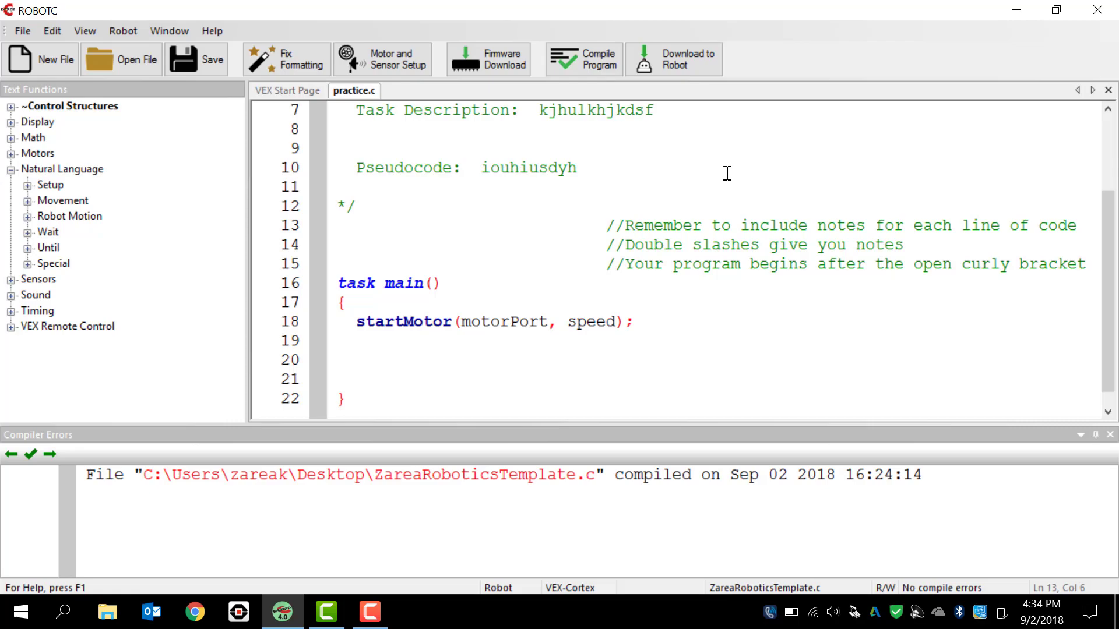